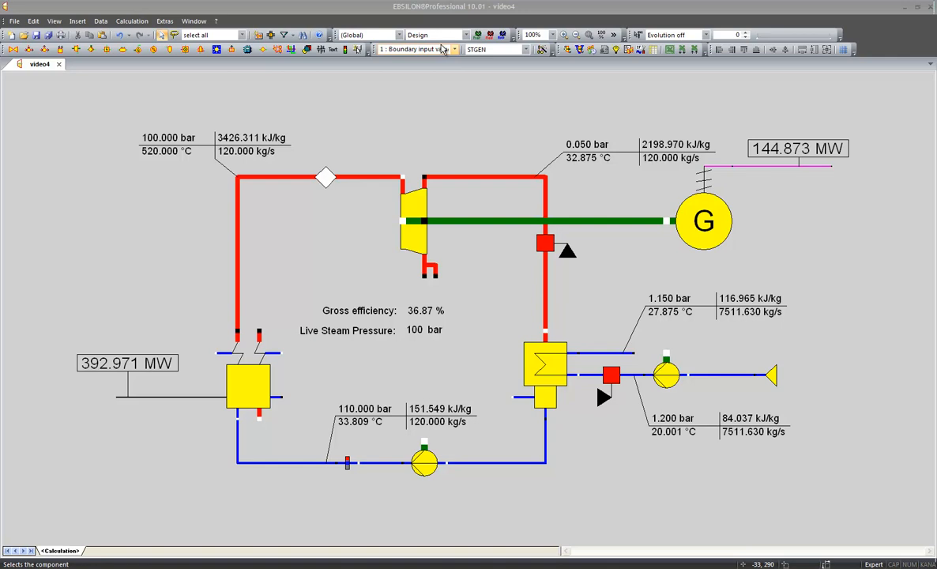
# - Place a type 39 controller (internal set value) on the sheet above the turbine
pyautogui.click(449, 49)
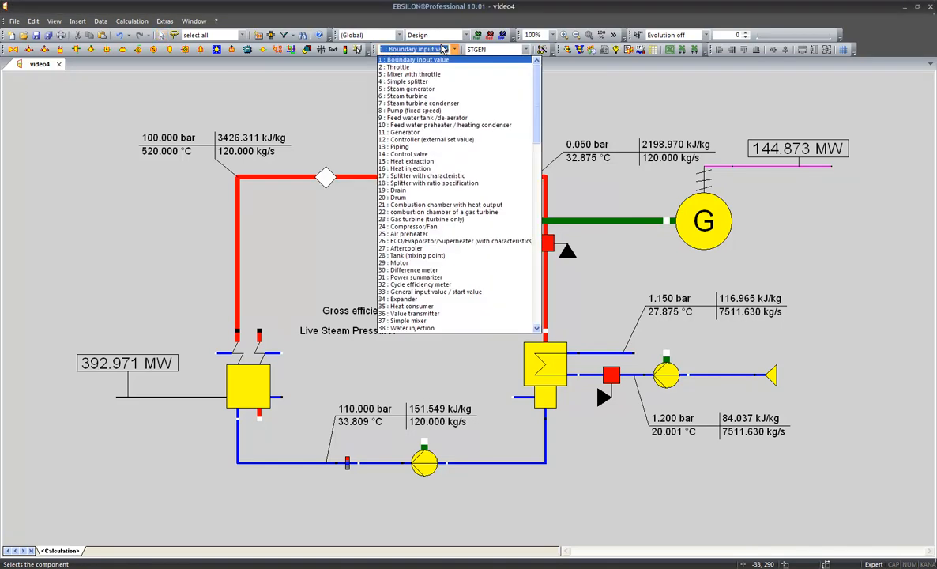
pyautogui.write('condenser')
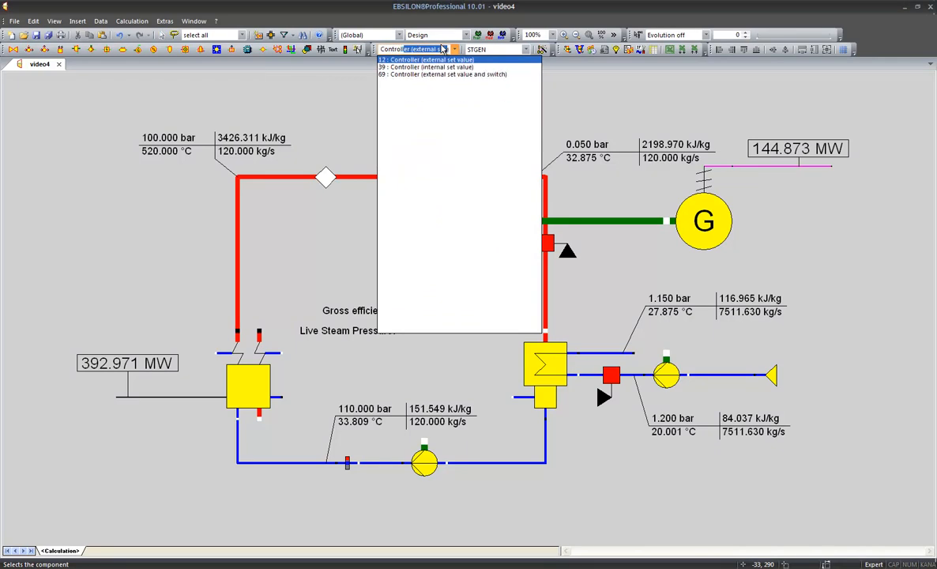
pyautogui.moveTo(427, 67)
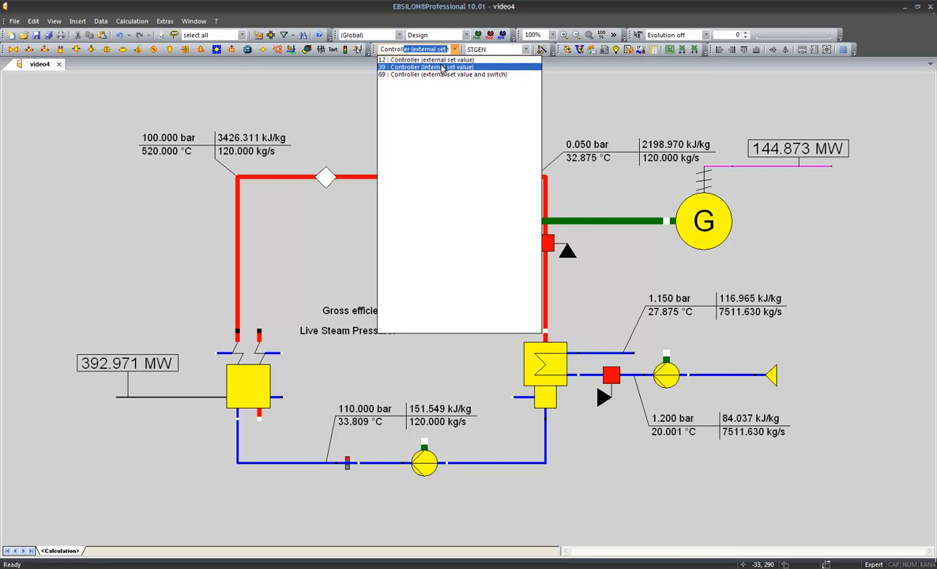
pyautogui.click(426, 66)
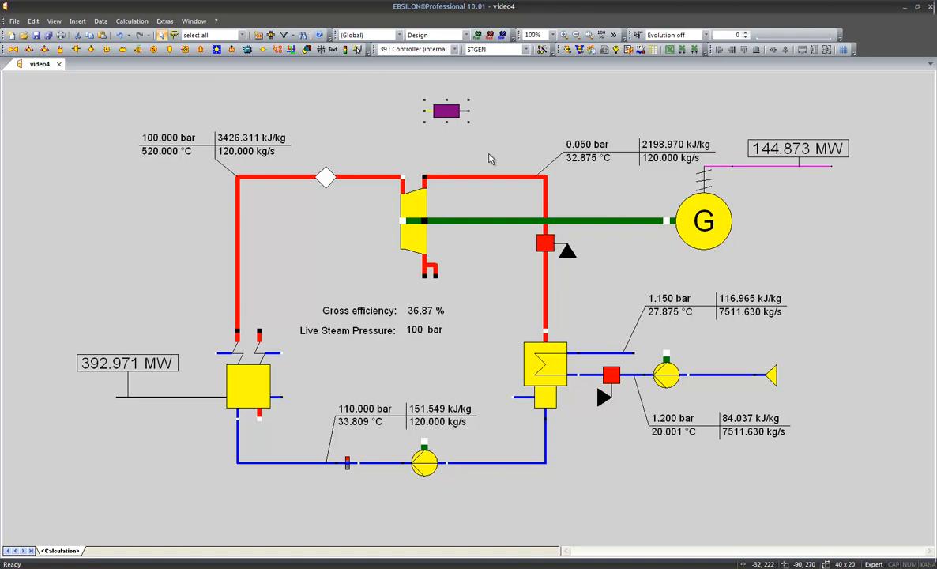
pyautogui.moveTo(471, 141)
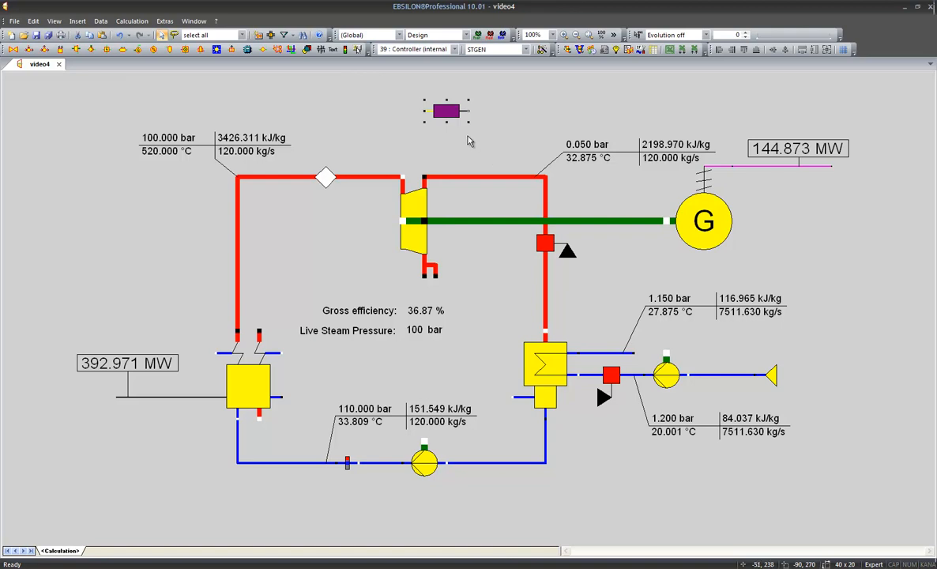
# - Bring up the type 39 controller's Specification Values (pressure compared, set value 1 bar)
pyautogui.doubleClick(444, 111)
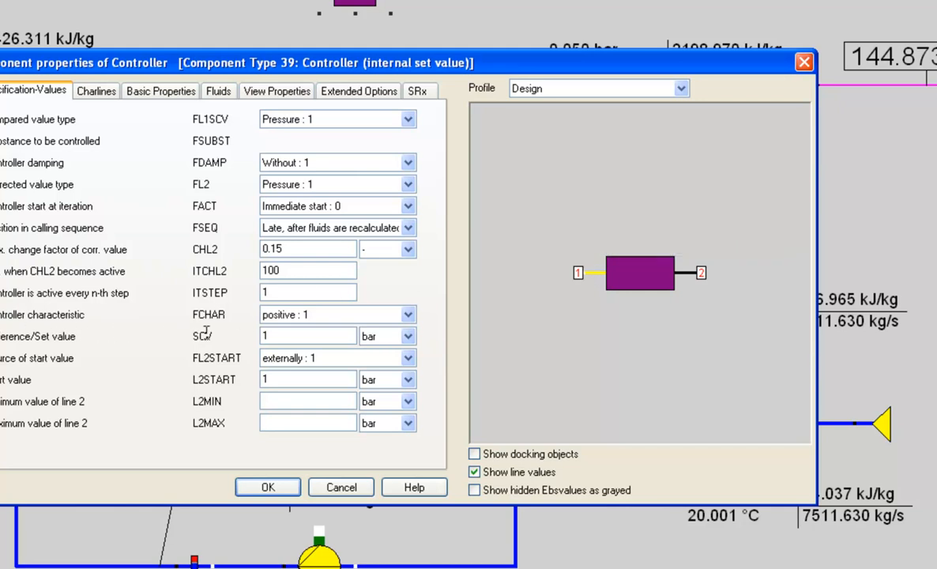
pyautogui.moveTo(218, 322)
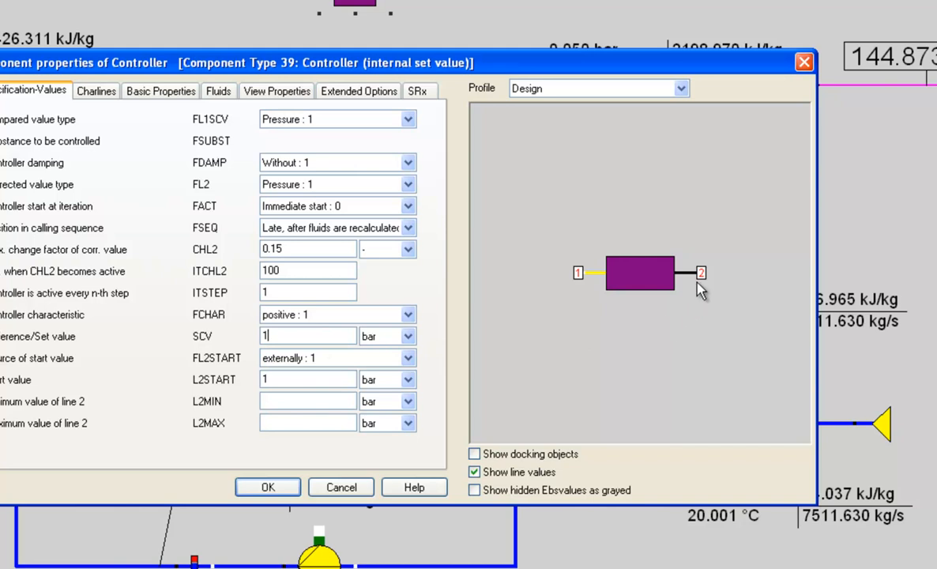
pyautogui.moveTo(702, 272)
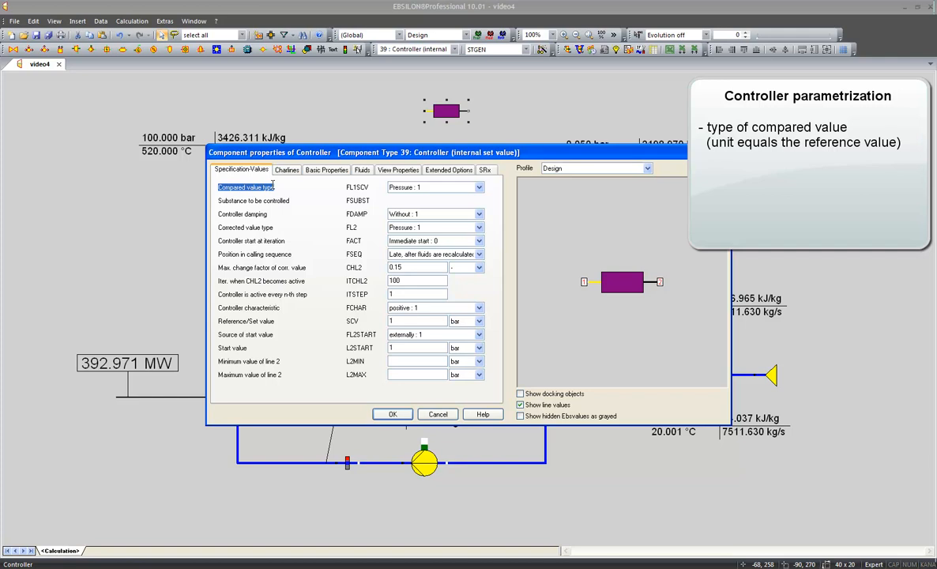
# - Set FL1SCV to Power/heat flow: 5 and FL2 corrected value to Mass flow: 4
pyautogui.click(479, 186)
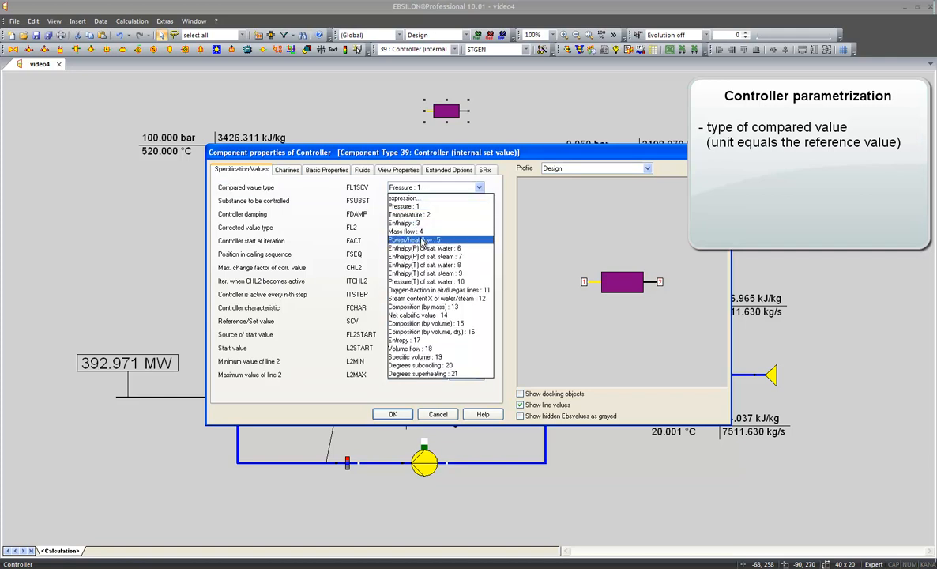
pyautogui.click(420, 240)
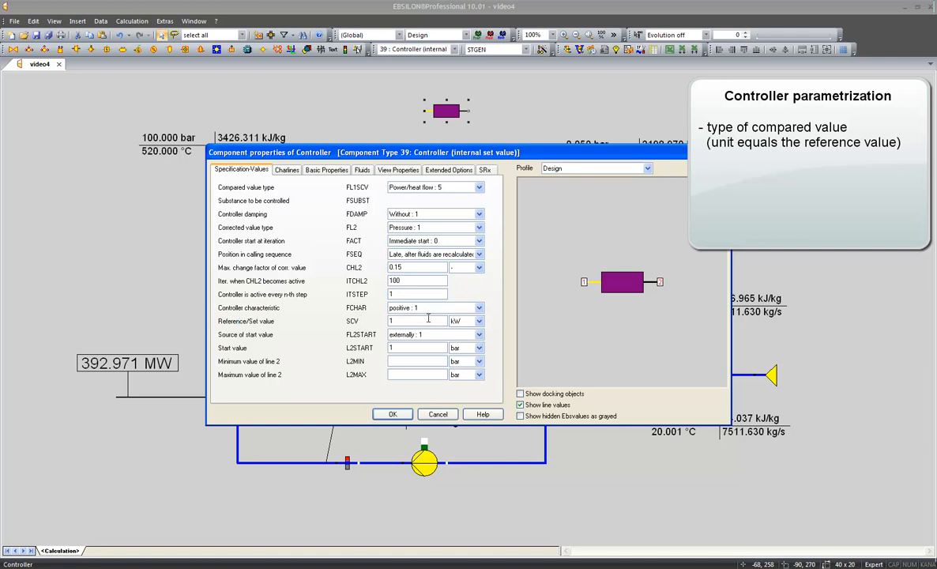
pyautogui.moveTo(430, 320)
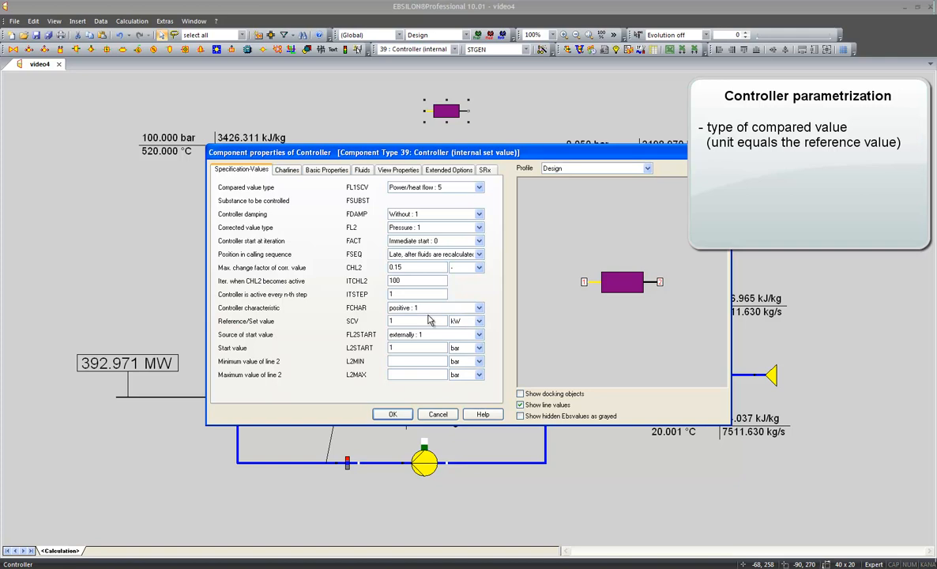
pyautogui.moveTo(285, 240)
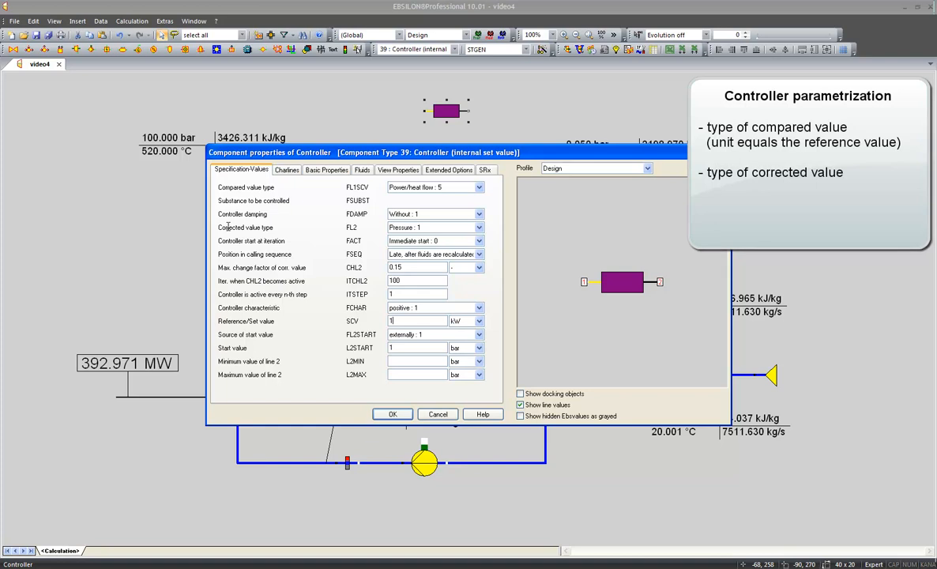
pyautogui.click(478, 228)
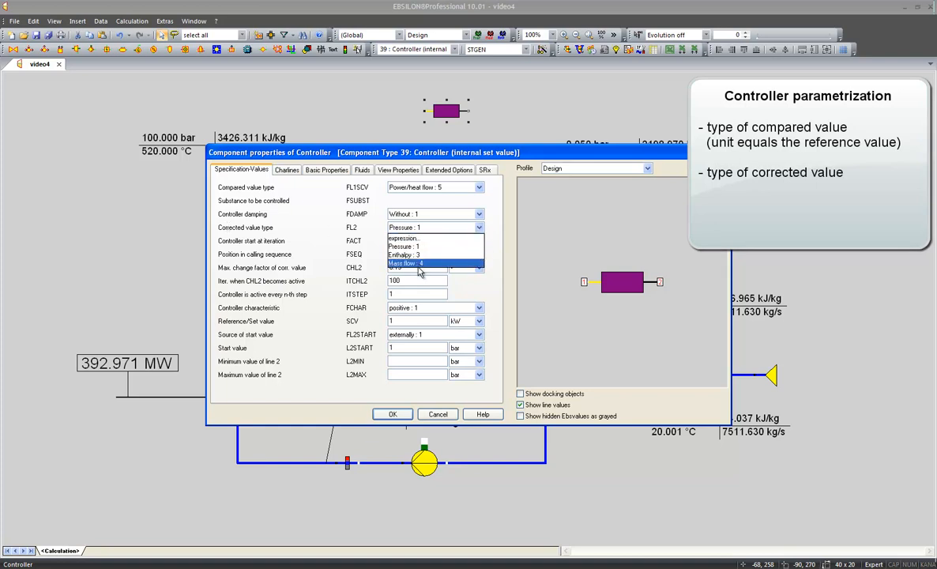
pyautogui.click(405, 263)
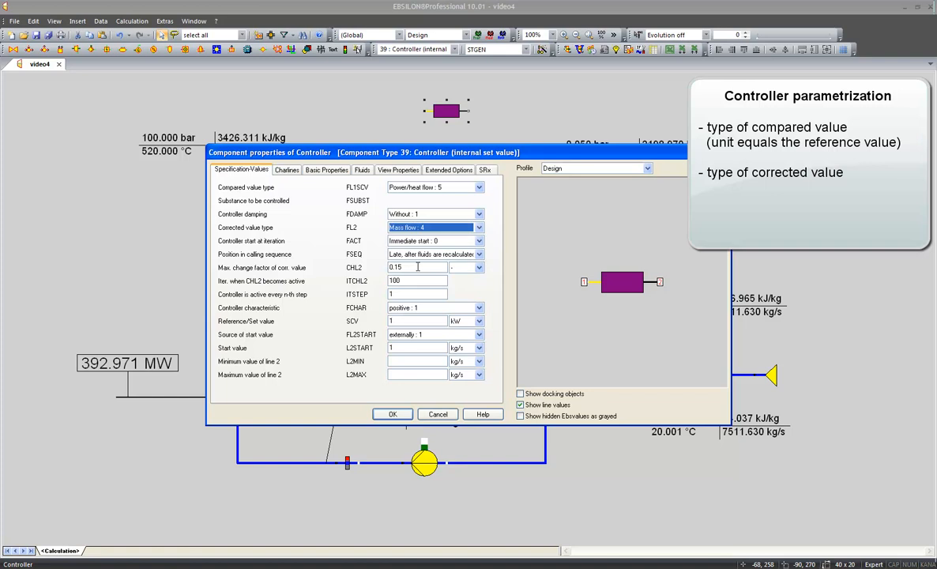
pyautogui.moveTo(259, 320)
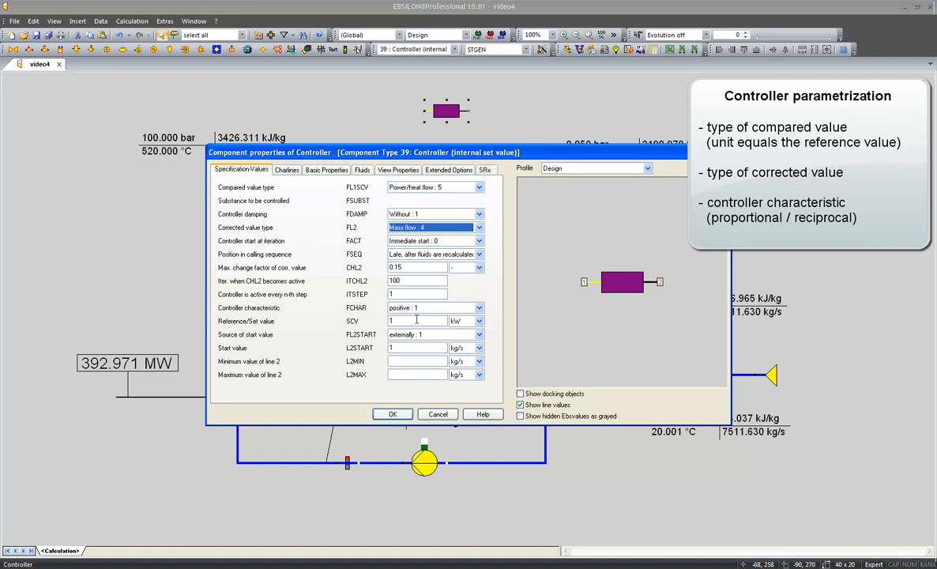
# - Enter set value 150 MW for the controller and show its View Properties
pyautogui.click(478, 321)
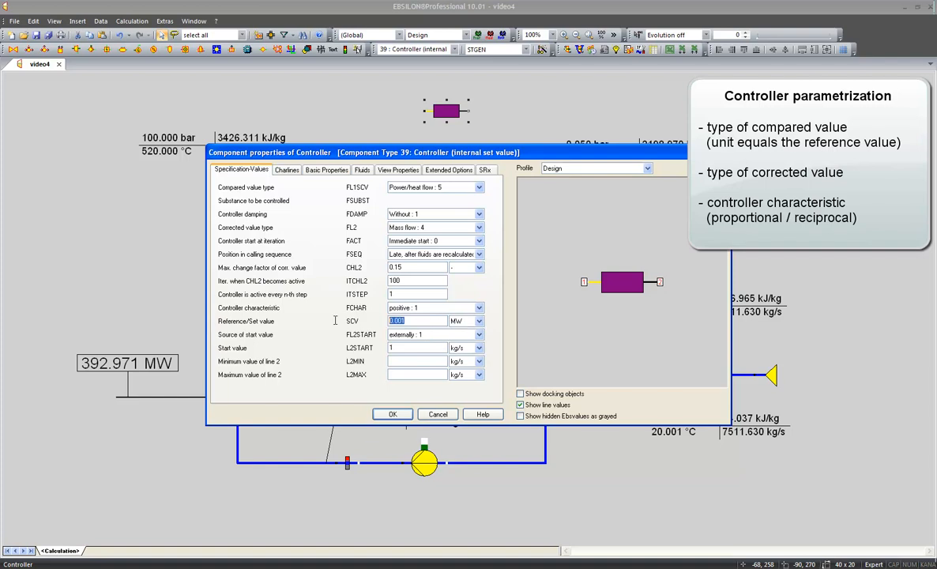
pyautogui.write('150')
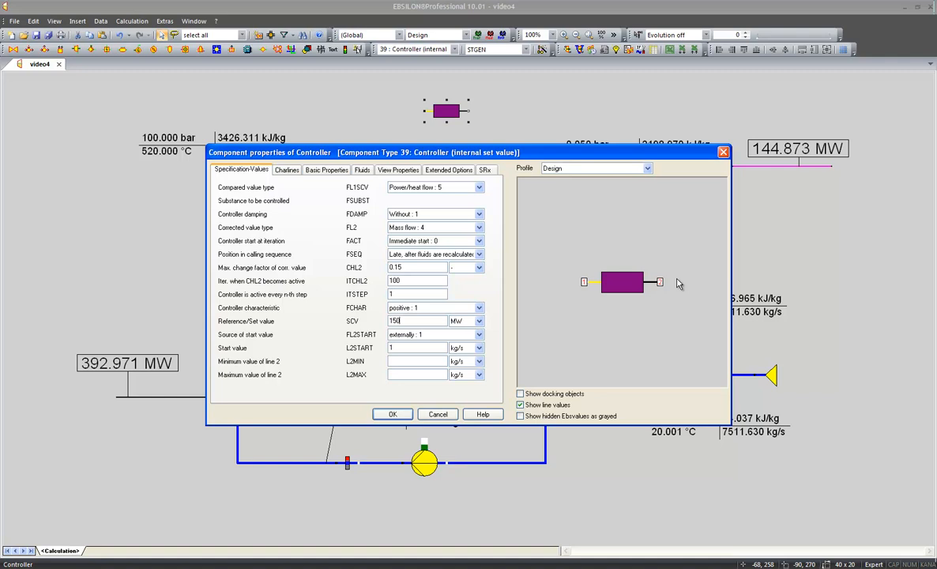
pyautogui.click(399, 169)
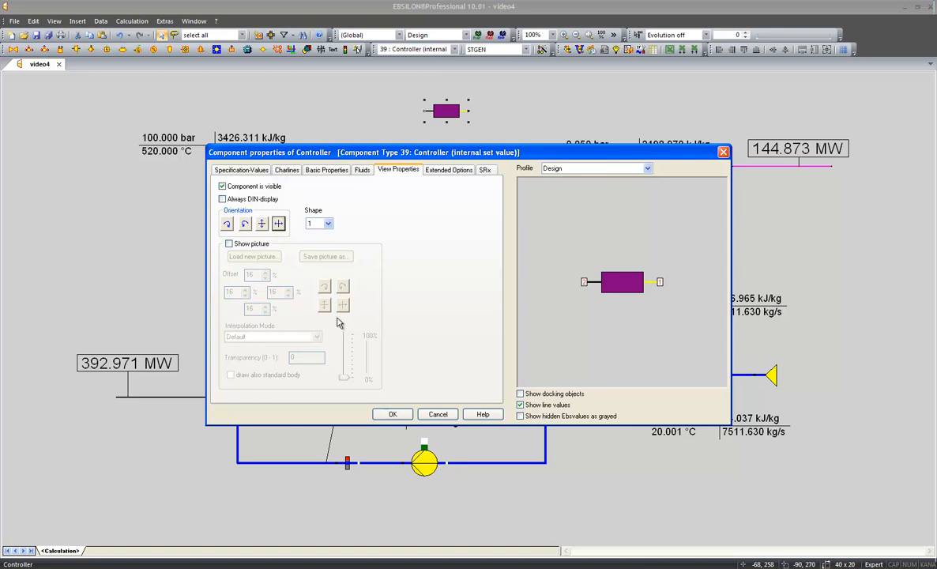
# - Confirm the controller settings with OK, leaving it configured on the diagram
pyautogui.click(392, 414)
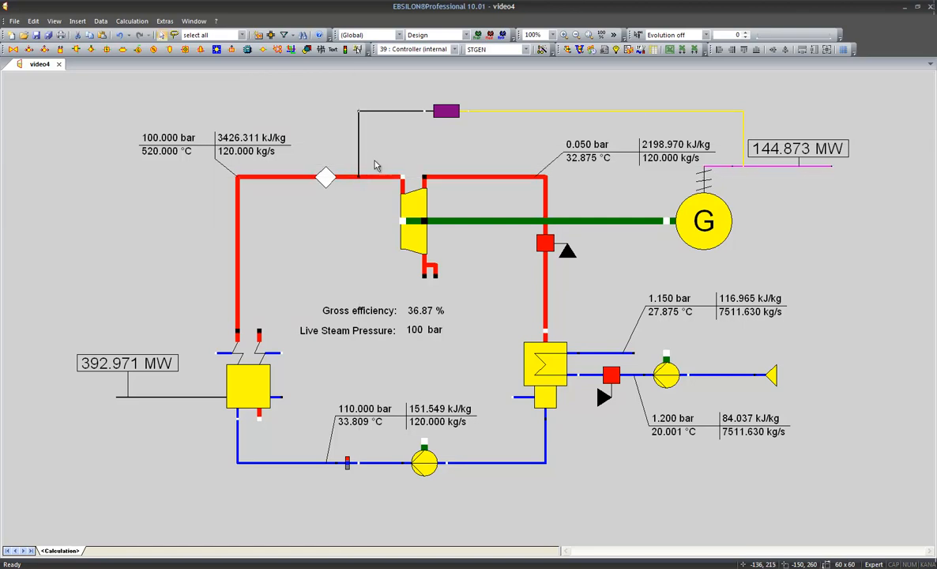
pyautogui.moveTo(510, 95)
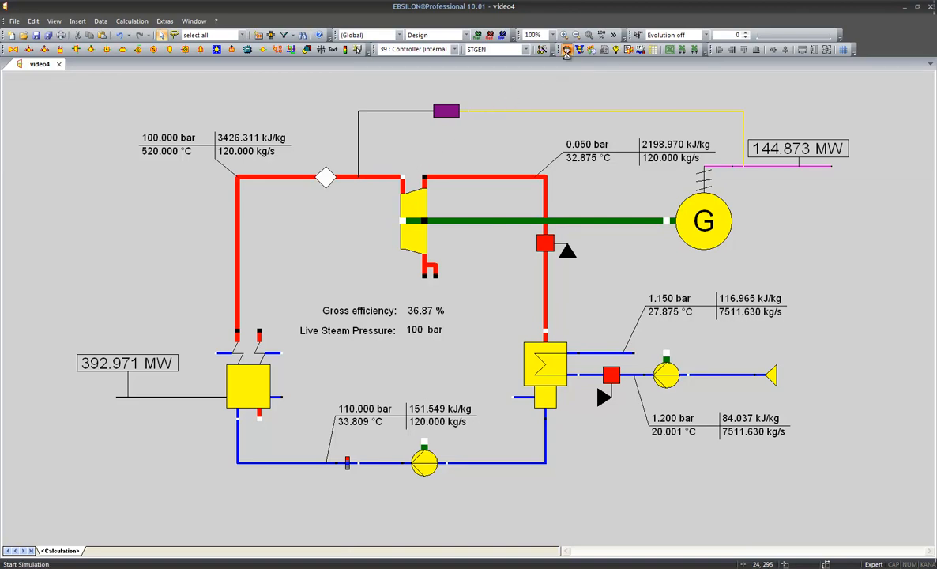
# - Run the simulation so the generator reaches 150 MW with 124.247 kg/s live steam
pyautogui.click(568, 49)
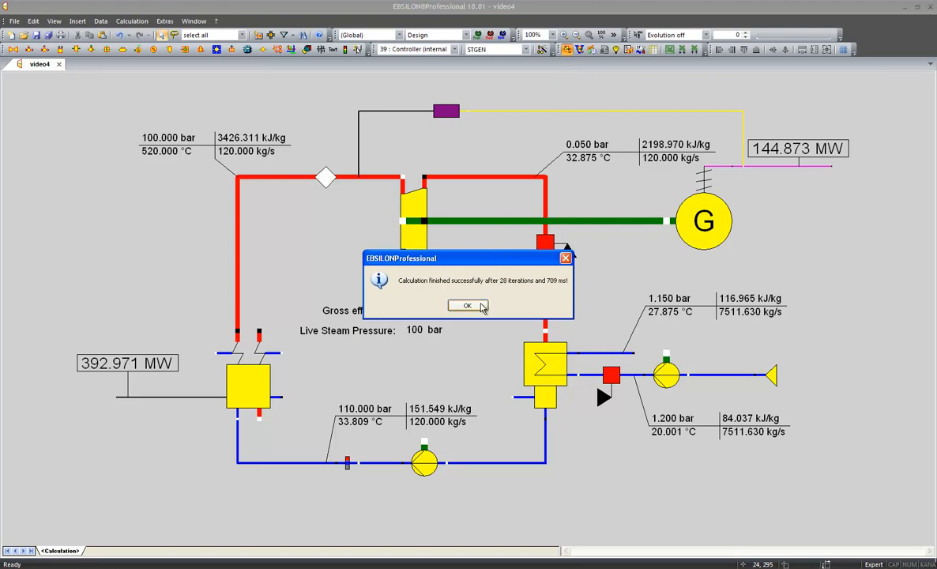
pyautogui.click(468, 307)
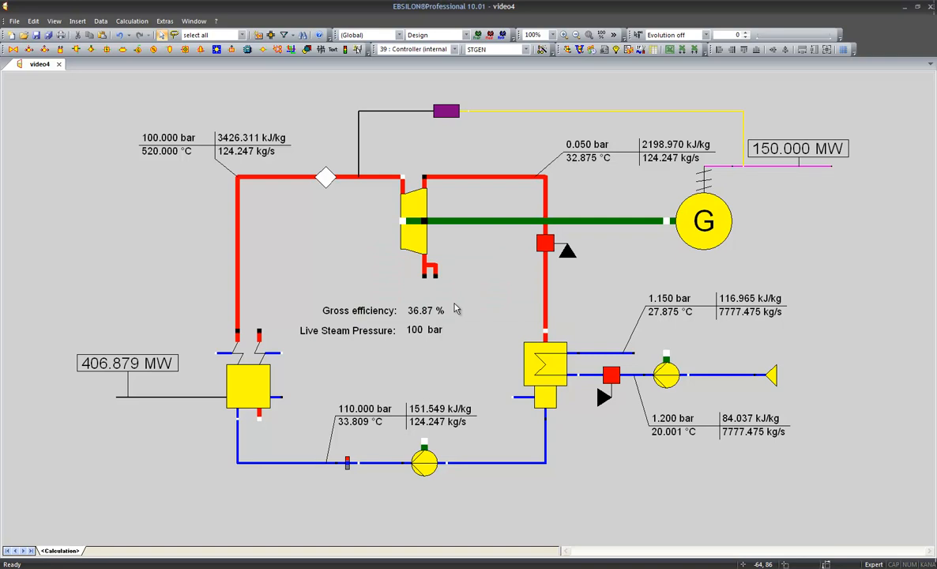
pyautogui.moveTo(767, 108)
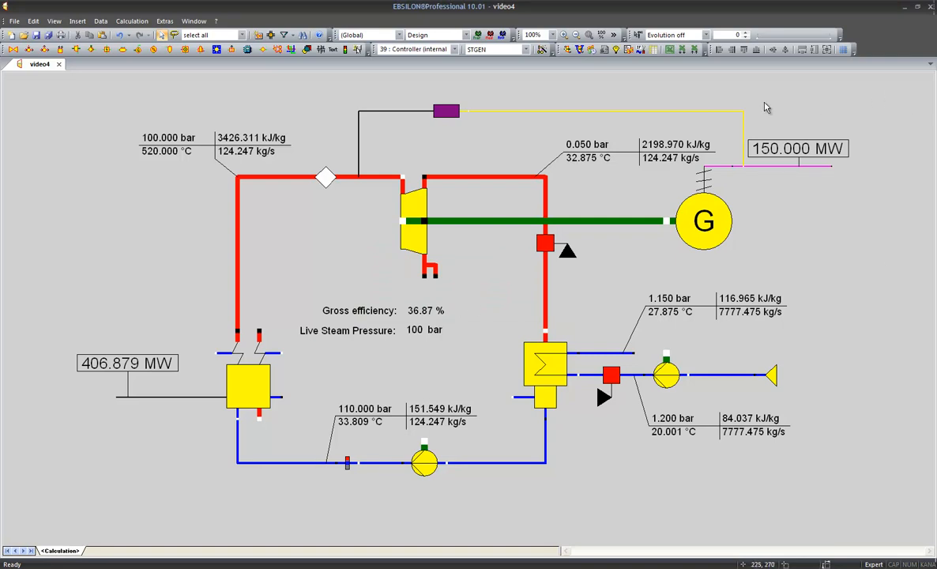
pyautogui.moveTo(749, 183)
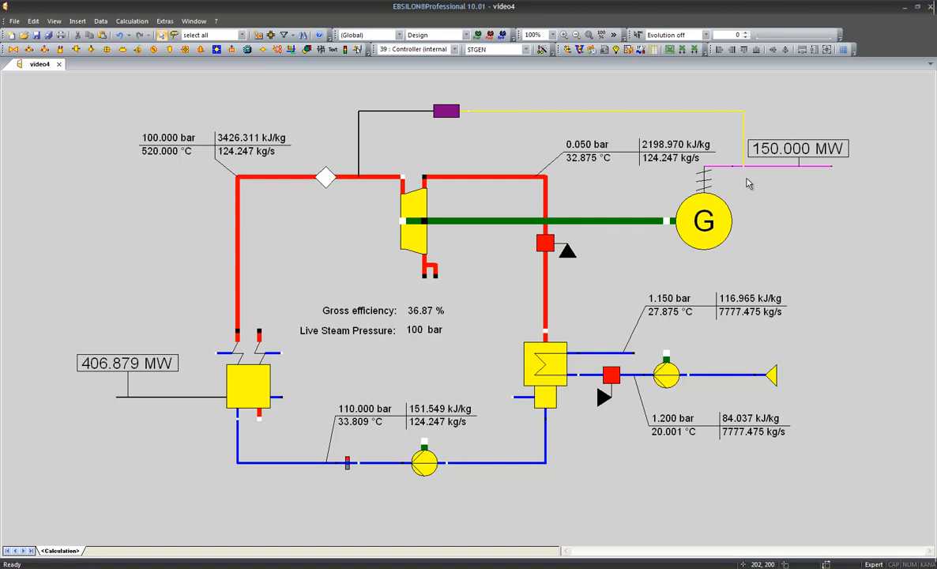
pyautogui.moveTo(371, 174)
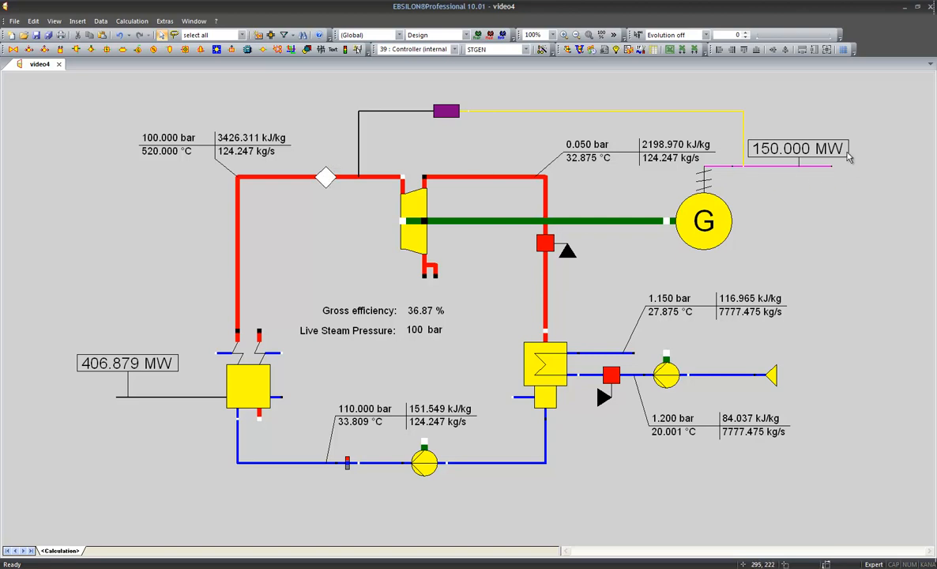
pyautogui.moveTo(784, 190)
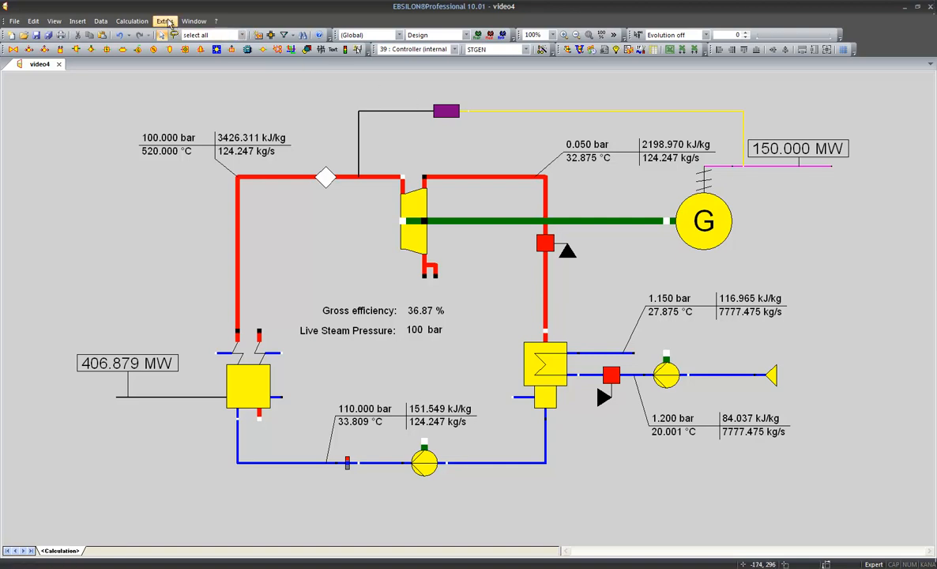
# - Show the Convergence Diagrams window from Extras and choose the Controller-Input diagram
pyautogui.click(164, 21)
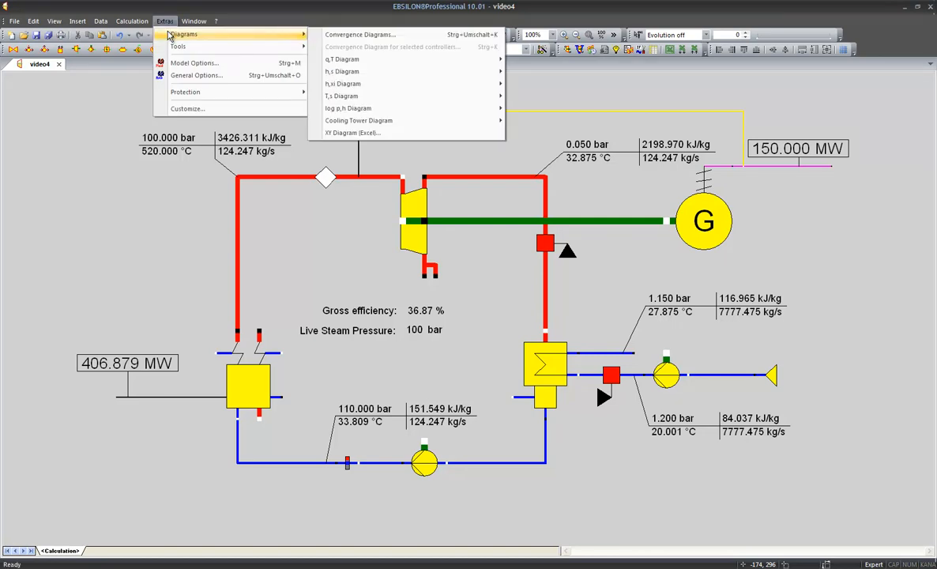
pyautogui.moveTo(361, 35)
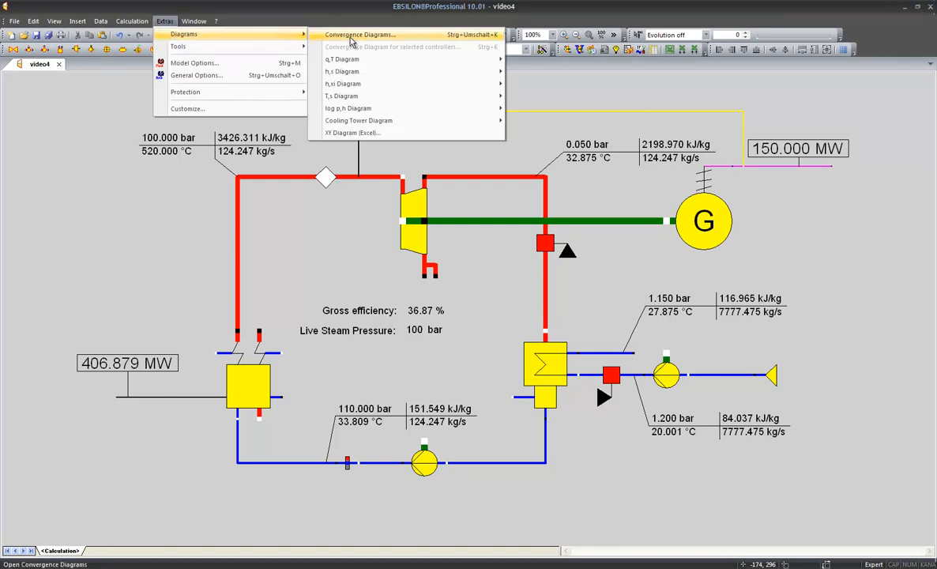
pyautogui.click(359, 35)
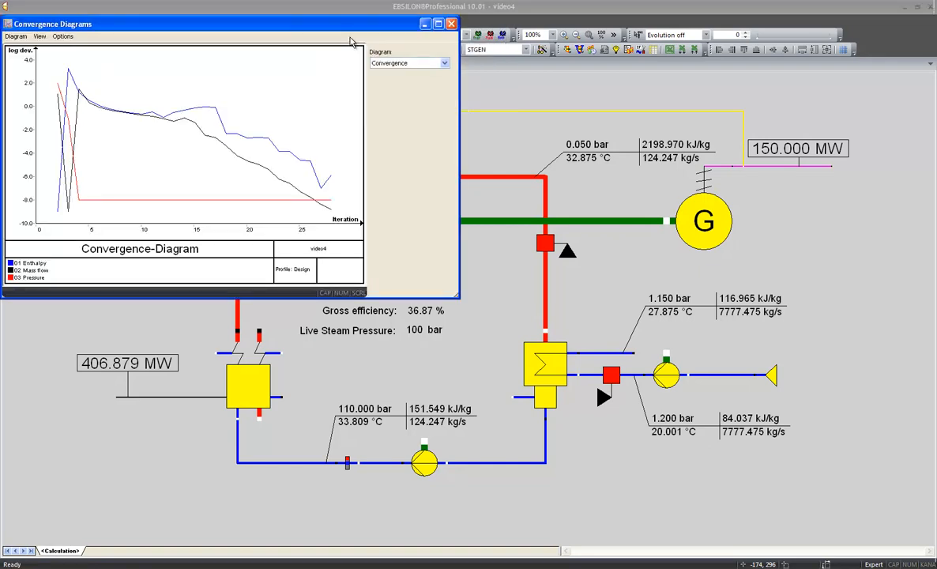
pyautogui.moveTo(332, 76)
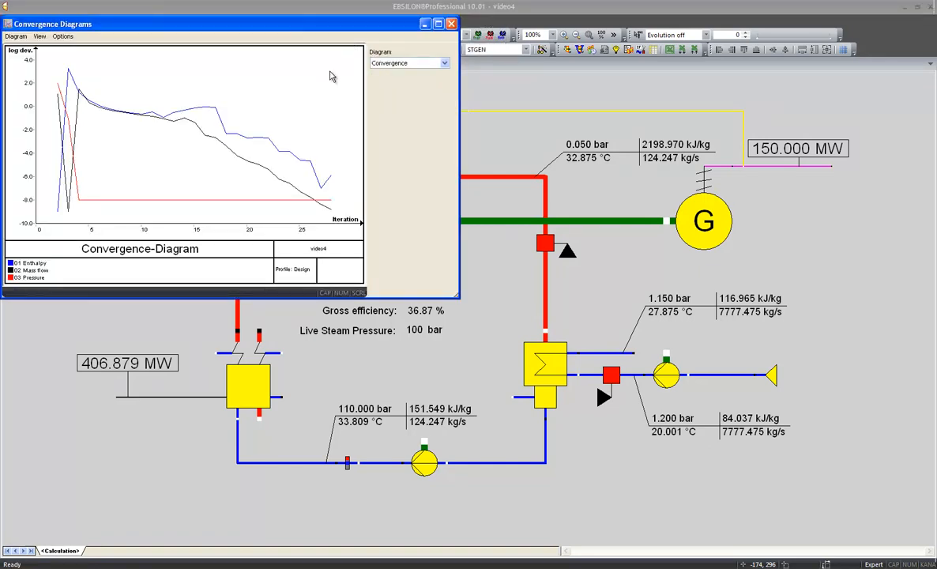
pyautogui.moveTo(356, 209)
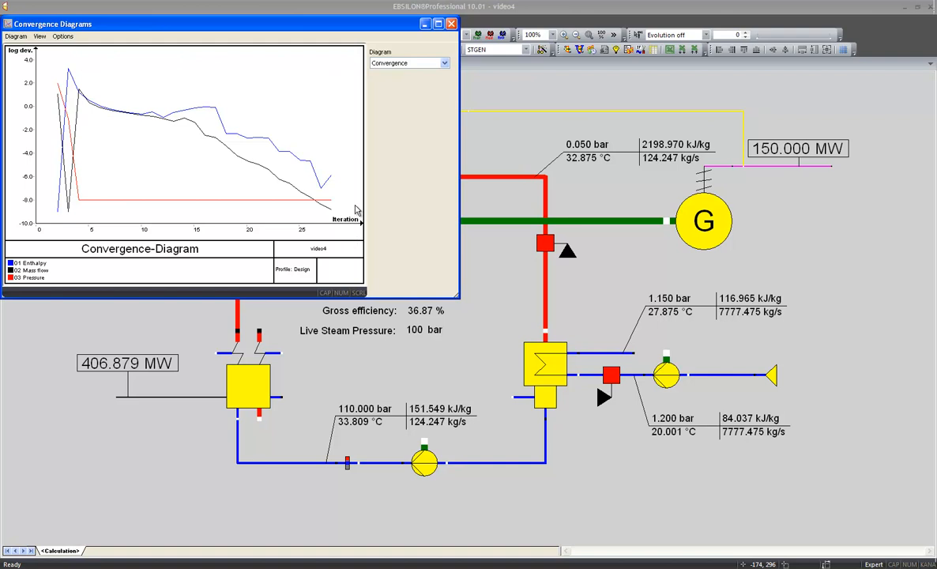
pyautogui.moveTo(392, 128)
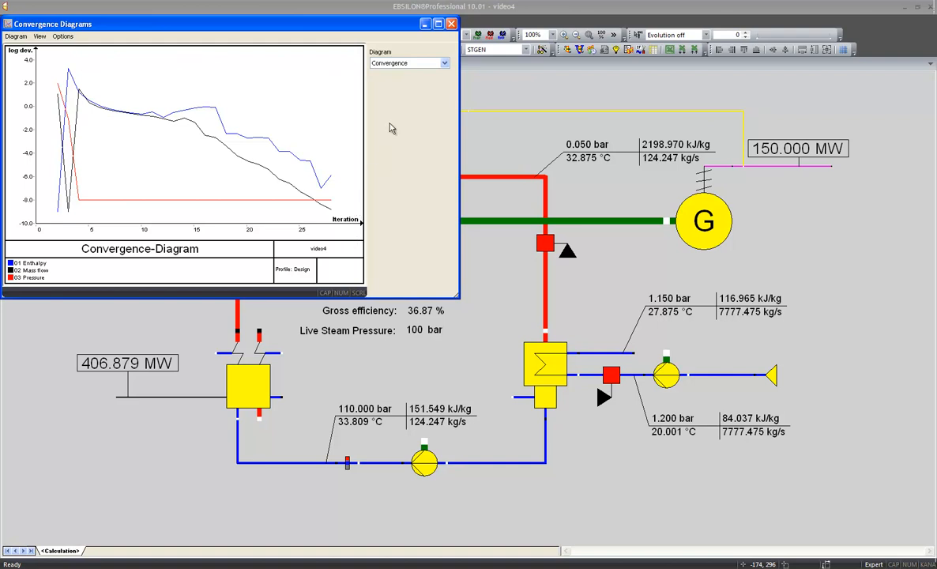
pyautogui.click(445, 63)
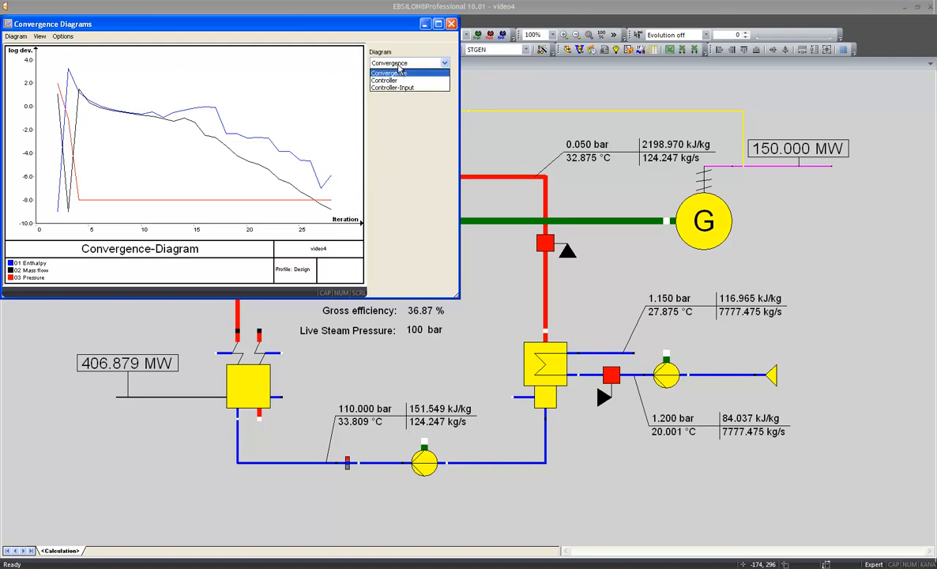
pyautogui.click(392, 87)
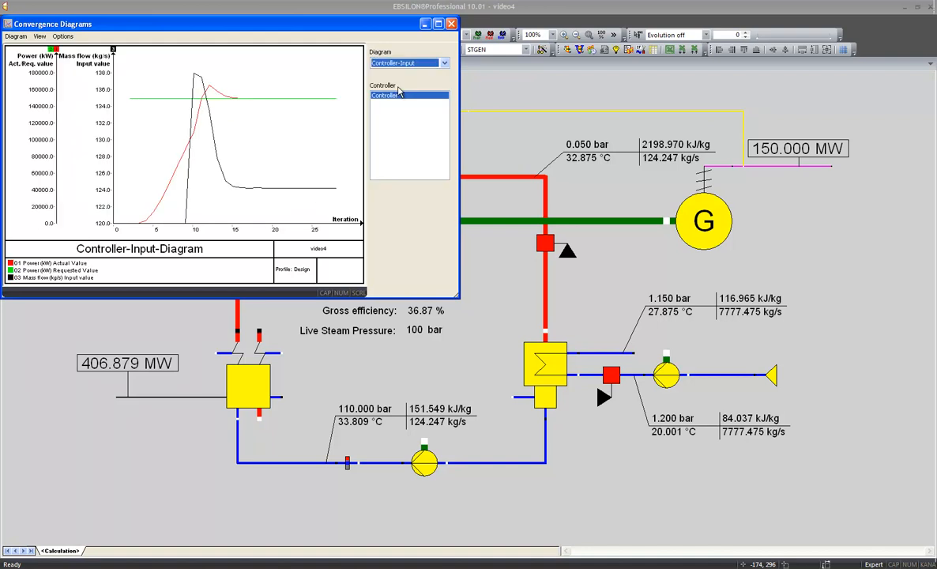
pyautogui.moveTo(321, 37)
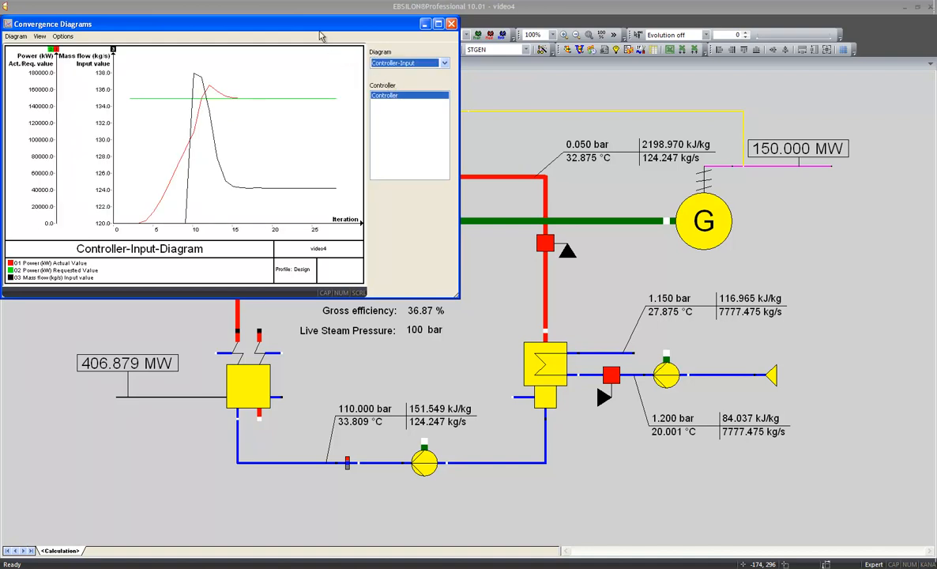
pyautogui.moveTo(316, 32)
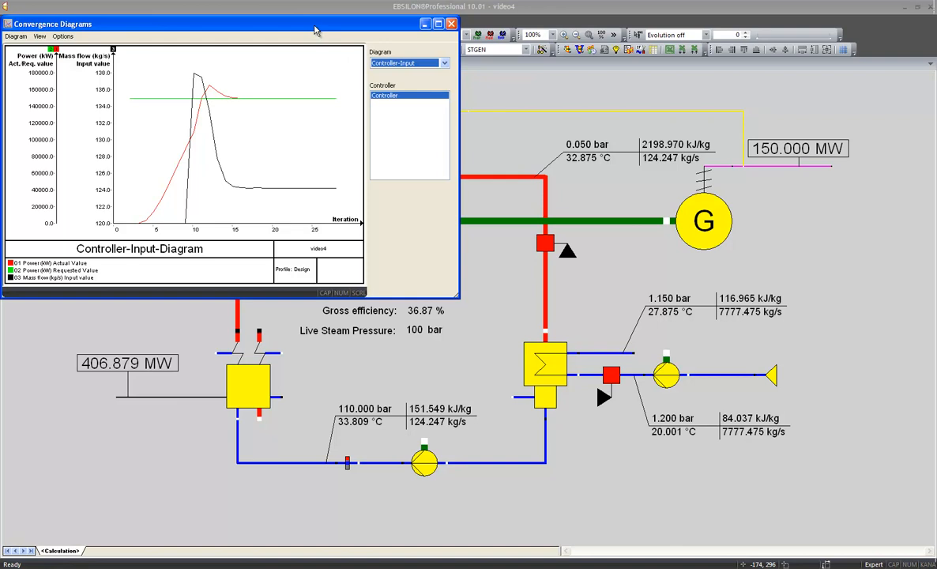
# - Maximize the Controller-Input convergence plot to inspect power and mass-flow curves
pyautogui.click(436, 24)
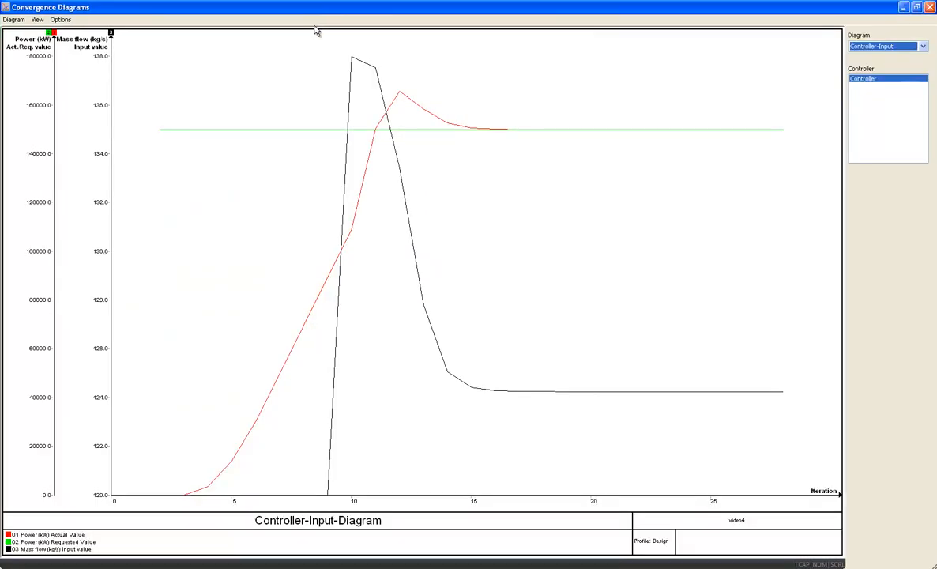
pyautogui.moveTo(165, 135)
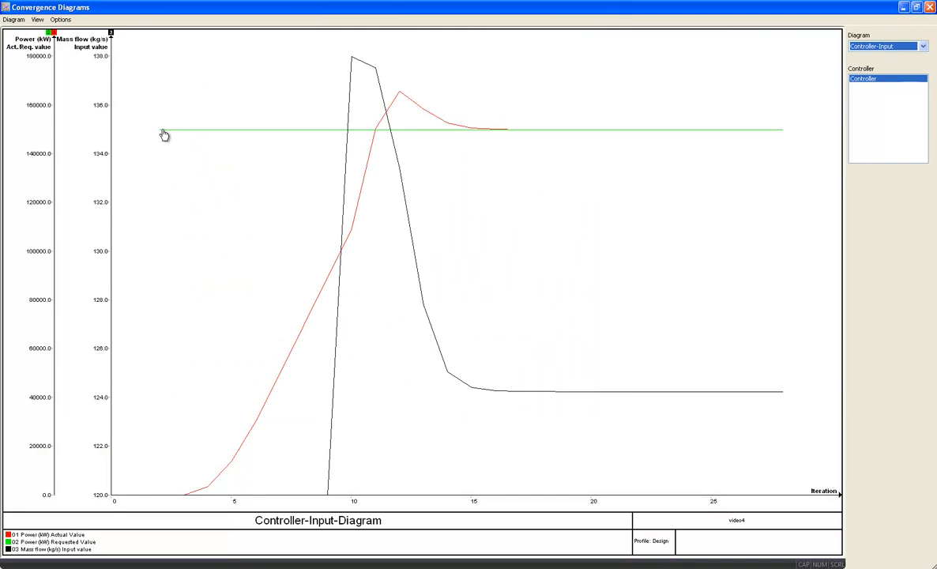
pyautogui.moveTo(191, 133)
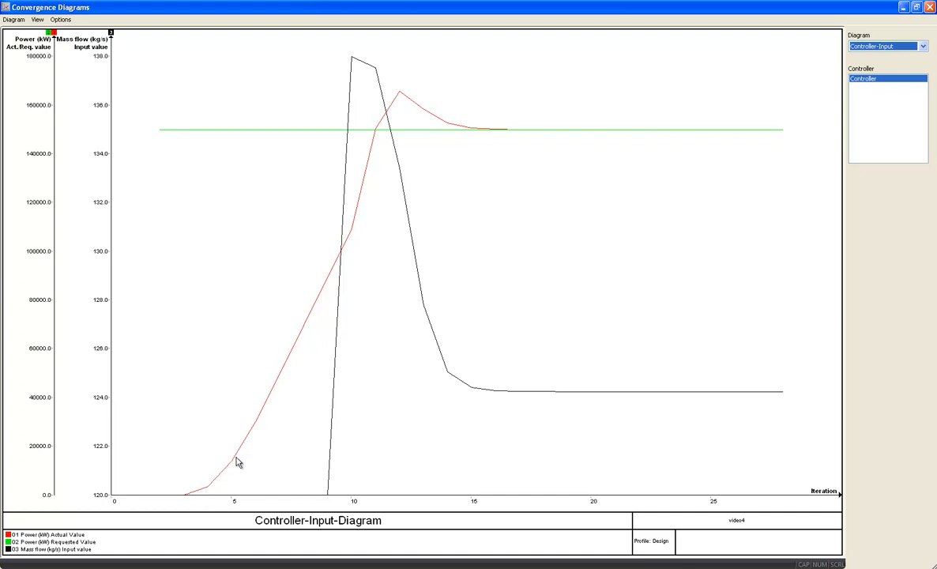
pyautogui.moveTo(736, 515)
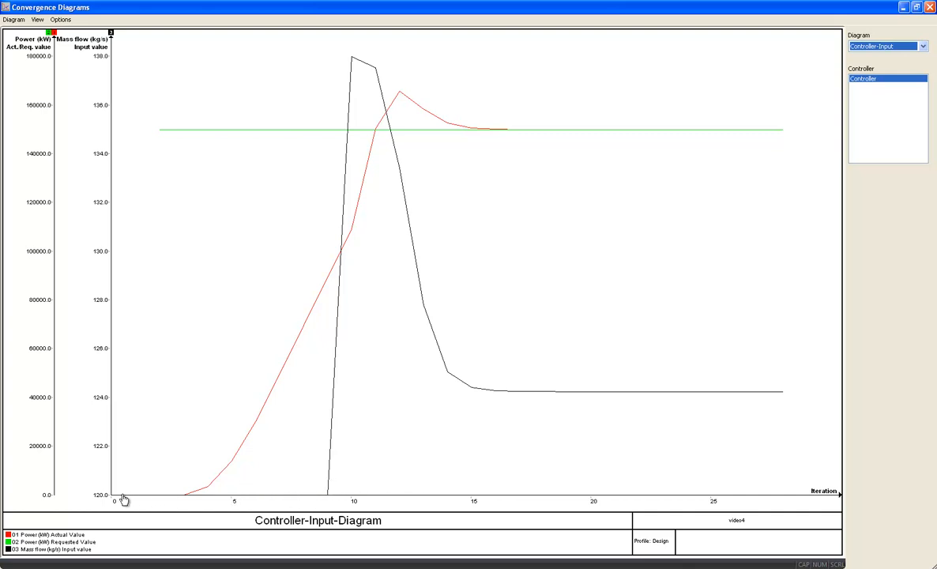
pyautogui.moveTo(250, 503)
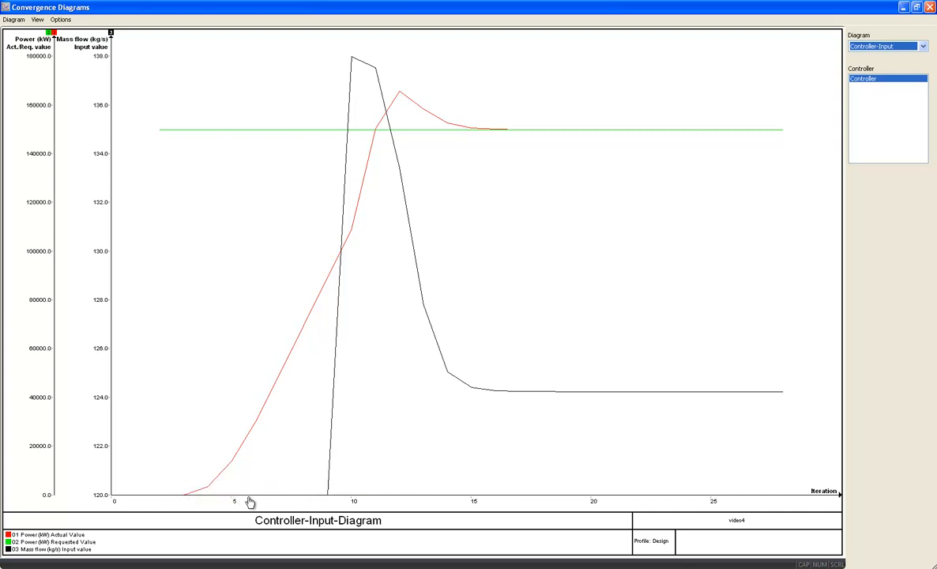
pyautogui.moveTo(329, 501)
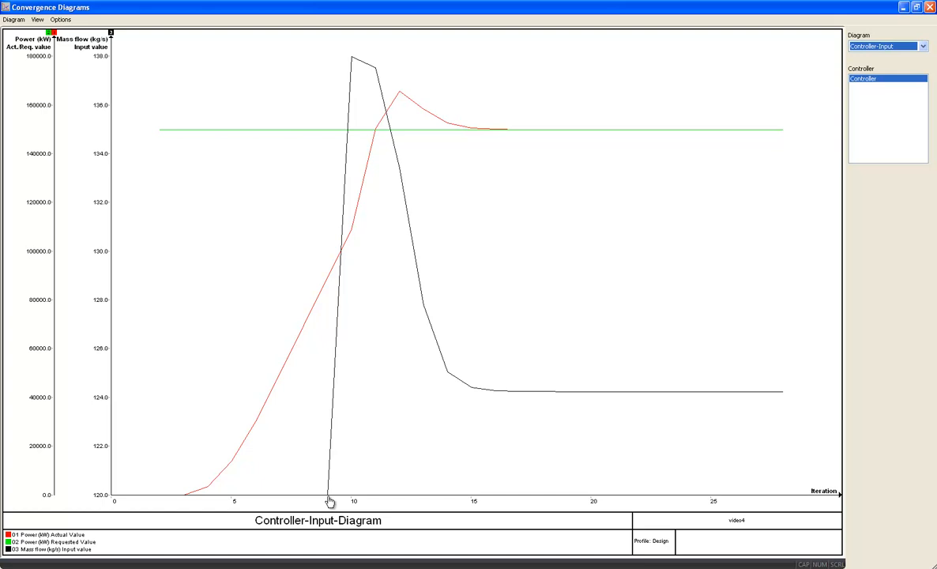
pyautogui.moveTo(371, 63)
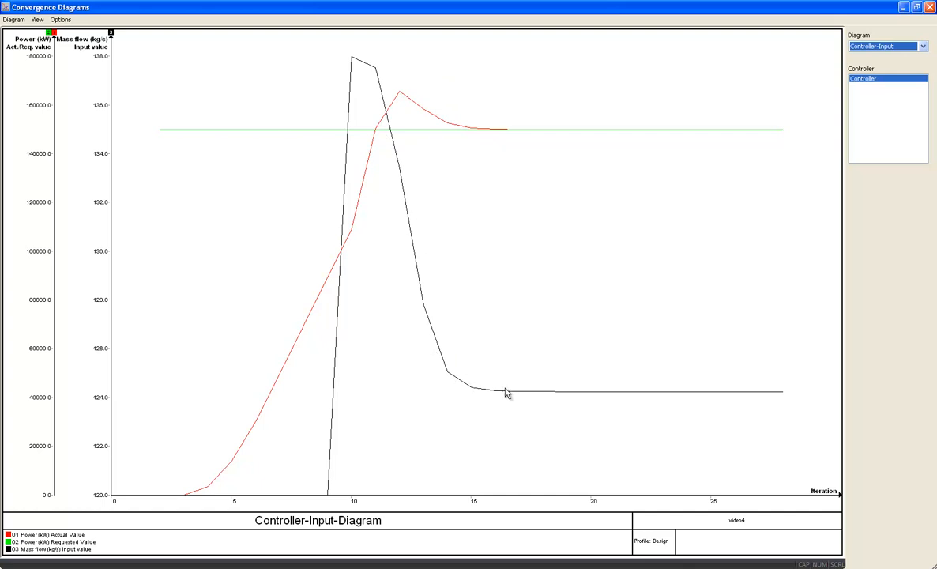
pyautogui.moveTo(584, 399)
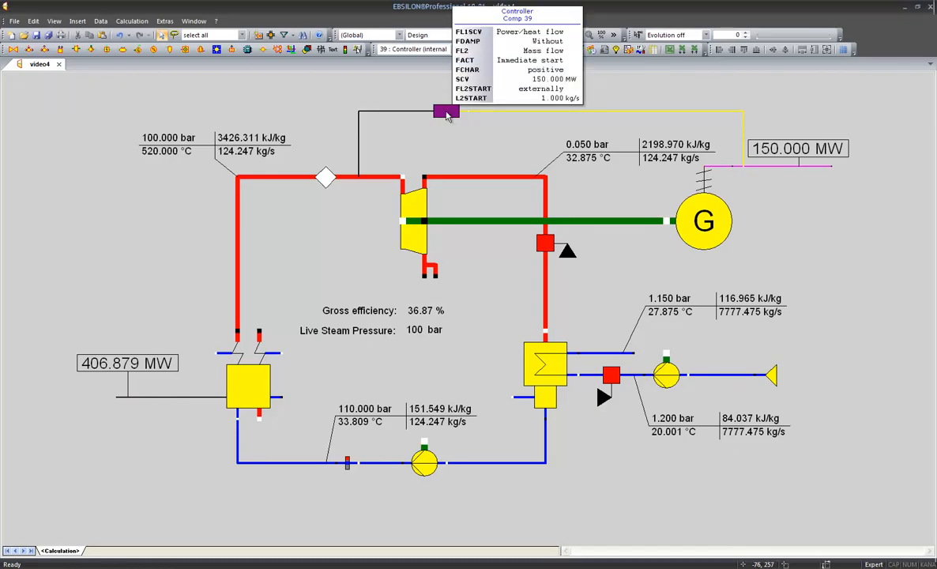
# - Set the power controller's damping to Extremely high and confirm
pyautogui.click(446, 111)
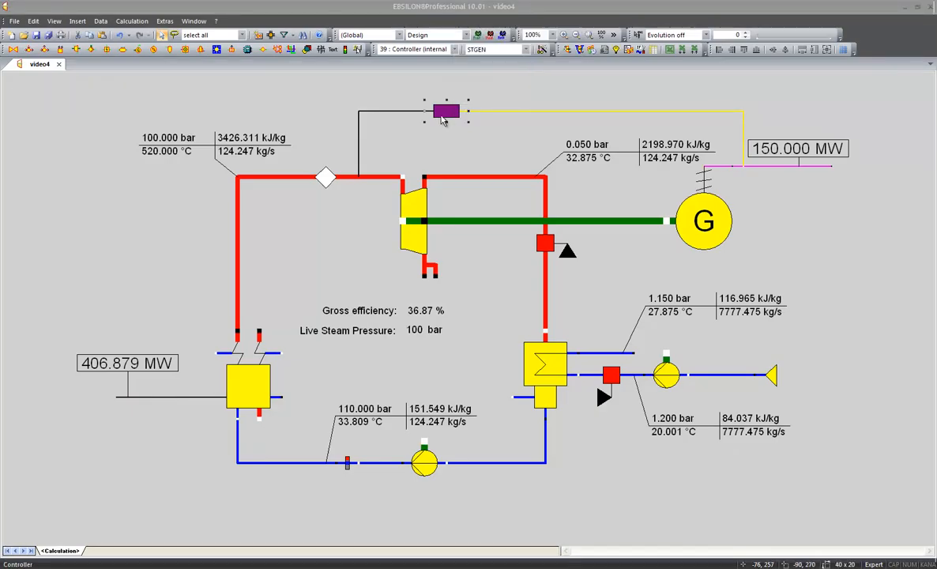
pyautogui.doubleClick(446, 111)
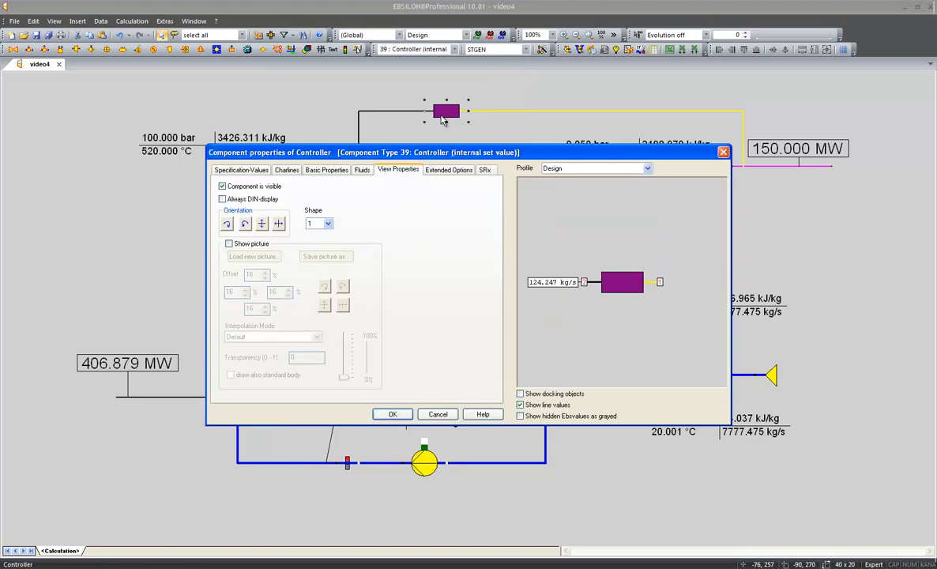
pyautogui.click(240, 169)
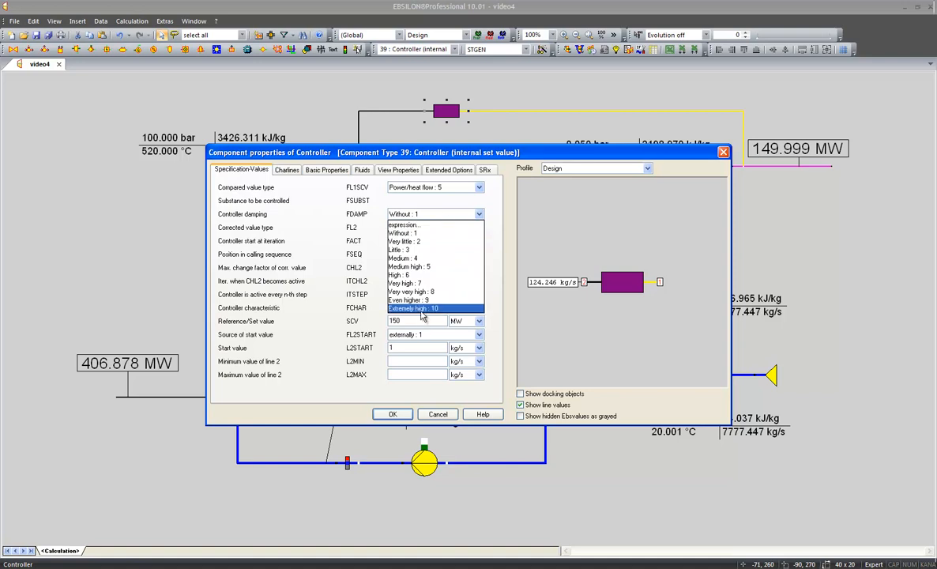
pyautogui.click(421, 308)
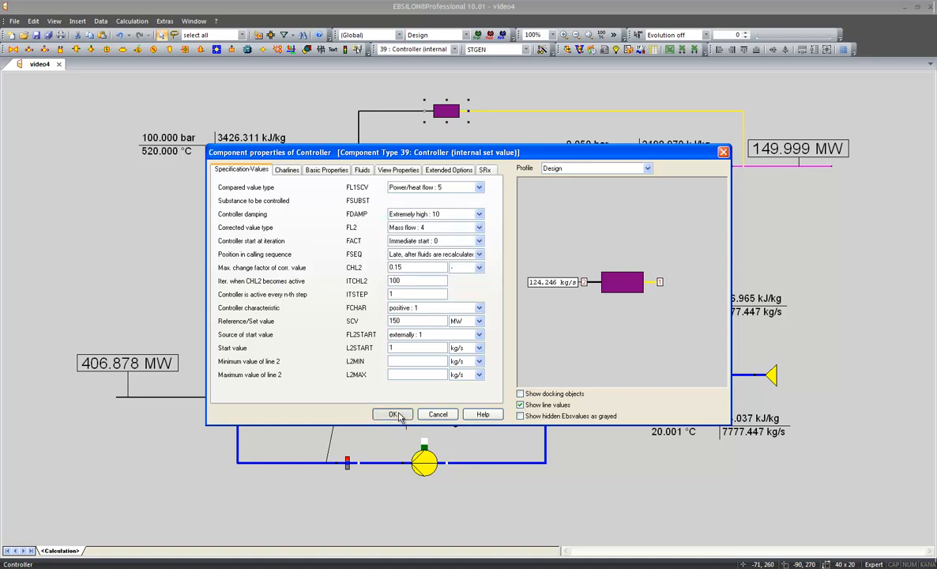
pyautogui.click(394, 414)
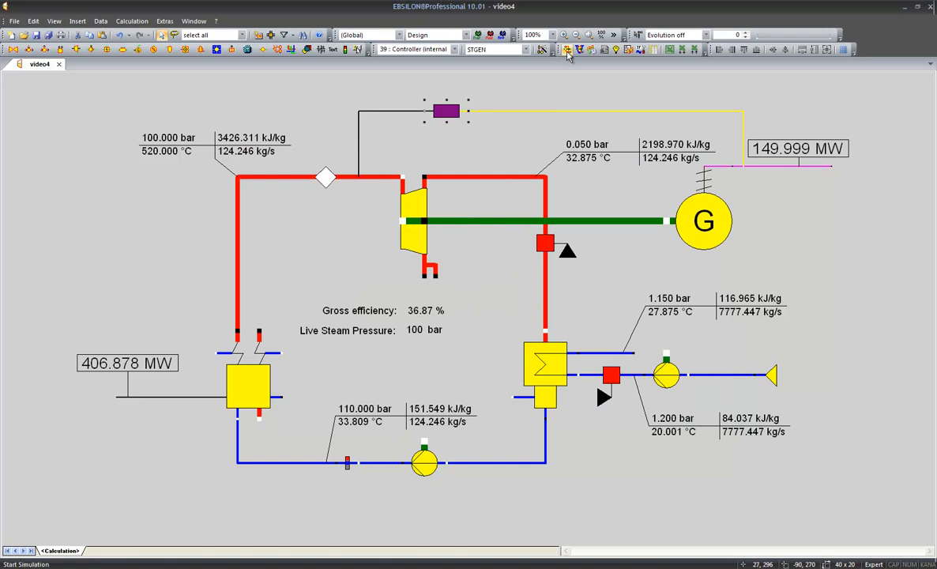
# - Recalculate, adopt results as nominal values, and show the controller's convergence diagram
pyautogui.click(567, 49)
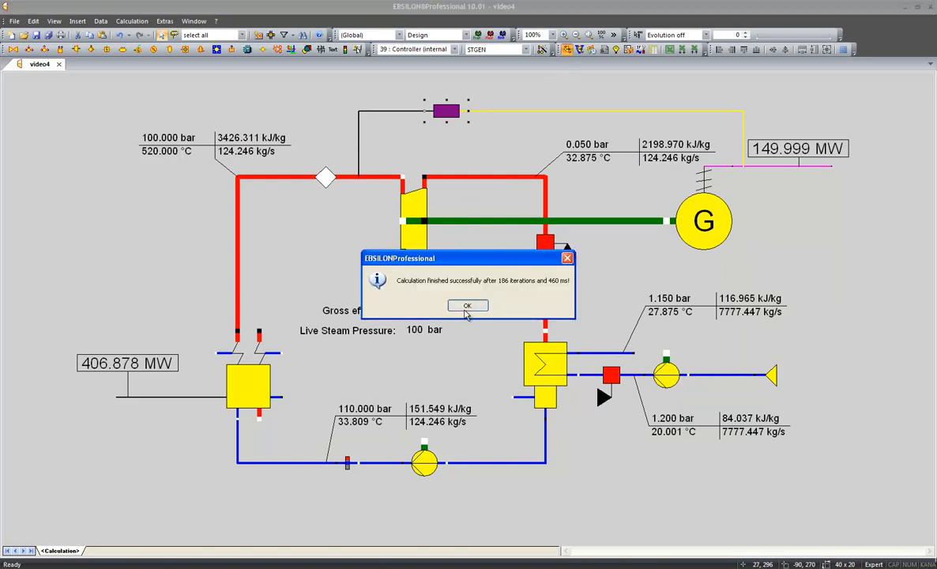
pyautogui.click(468, 306)
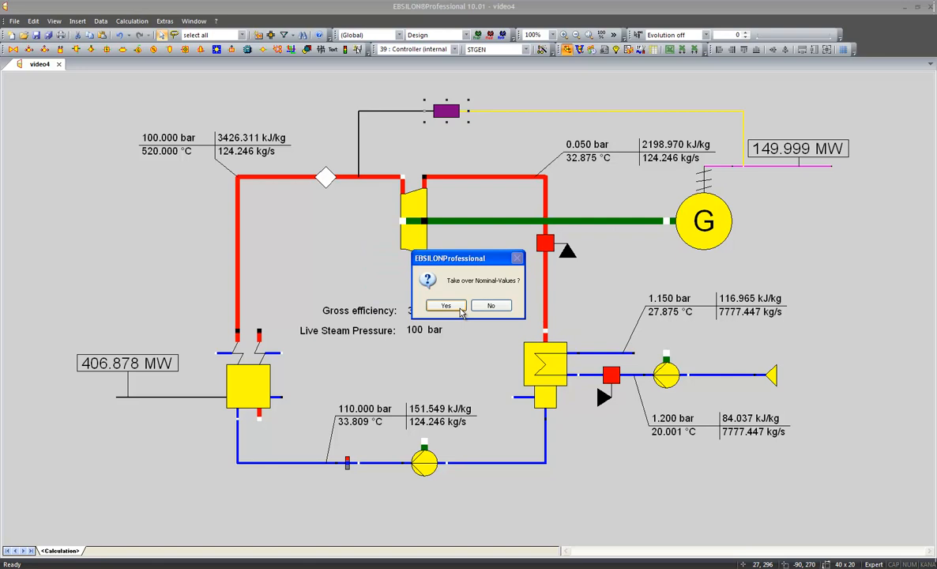
pyautogui.click(446, 307)
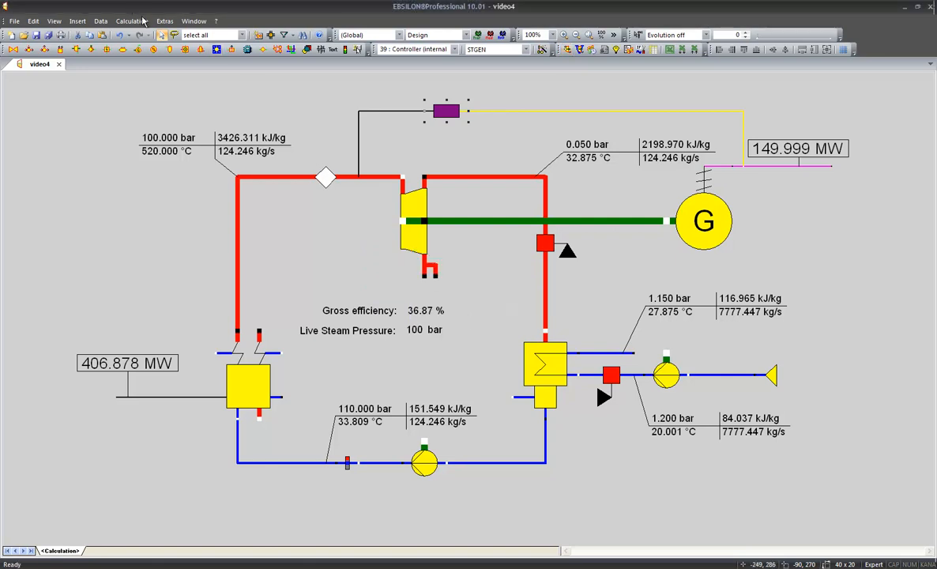
pyautogui.click(164, 20)
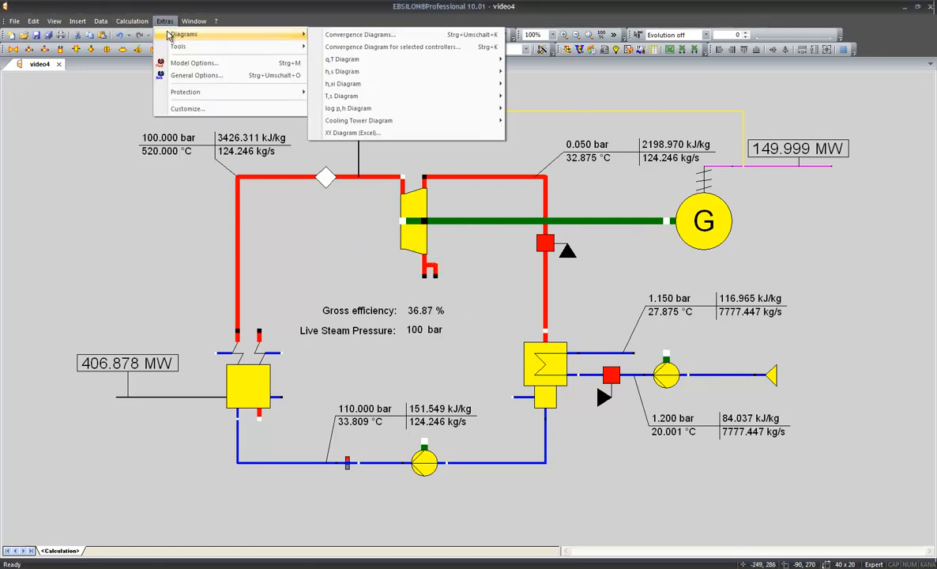
pyautogui.moveTo(392, 47)
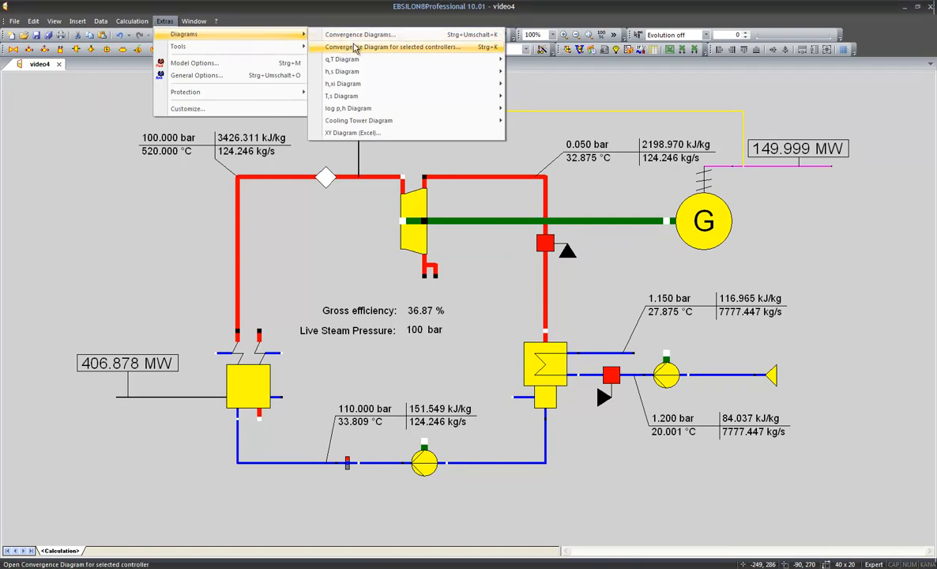
pyautogui.click(392, 48)
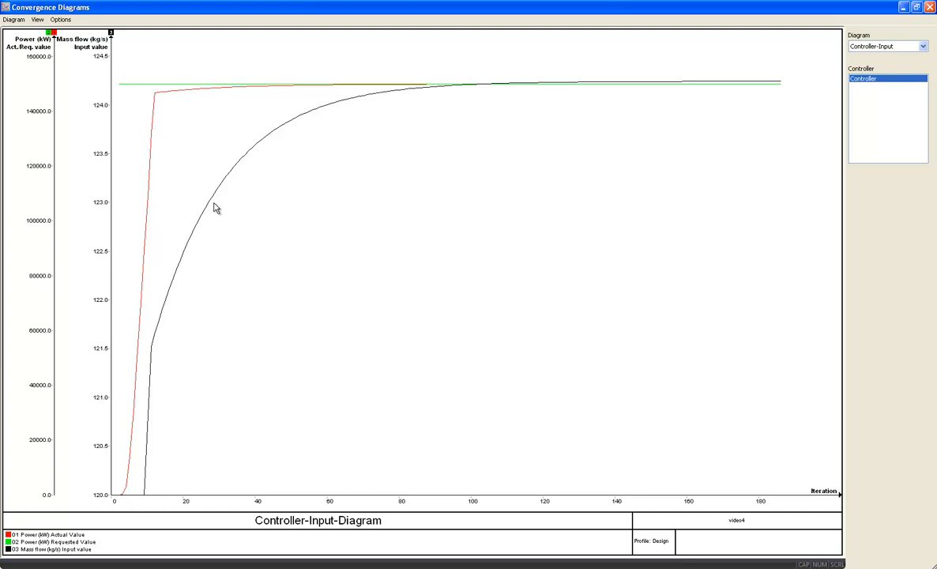
pyautogui.moveTo(904, 33)
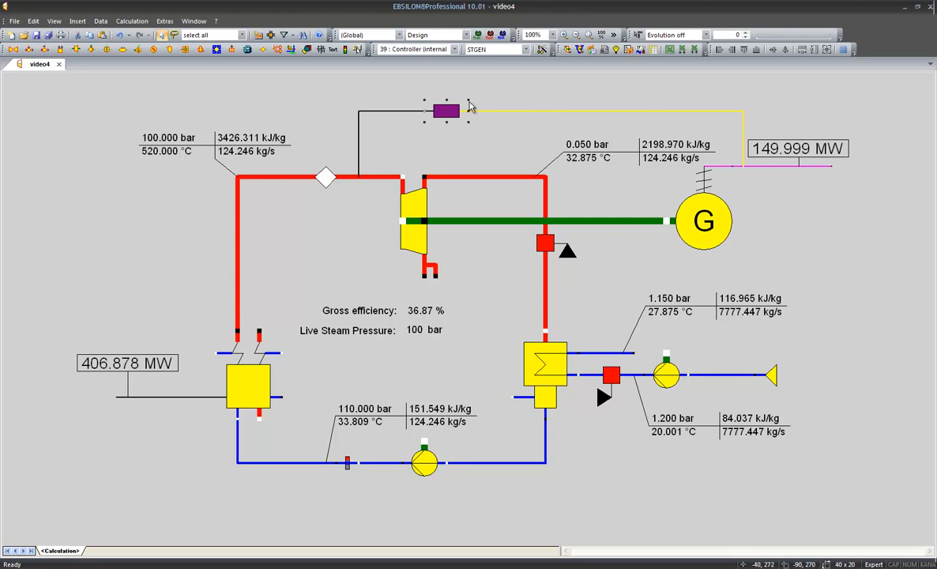
# - Reset controller damping to Without and review the Controller start at iteration choices
pyautogui.doubleClick(445, 110)
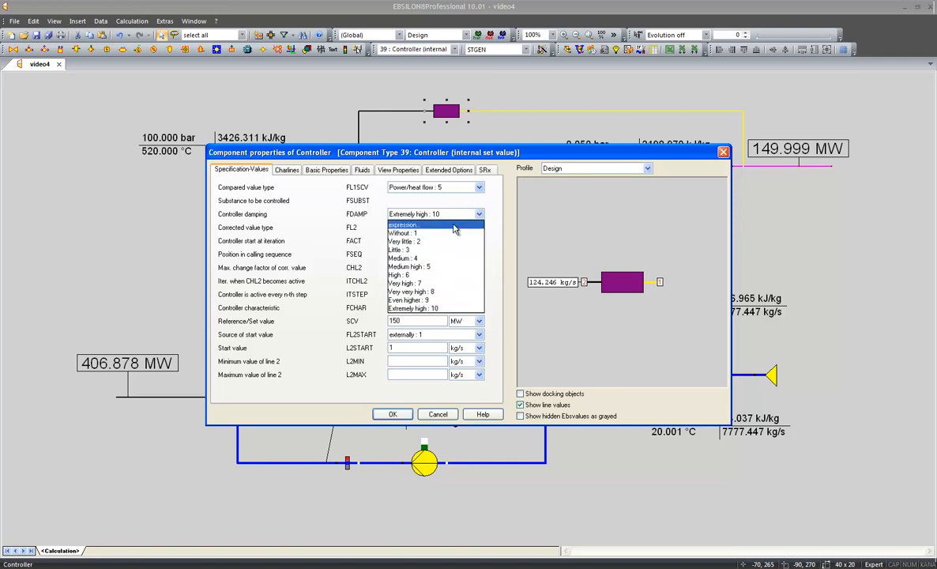
pyautogui.click(403, 232)
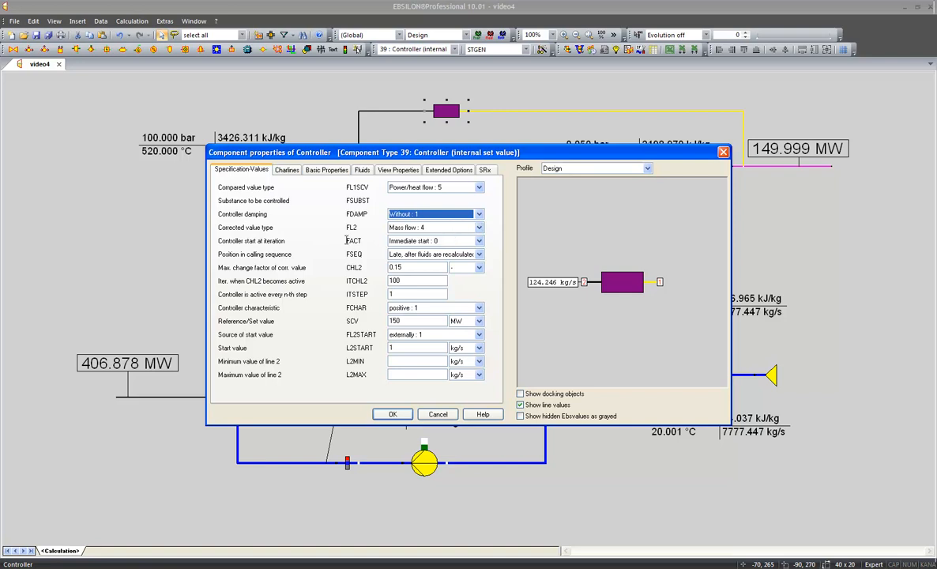
pyautogui.click(354, 240)
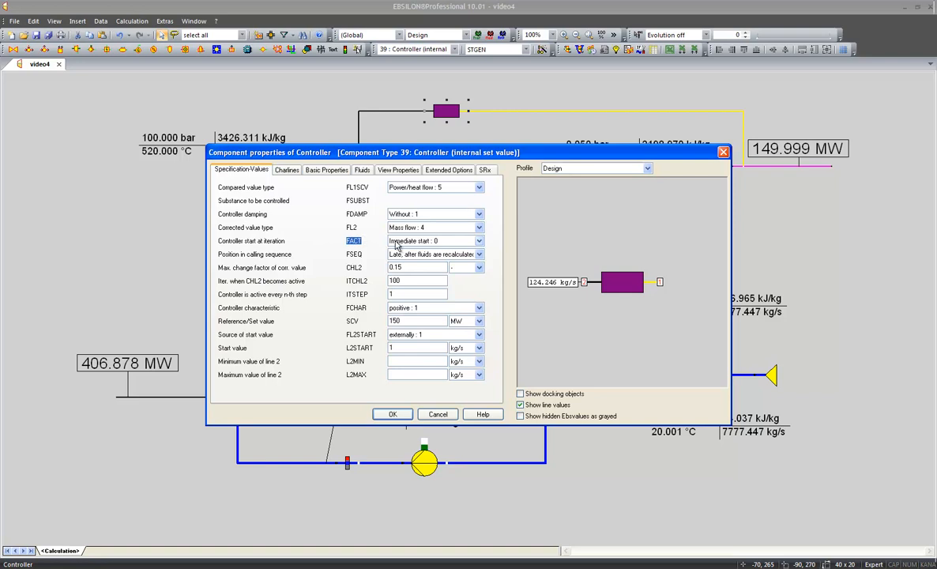
pyautogui.click(478, 240)
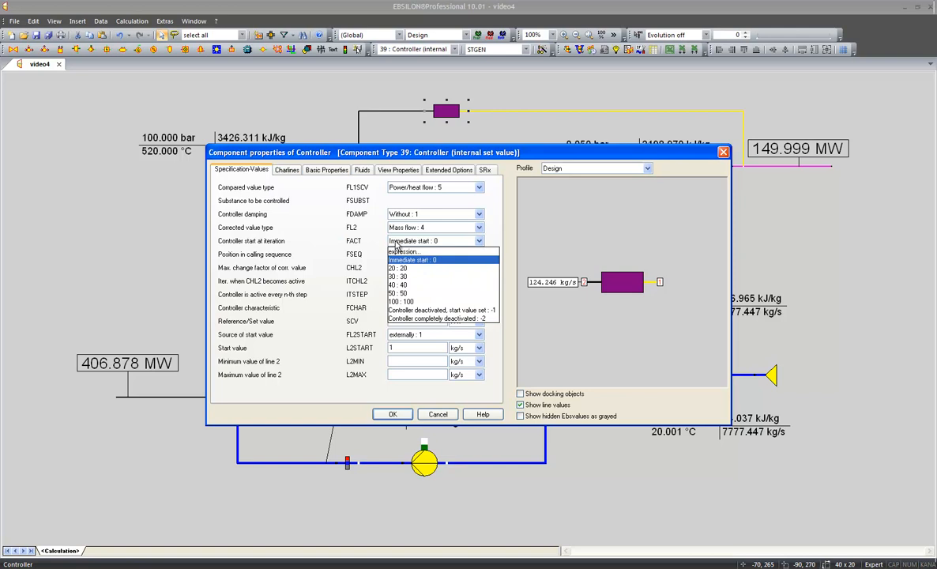
pyautogui.moveTo(402, 275)
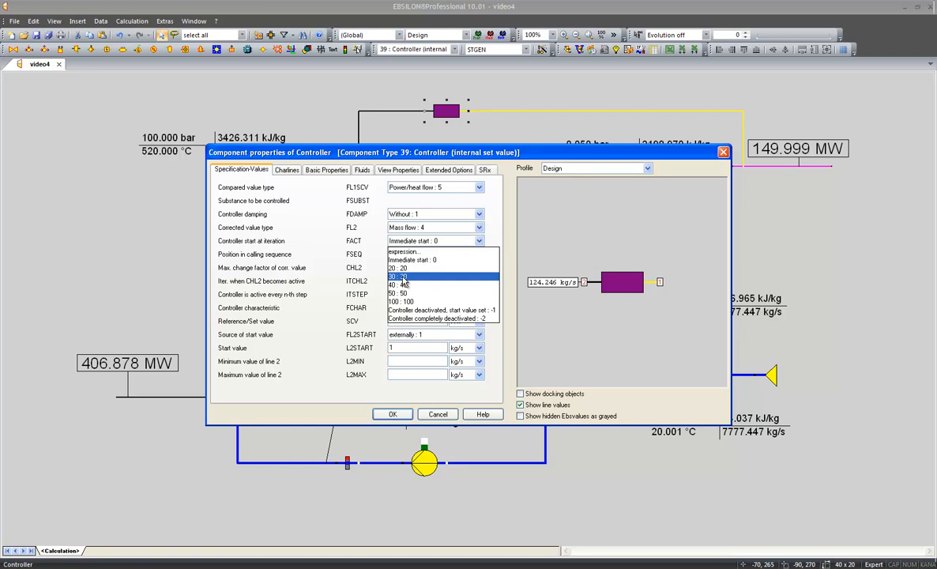
pyautogui.moveTo(403, 269)
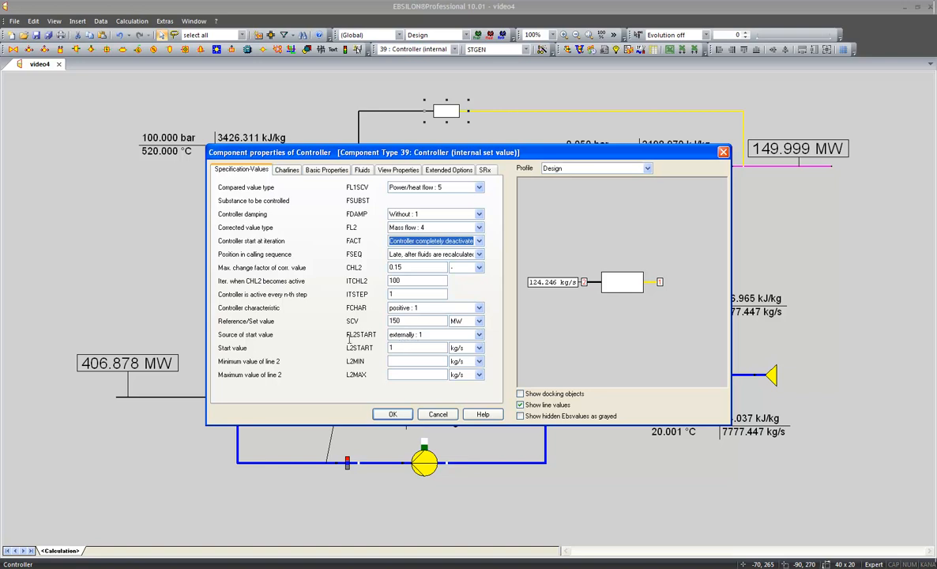
# - Set the controller's start-value source FL2START to 'externally: 1' and confirm
pyautogui.click(360, 336)
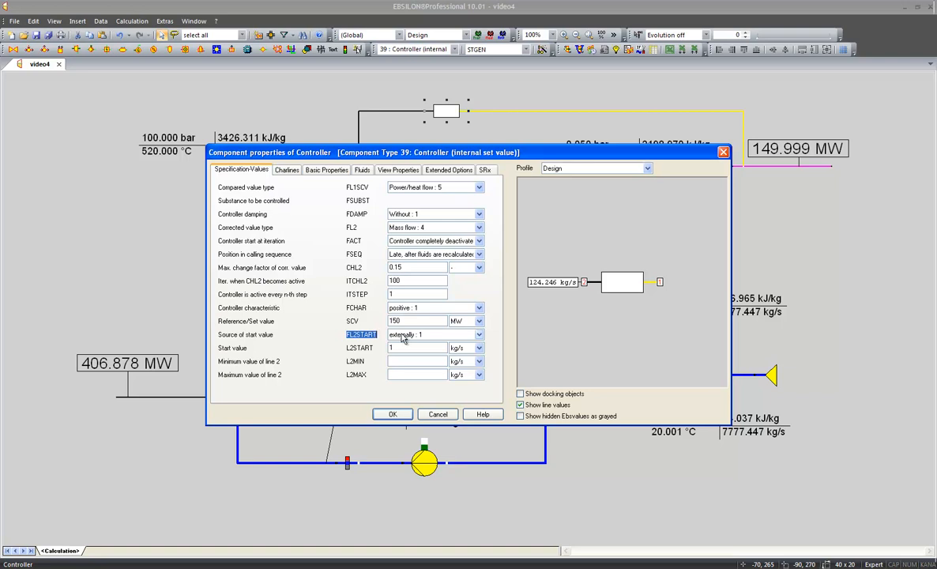
pyautogui.click(478, 335)
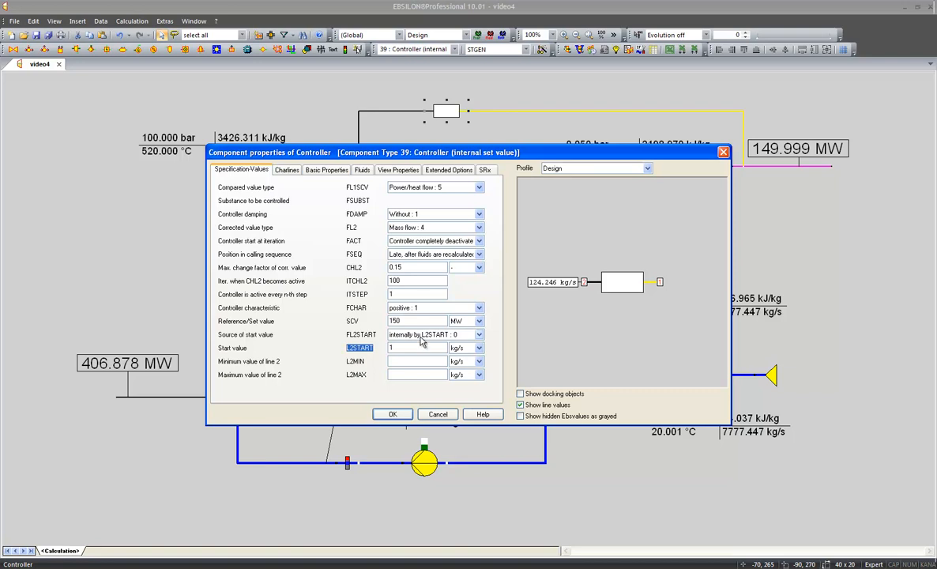
pyautogui.click(479, 348)
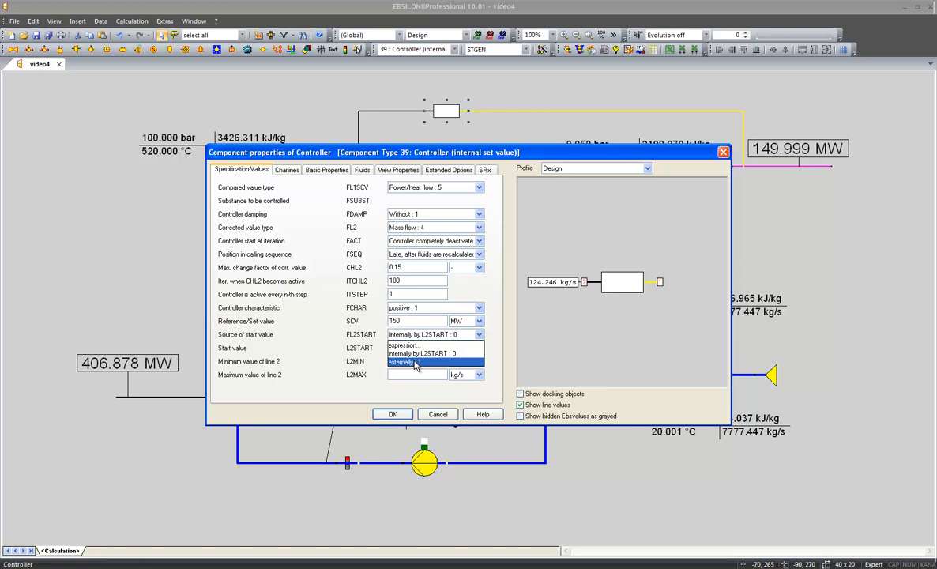
pyautogui.click(403, 362)
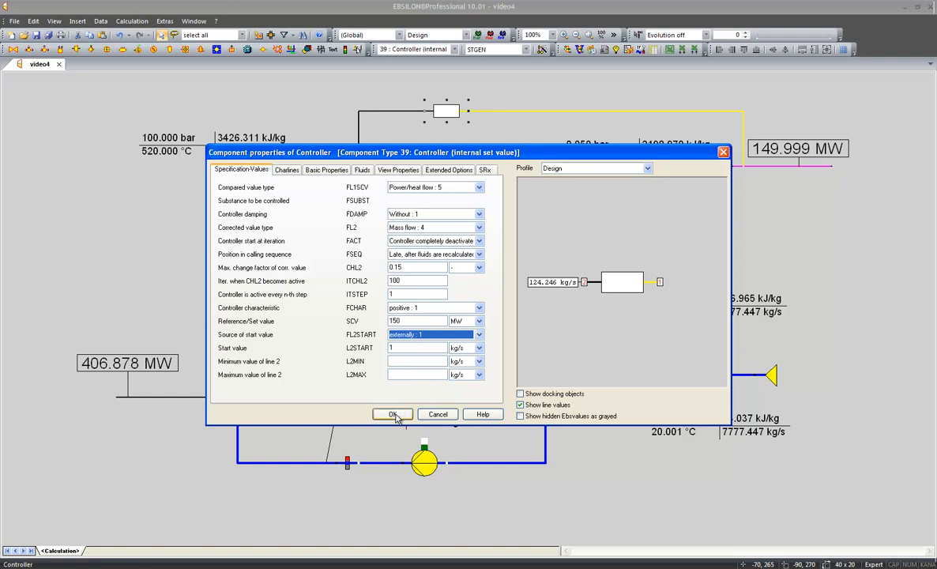
pyautogui.click(392, 415)
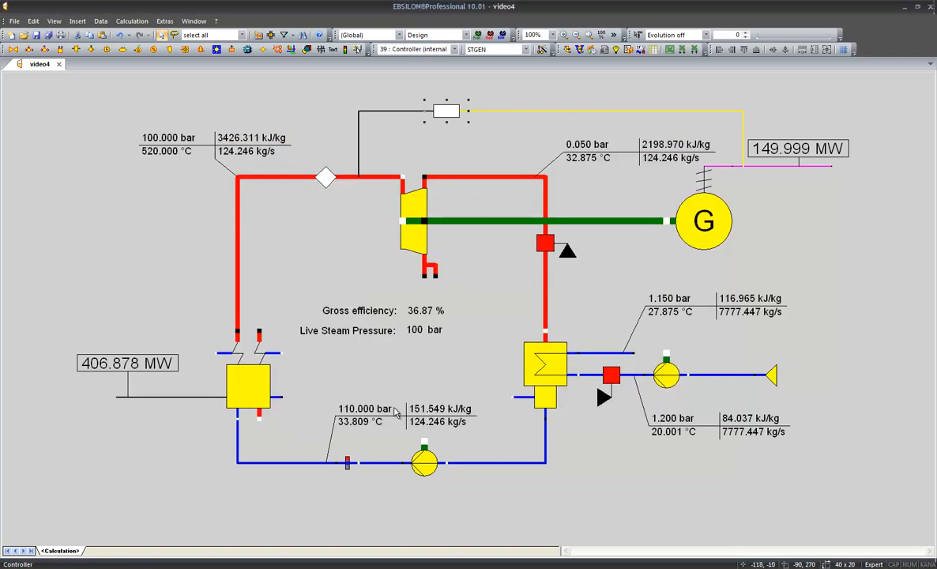
pyautogui.moveTo(325, 178)
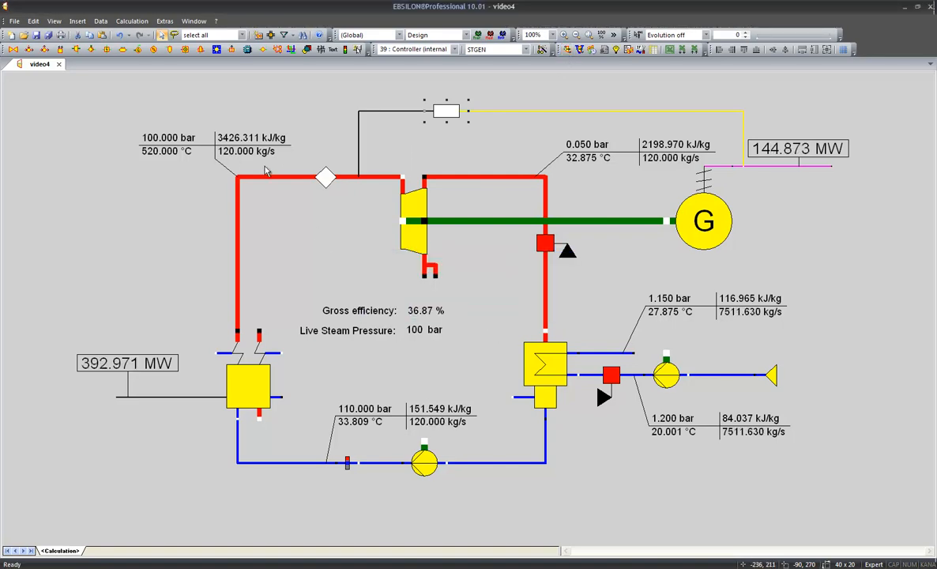
# - Check the power controller's properties after recalculation and confirm them unchanged
pyautogui.doubleClick(445, 111)
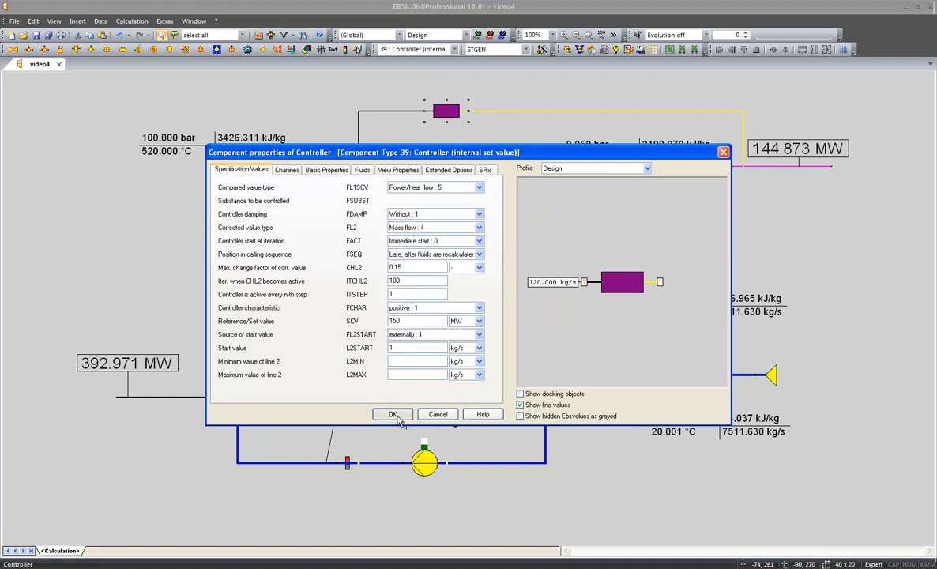
pyautogui.click(392, 414)
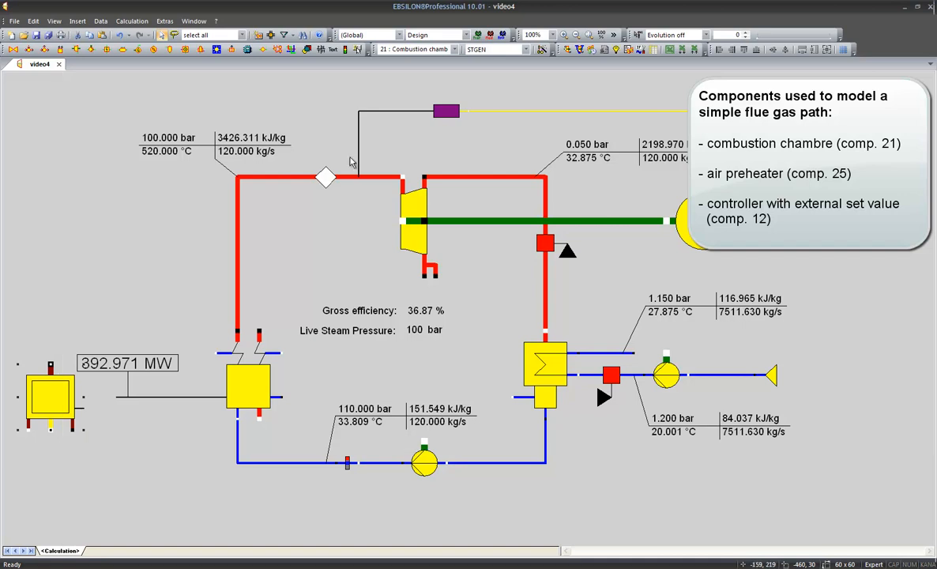
# - Insert a 25 Air preheater, a 33 input value point and a 12 external-set-value Controller
pyautogui.click(454, 49)
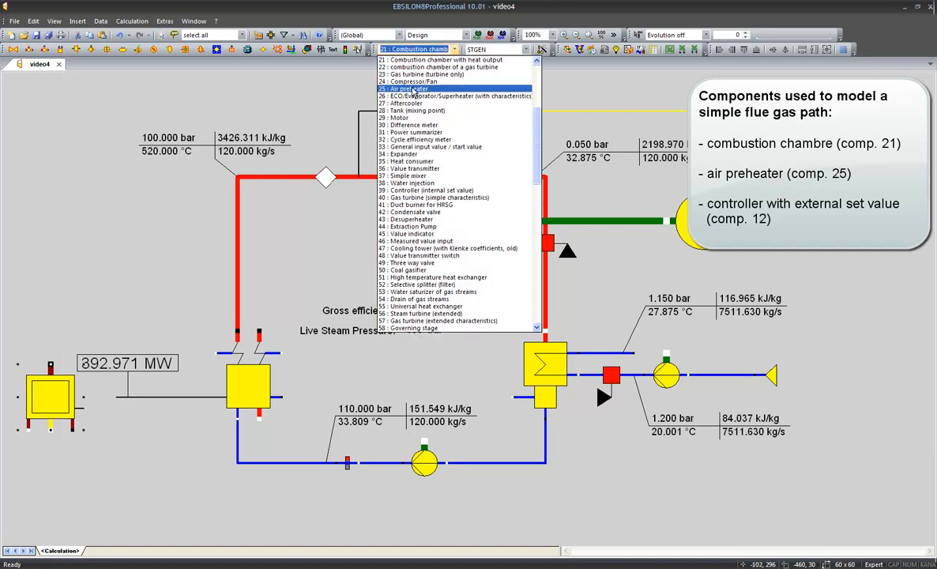
pyautogui.click(411, 89)
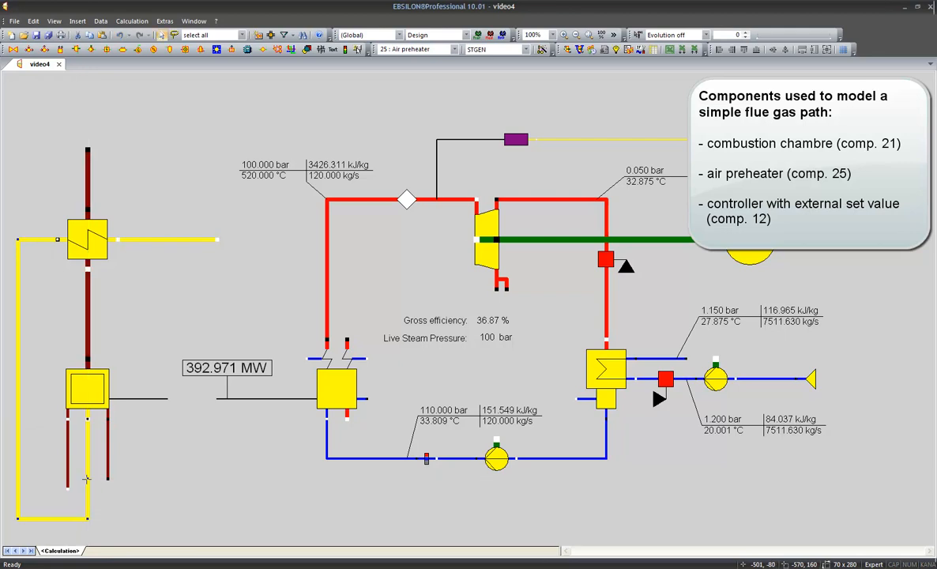
pyautogui.moveTo(129, 364)
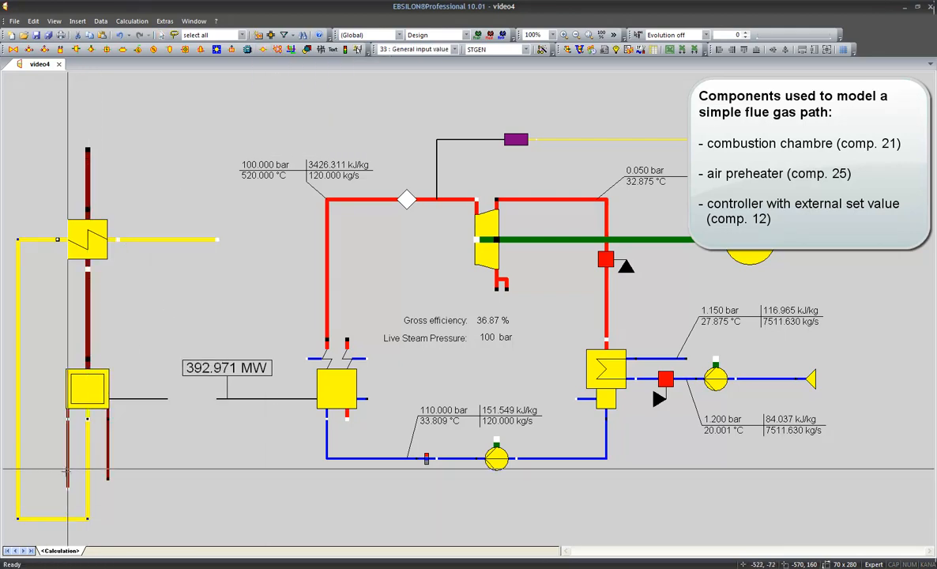
pyautogui.click(187, 240)
pyautogui.write('Controller (external set')
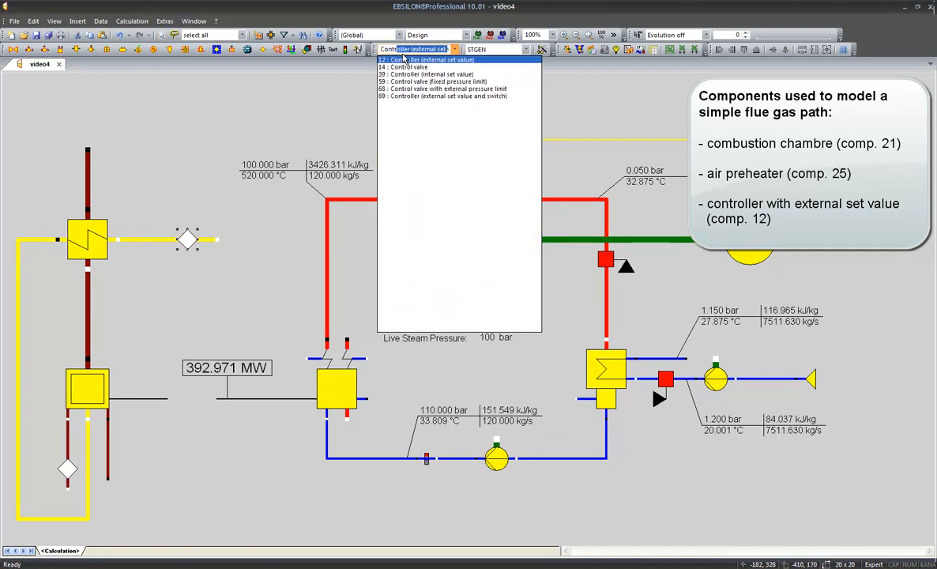
pyautogui.click(427, 60)
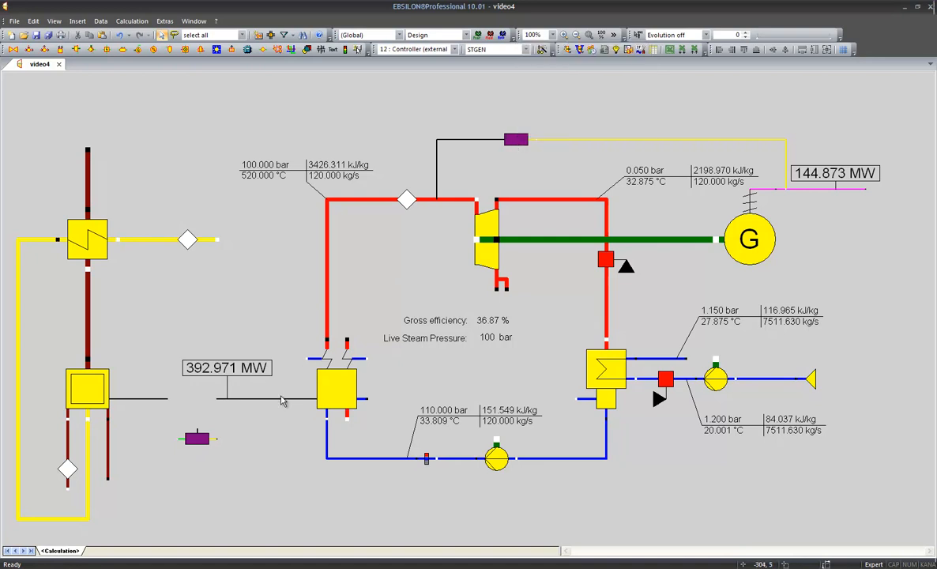
pyautogui.moveTo(211, 455)
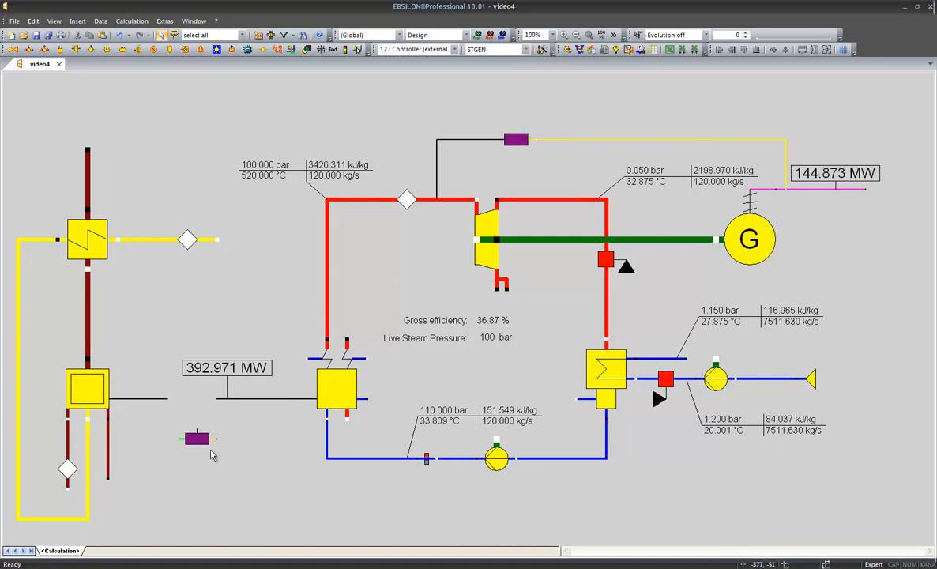
pyautogui.moveTo(205, 450)
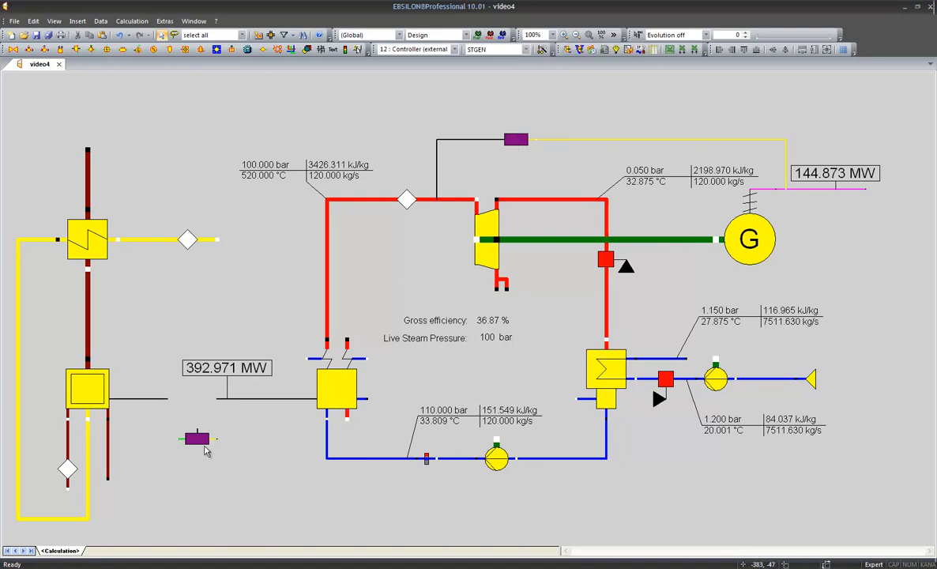
pyautogui.doubleClick(196, 439)
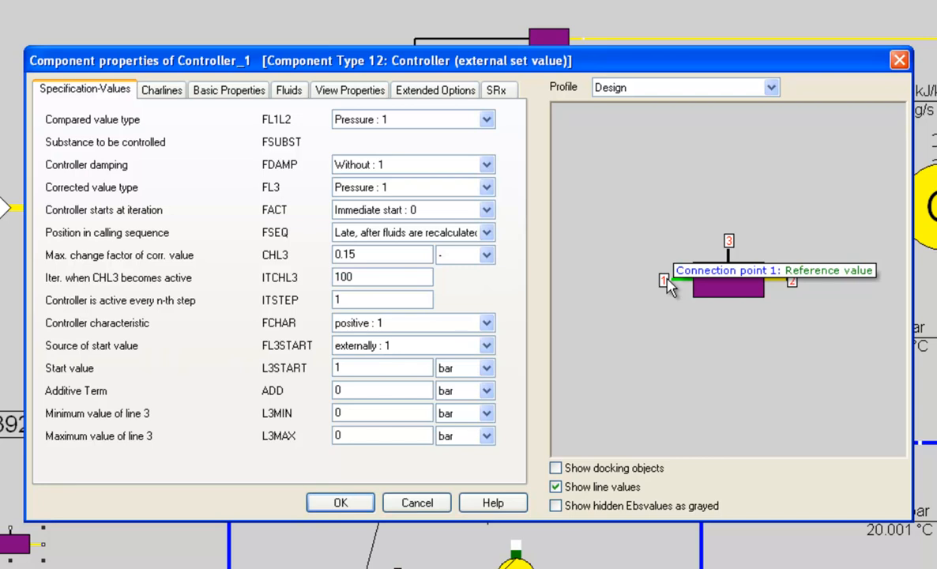
pyautogui.moveTo(791, 285)
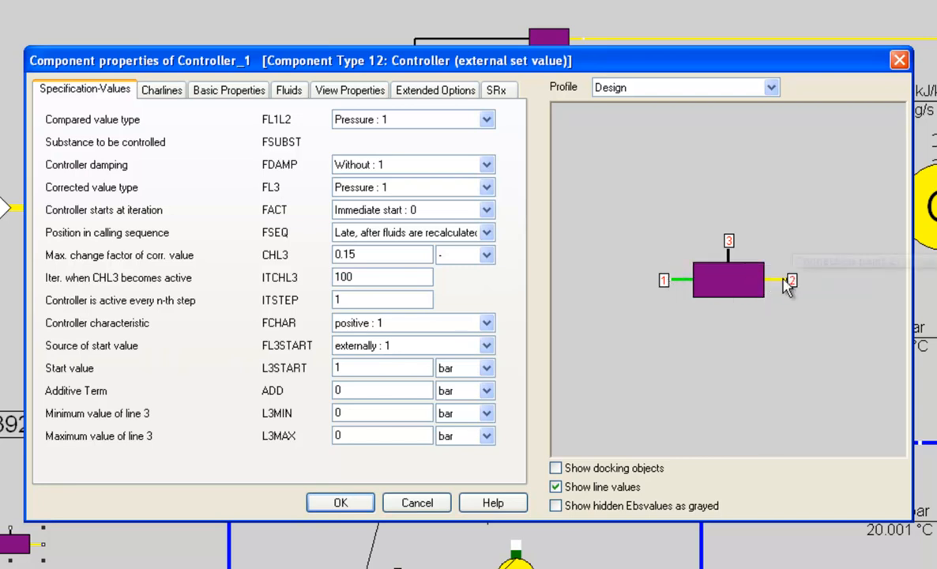
pyautogui.moveTo(790, 282)
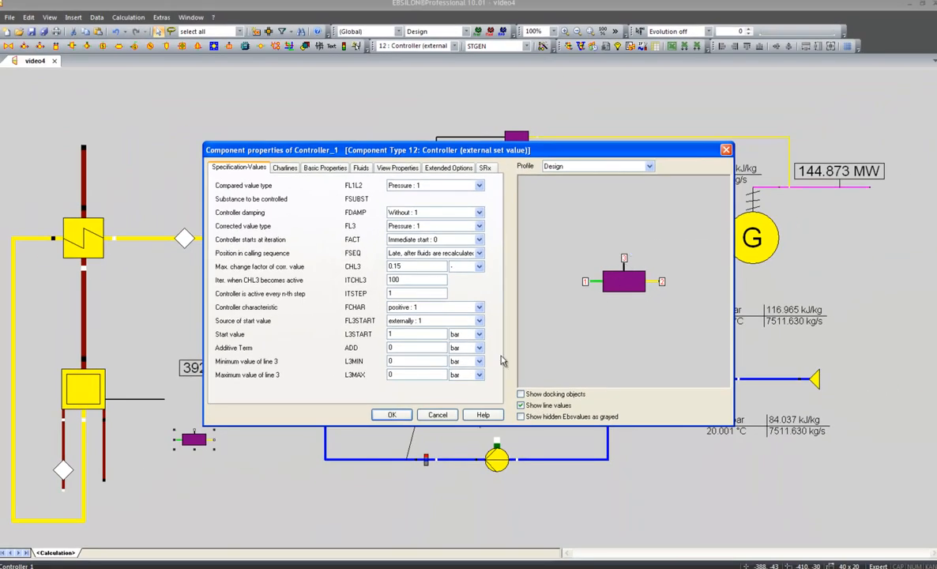
pyautogui.click(392, 414)
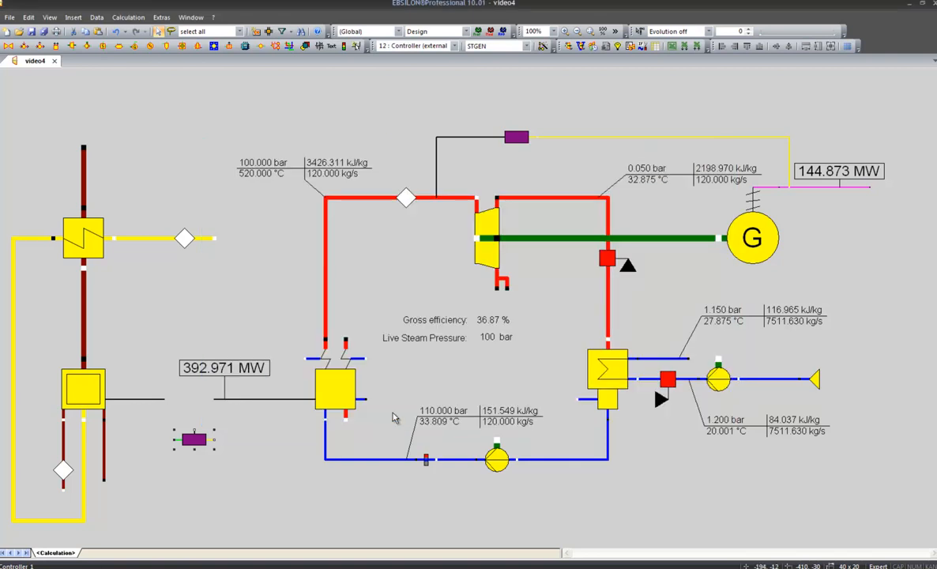
pyautogui.moveTo(166, 403)
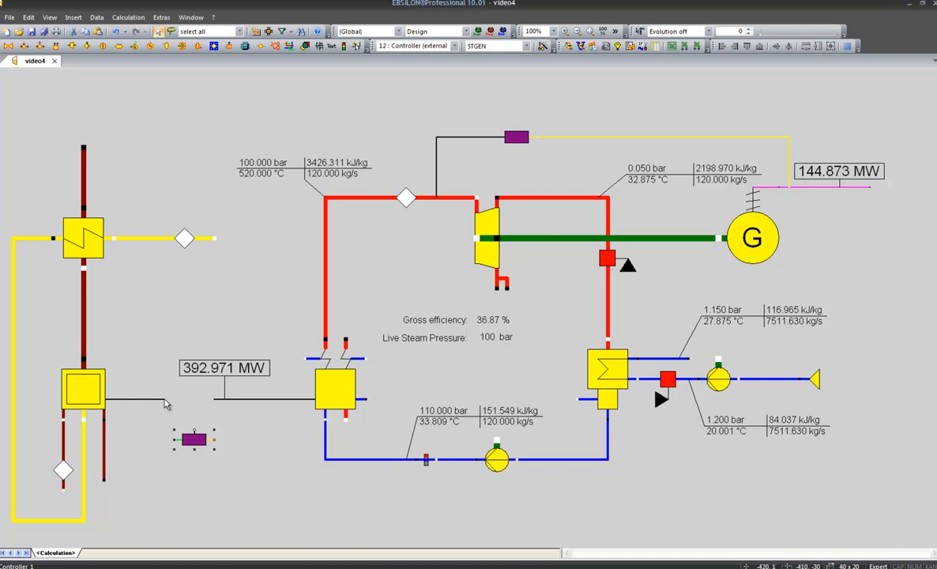
pyautogui.moveTo(155, 404)
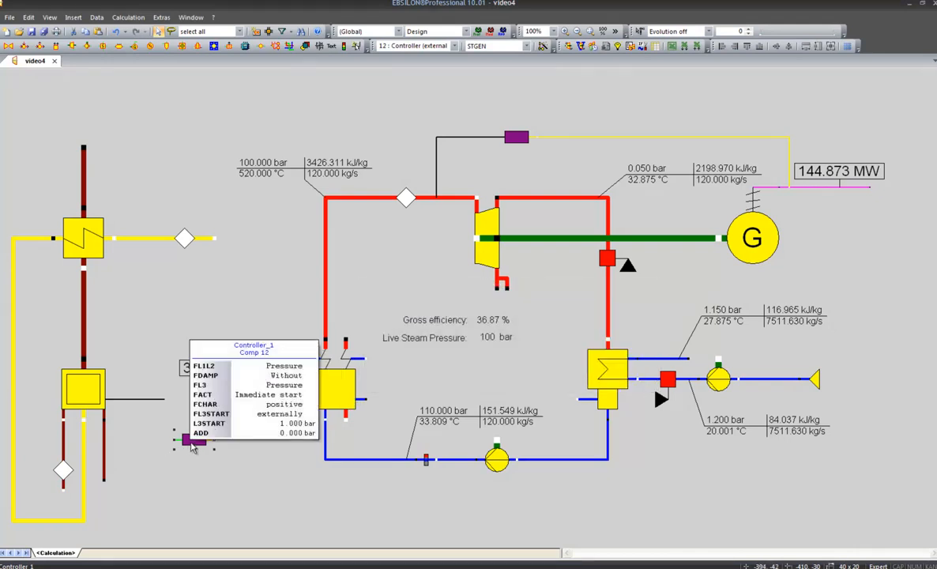
# - Mirror the new controller horizontally via its context menu
pyautogui.rightClick(194, 442)
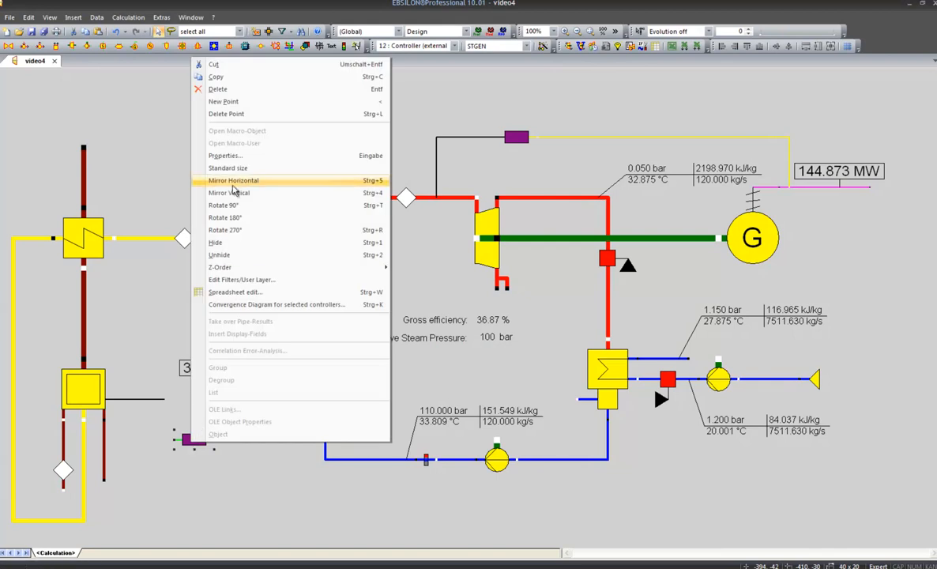
pyautogui.click(234, 180)
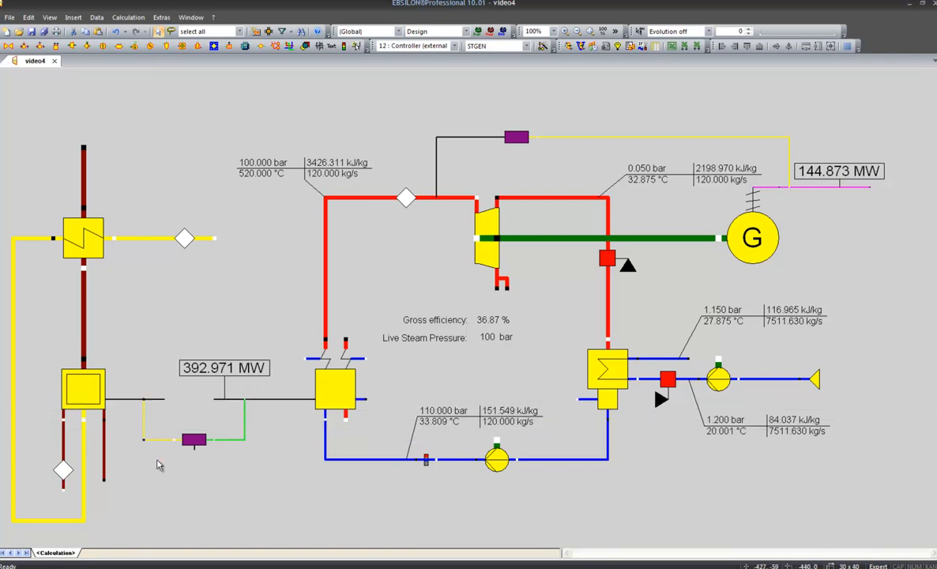
pyautogui.moveTo(196, 456)
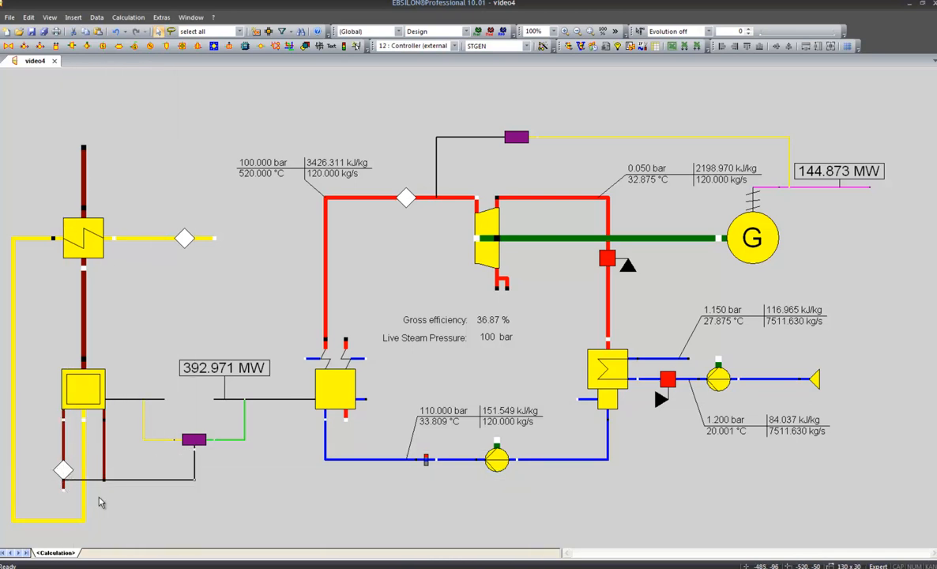
pyautogui.moveTo(114, 503)
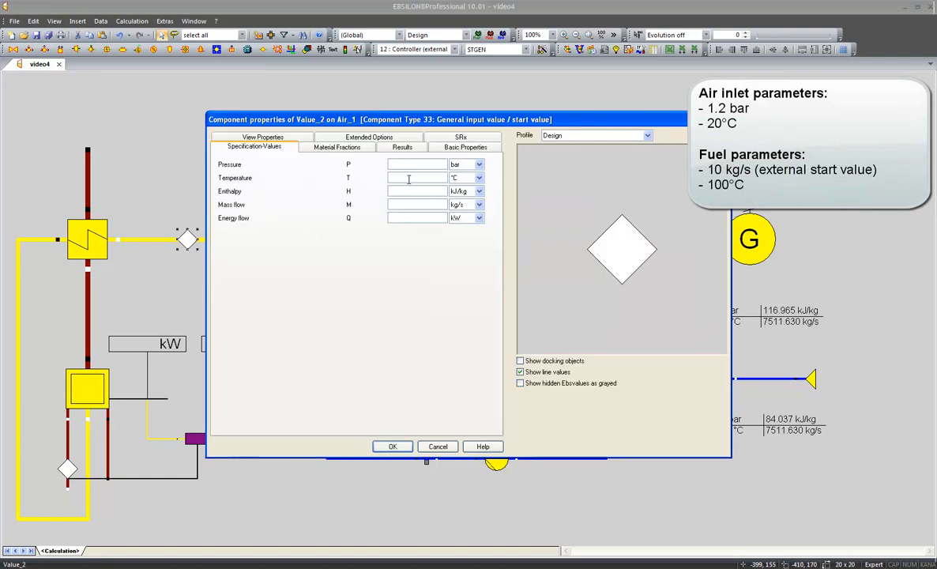
# - Enter air inlet P=1.2 bar, T=20 °C and fuel feed M=10 kg/s, T=100 °C, then confirm
pyautogui.write('1.2')
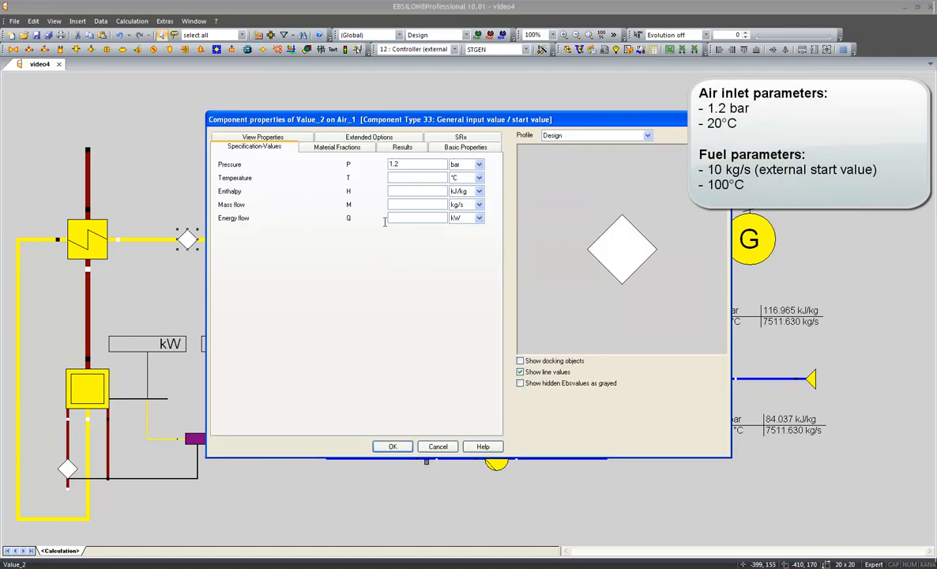
pyautogui.write('20')
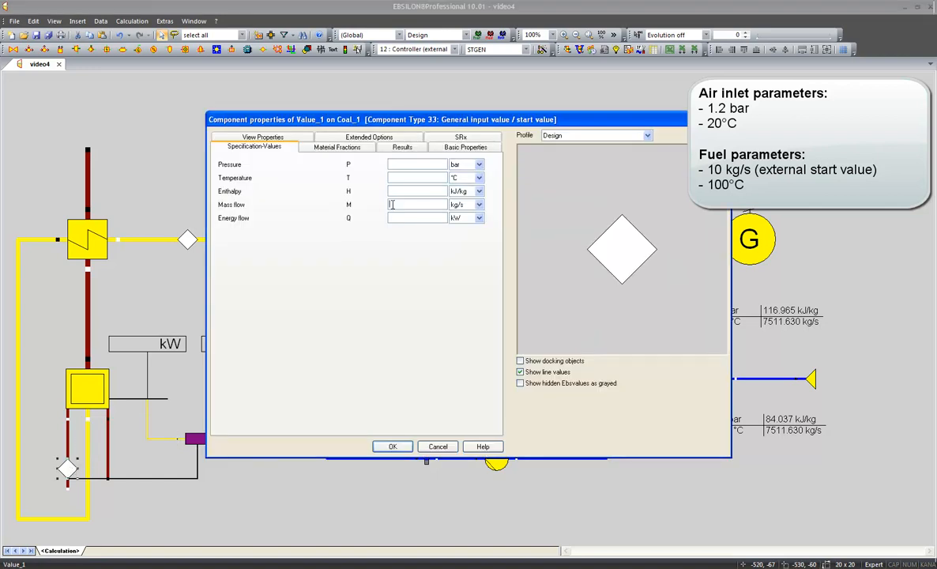
pyautogui.write('10')
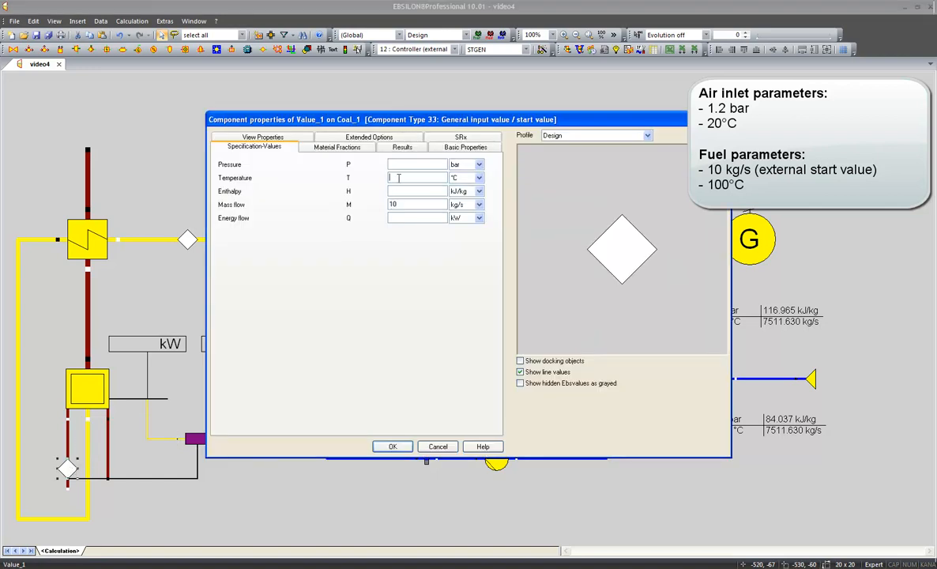
pyautogui.write('100')
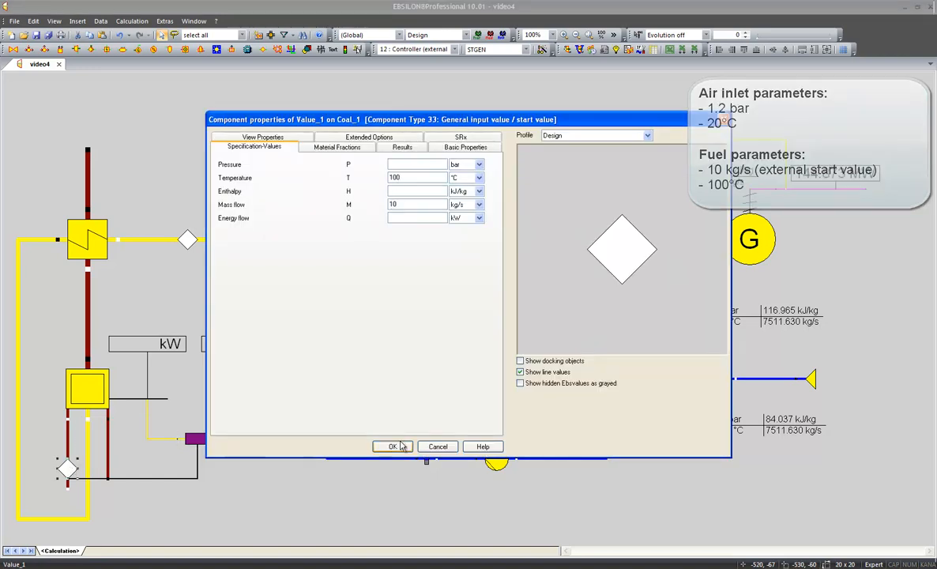
pyautogui.click(392, 446)
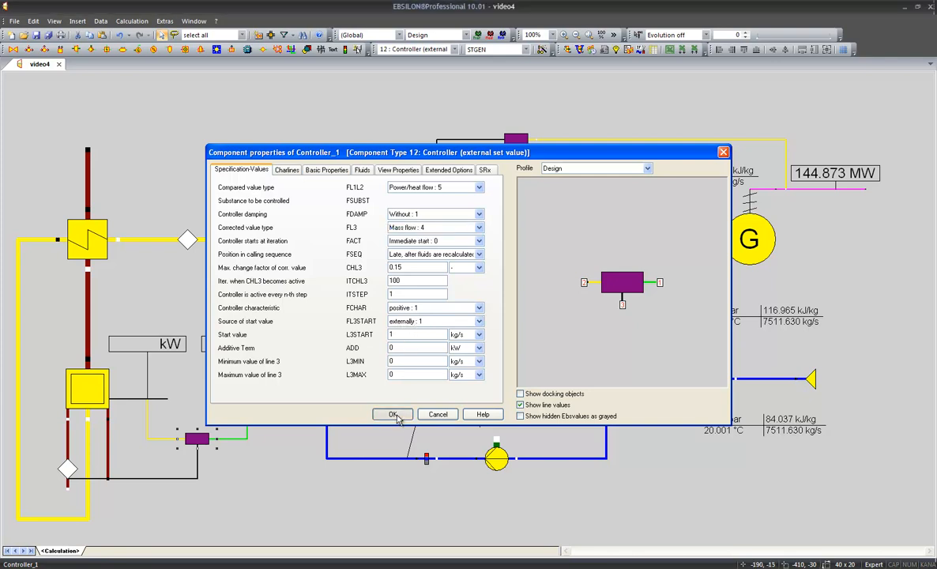
# - Confirm the controller and fuel input properties and start the simulation
pyautogui.click(392, 414)
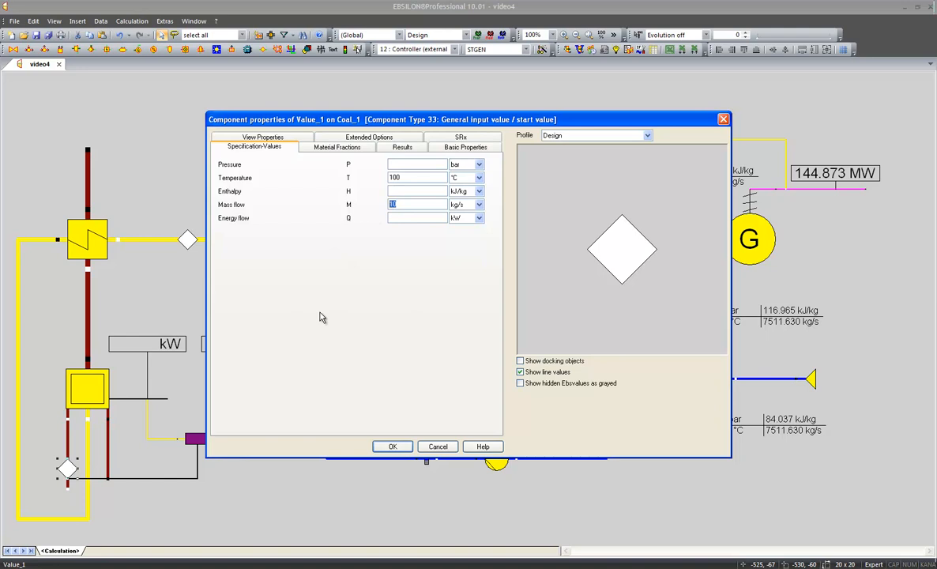
pyautogui.click(392, 446)
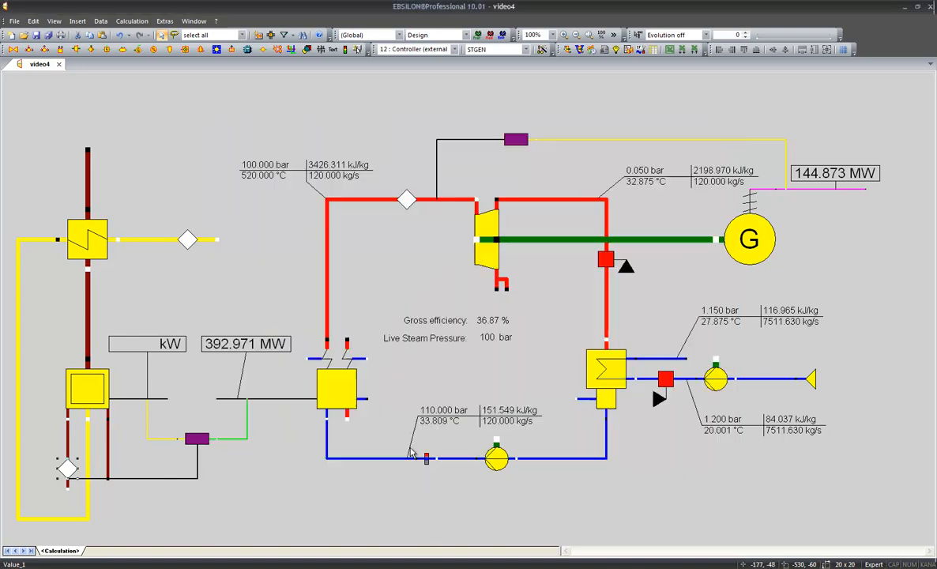
pyautogui.moveTo(541, 96)
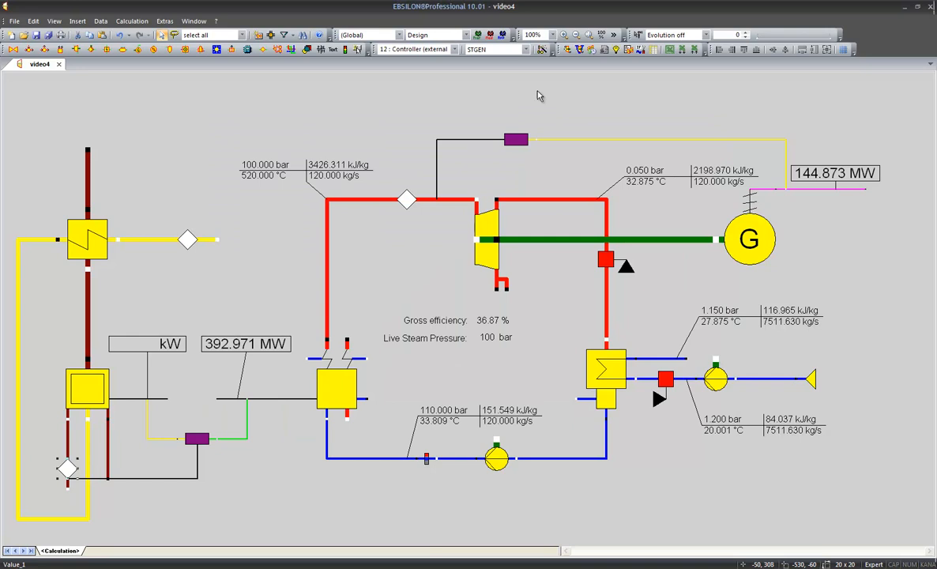
pyautogui.click(567, 49)
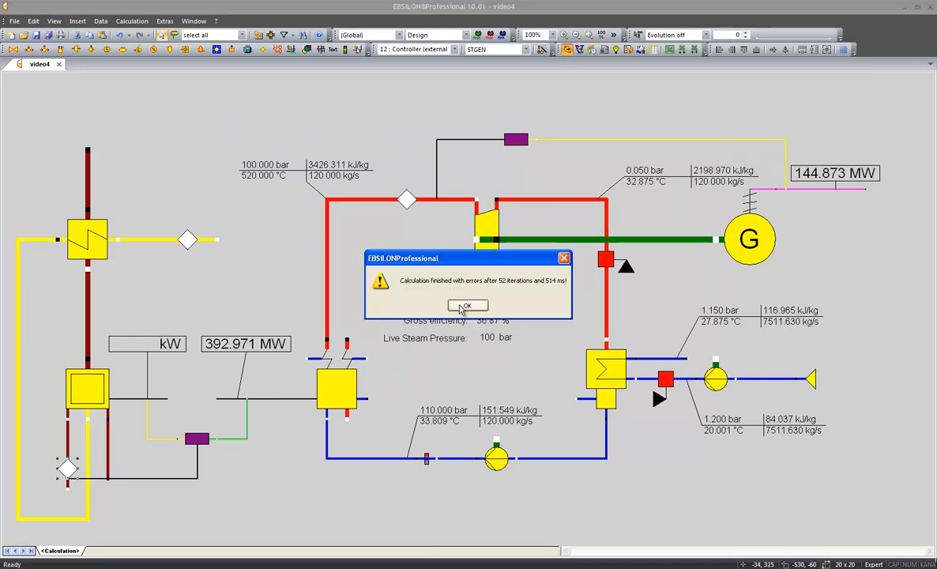
# - Acknowledge the error message, read the Air_preheater terminal-temperature error and close the list
pyautogui.click(468, 307)
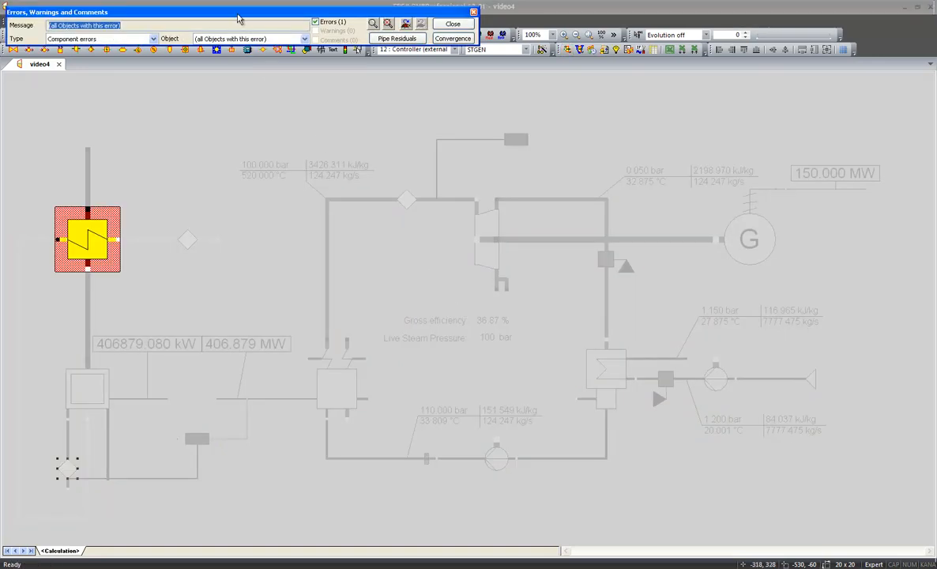
pyautogui.moveTo(237, 18); pyautogui.dragTo(278, 134)
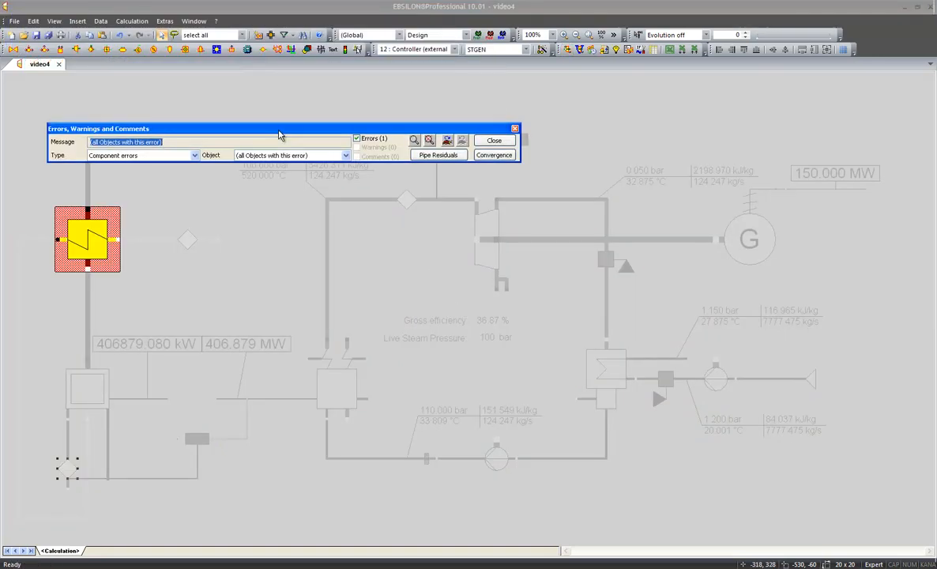
pyautogui.moveTo(387, 132)
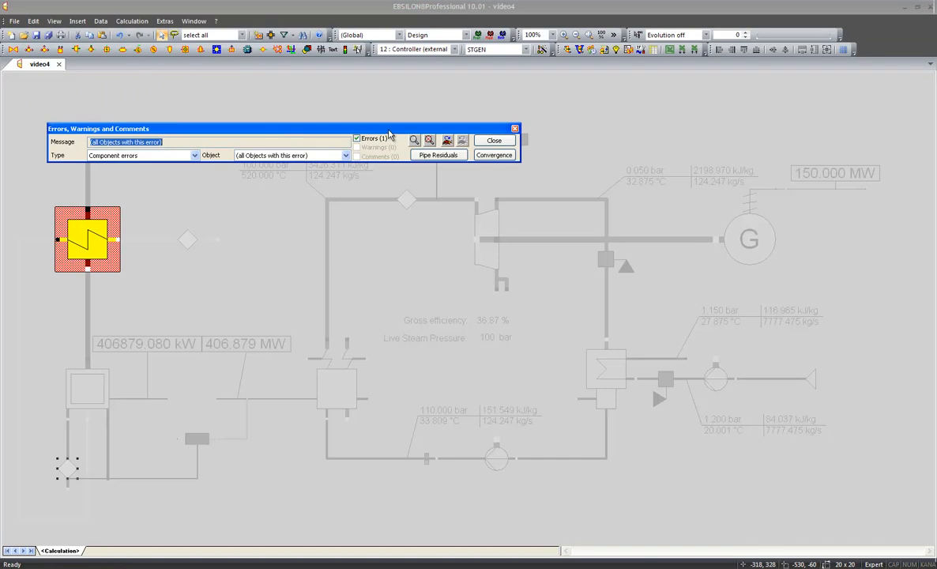
pyautogui.click(445, 139)
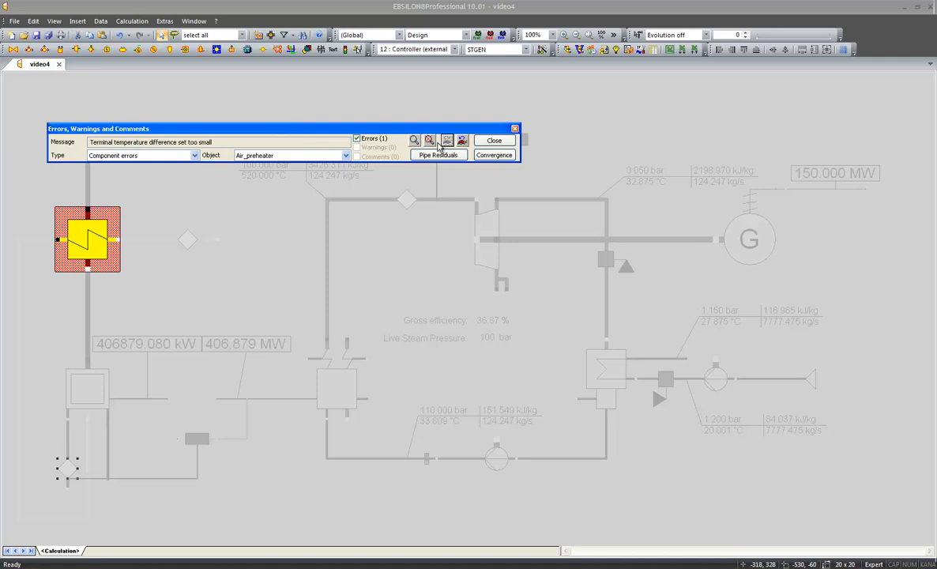
pyautogui.click(493, 139)
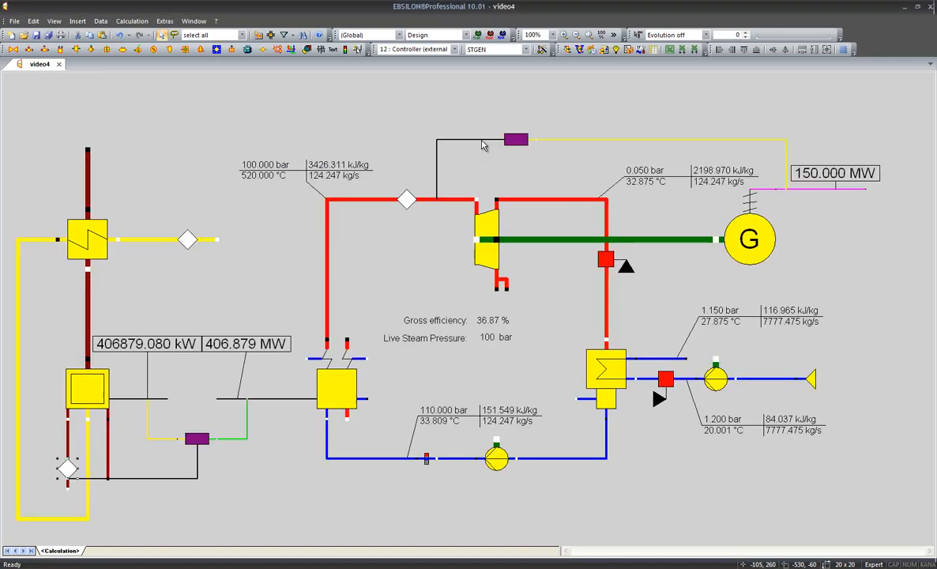
pyautogui.moveTo(187, 240)
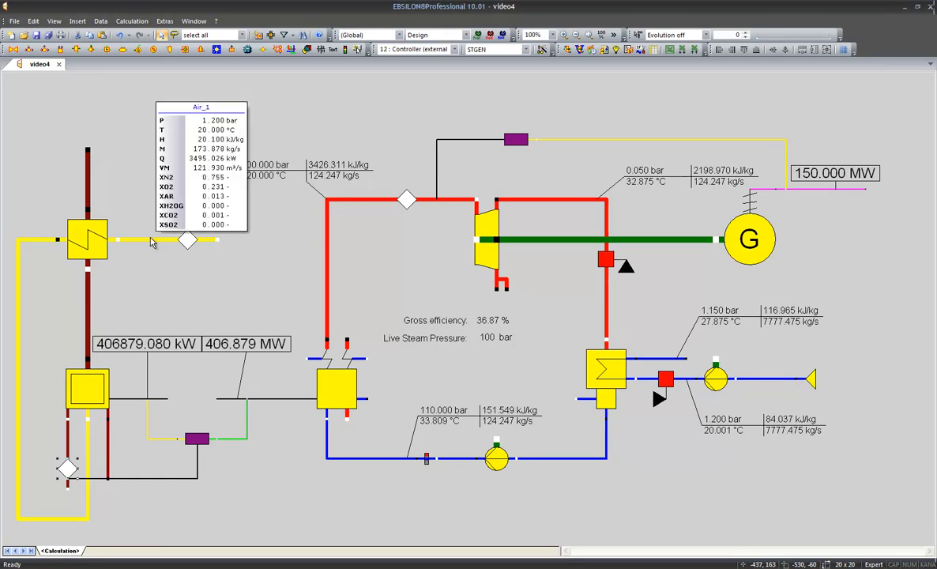
pyautogui.moveTo(101, 243)
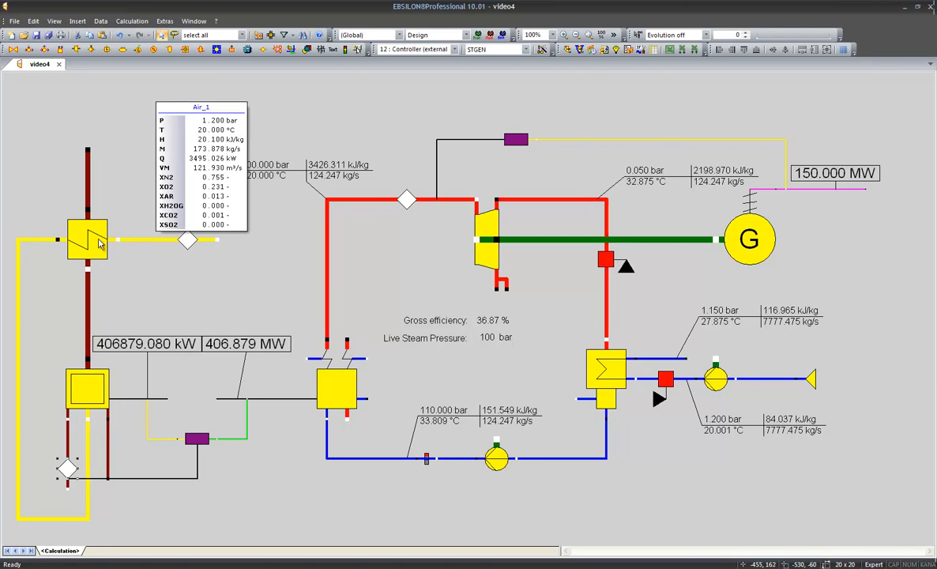
# - Specify the air preheater by upper terminal temperature difference with DTN 50 K and confirm
pyautogui.doubleClick(87, 241)
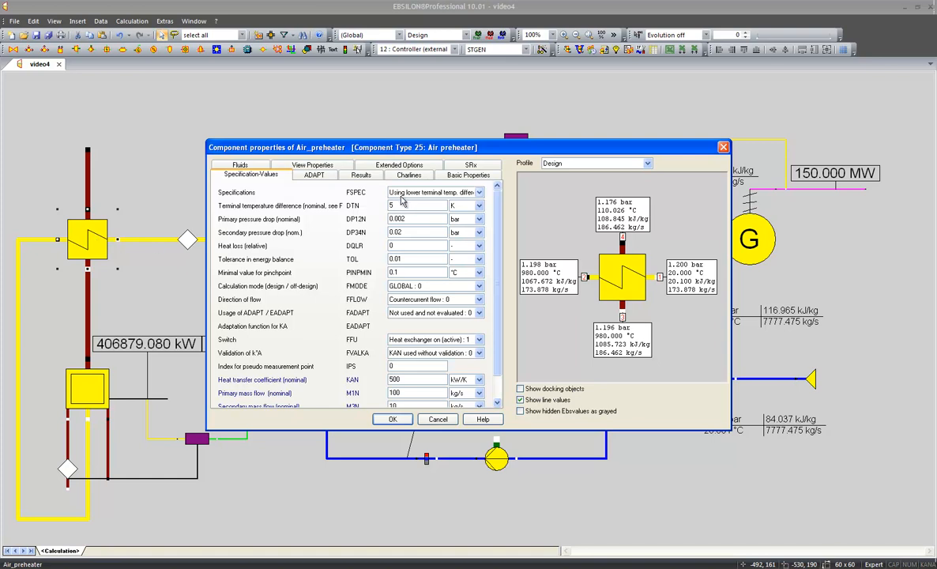
pyautogui.click(479, 192)
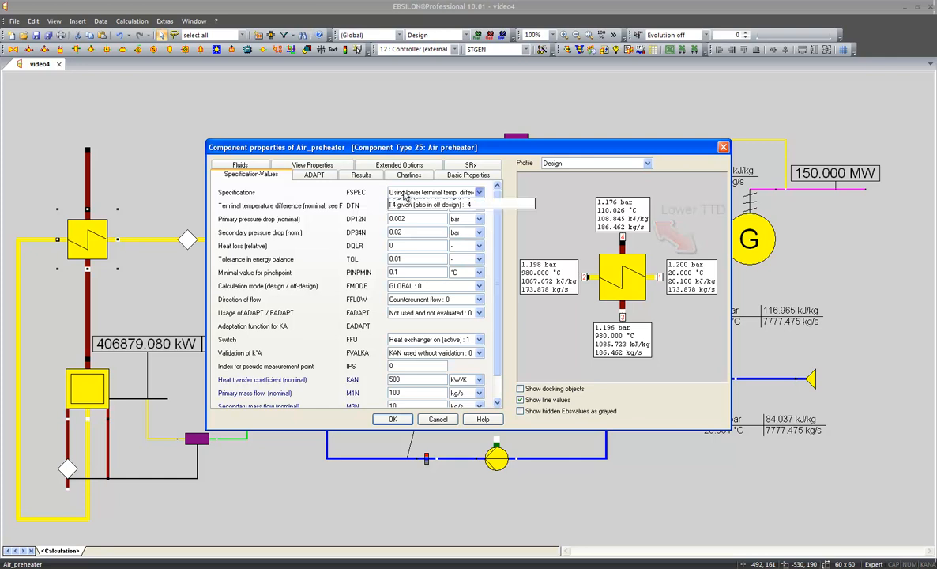
pyautogui.click(477, 193)
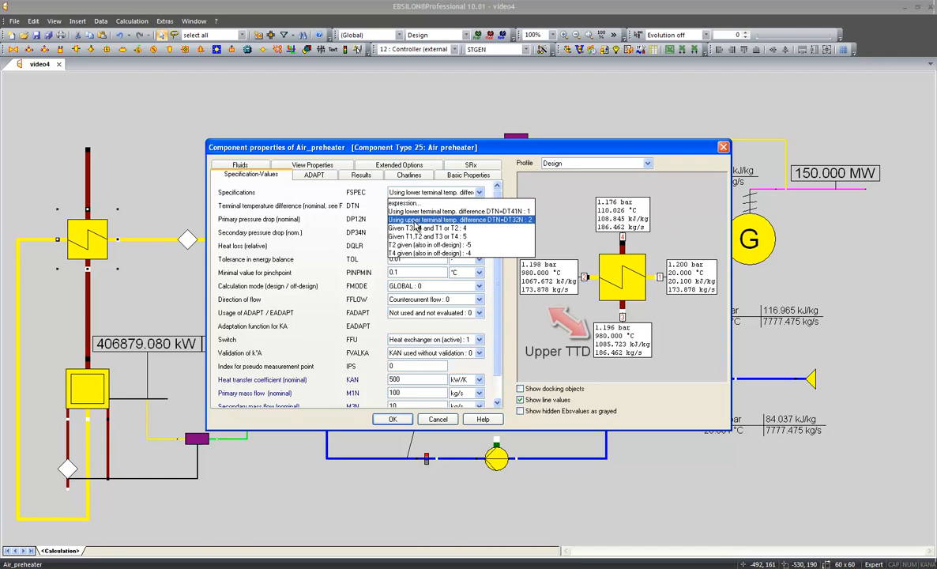
pyautogui.click(461, 218)
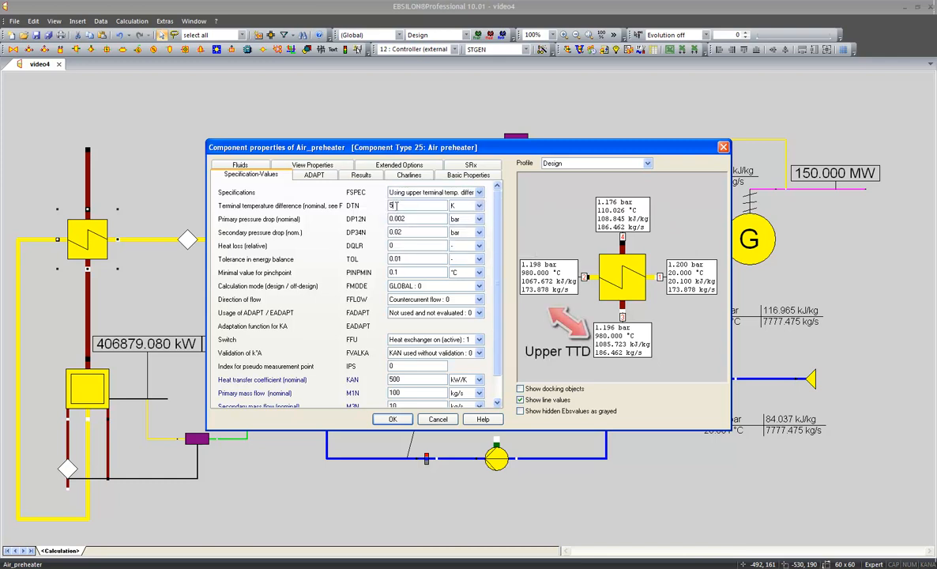
pyautogui.write('0')
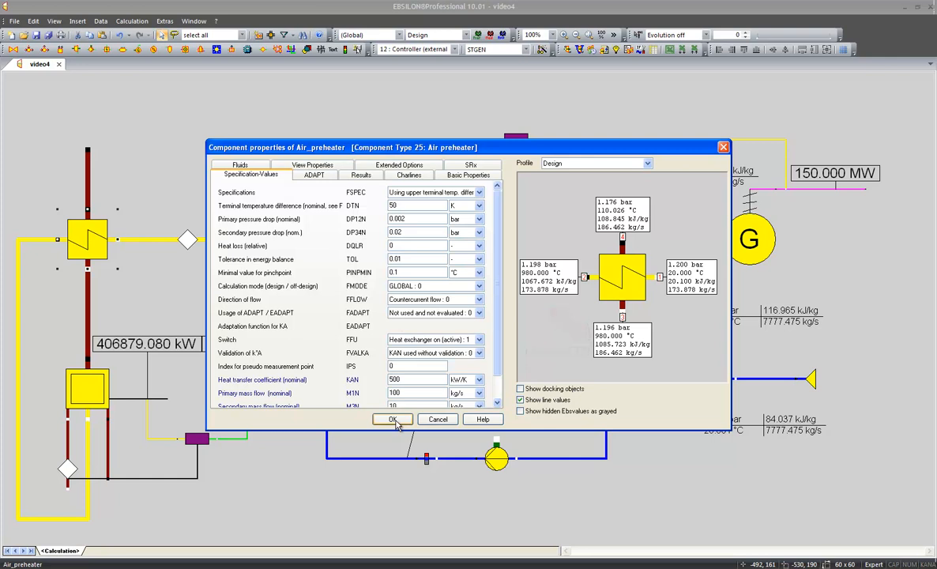
pyautogui.click(392, 420)
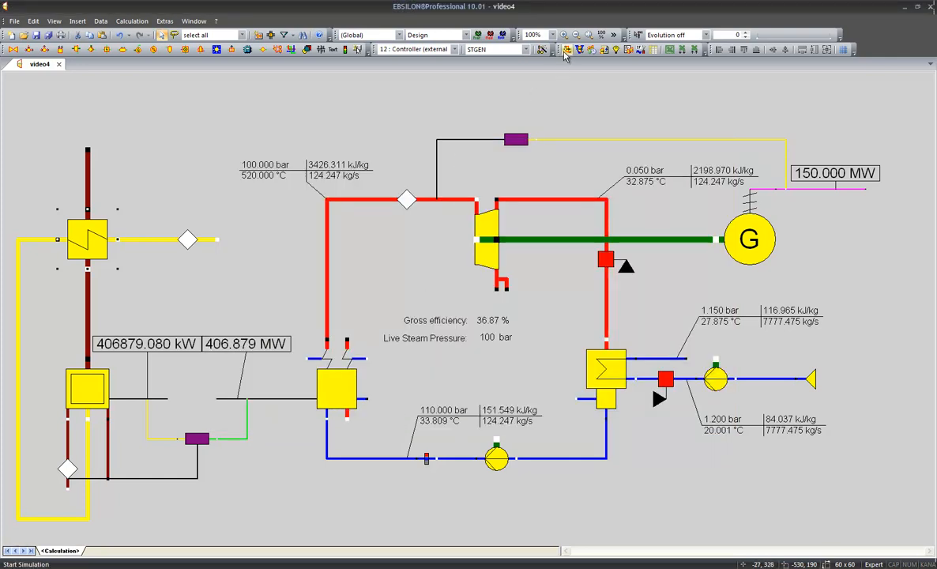
# - Rerun the simulation successfully, take over nominal values and review the air preheater results
pyautogui.click(566, 49)
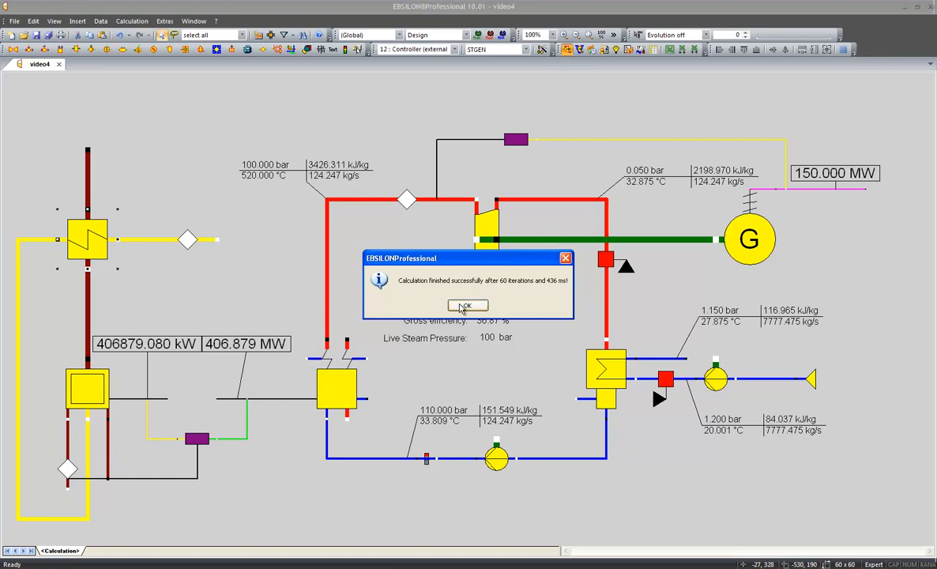
pyautogui.click(466, 307)
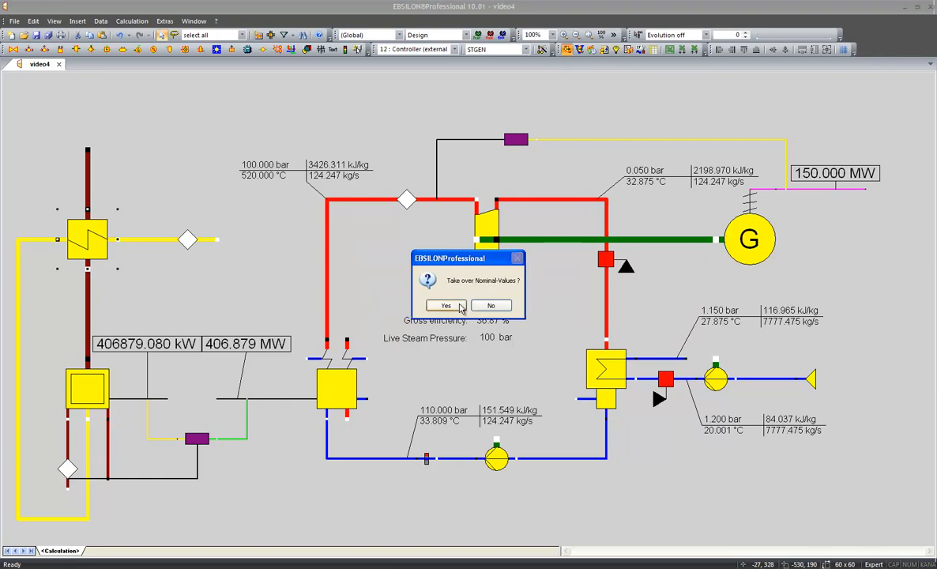
pyautogui.click(446, 307)
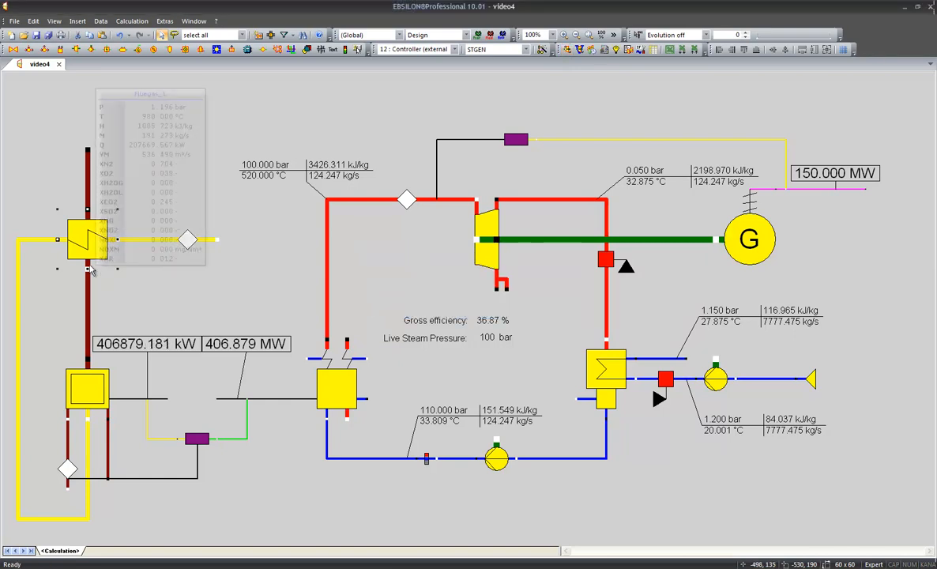
pyautogui.doubleClick(87, 237)
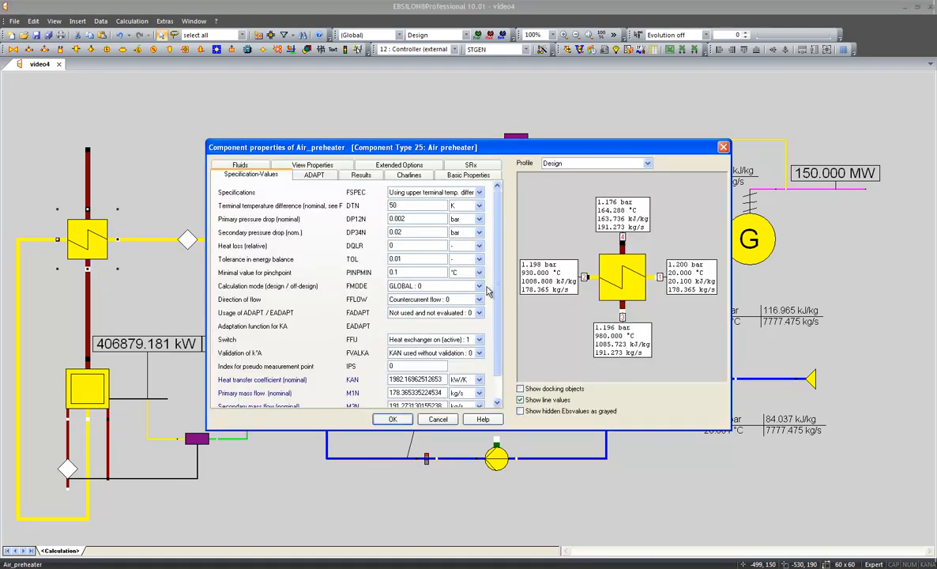
pyautogui.moveTo(582, 303)
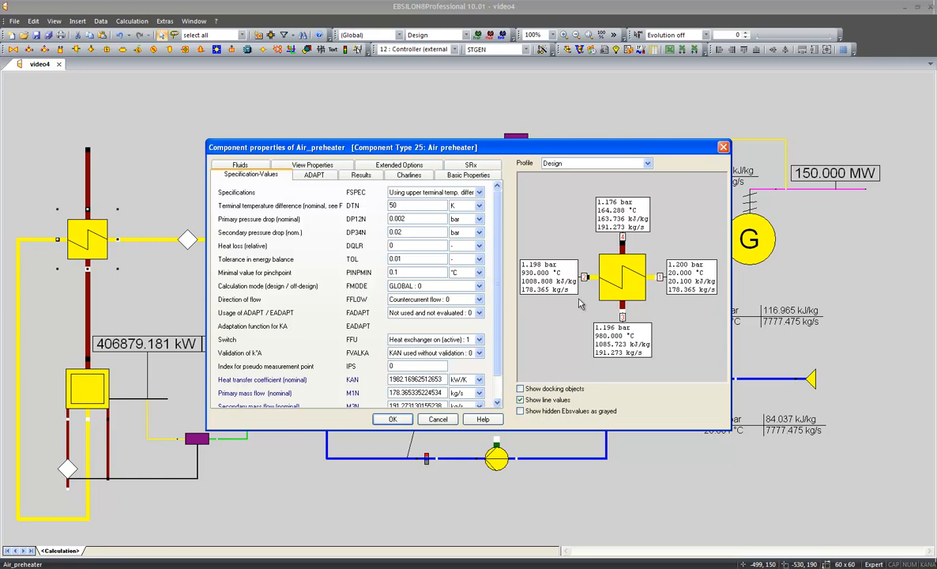
pyautogui.moveTo(552, 310)
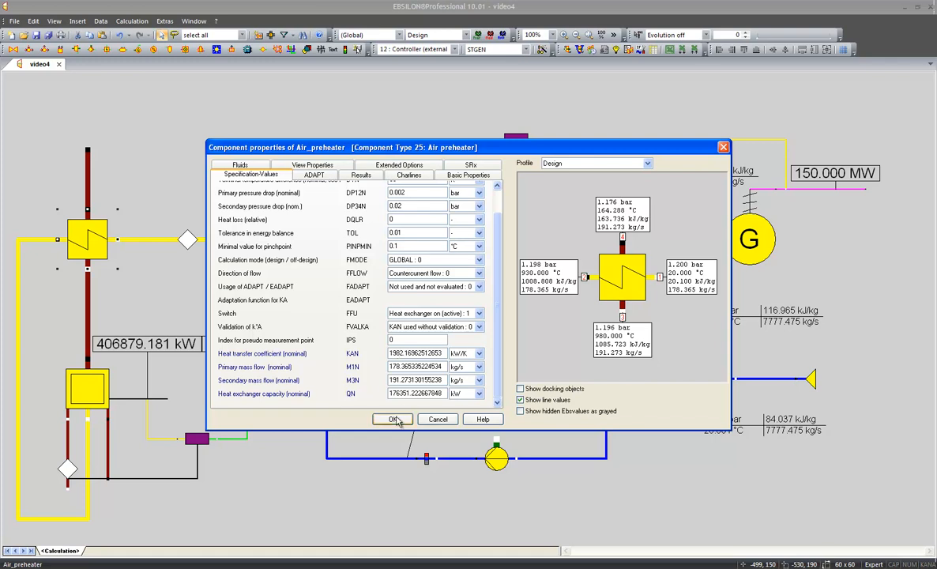
pyautogui.click(392, 419)
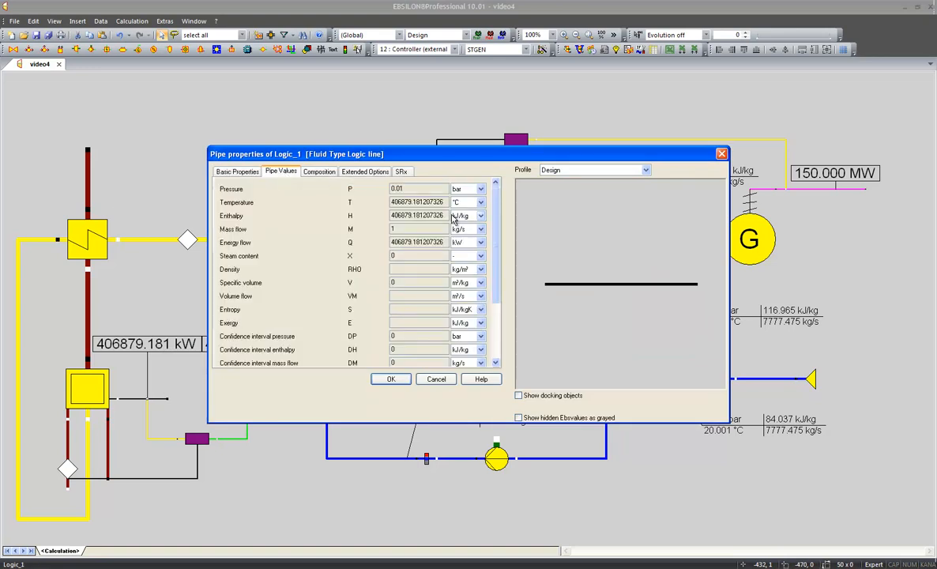
# - Change the Logic_1 line's energy-flow unit to MW, showing 406.879 MW
pyautogui.click(481, 244)
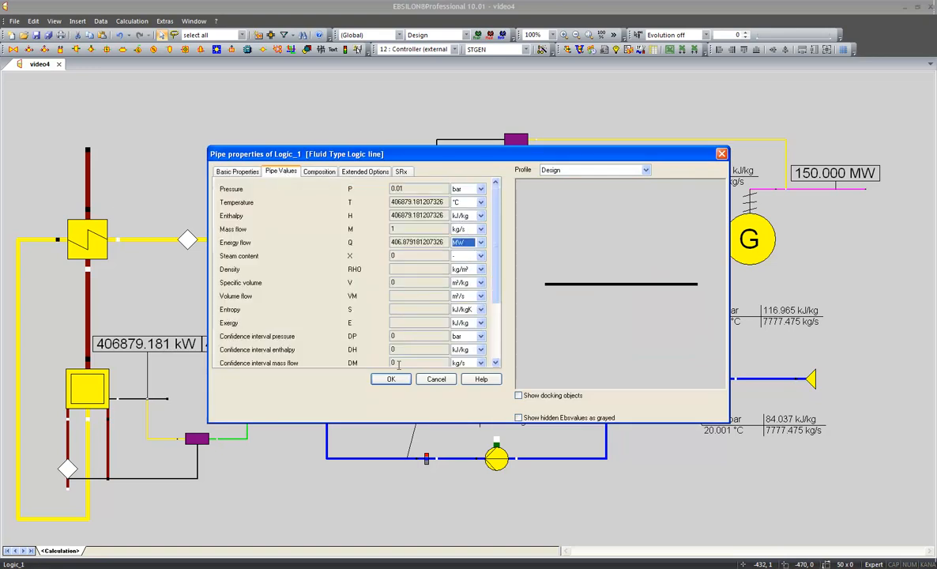
pyautogui.click(390, 379)
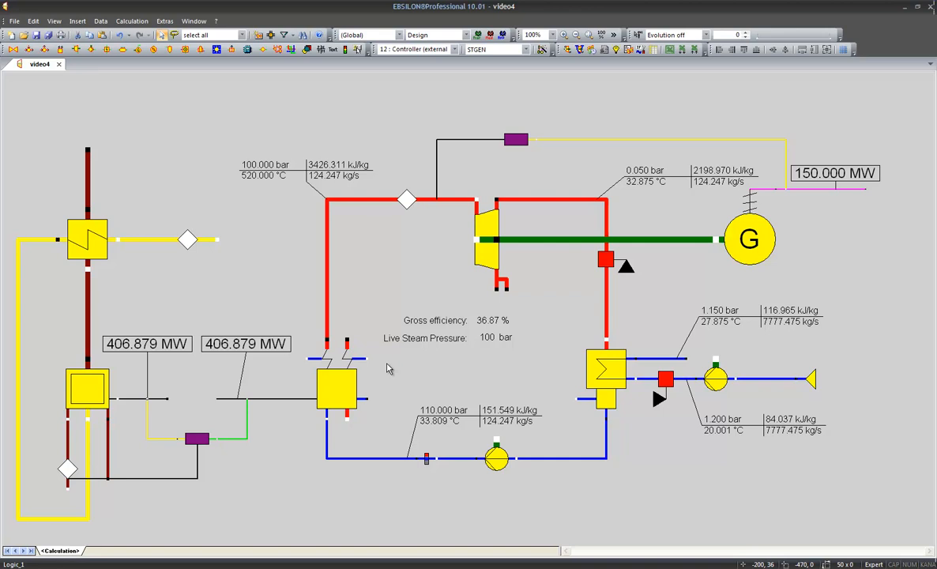
pyautogui.moveTo(246, 377)
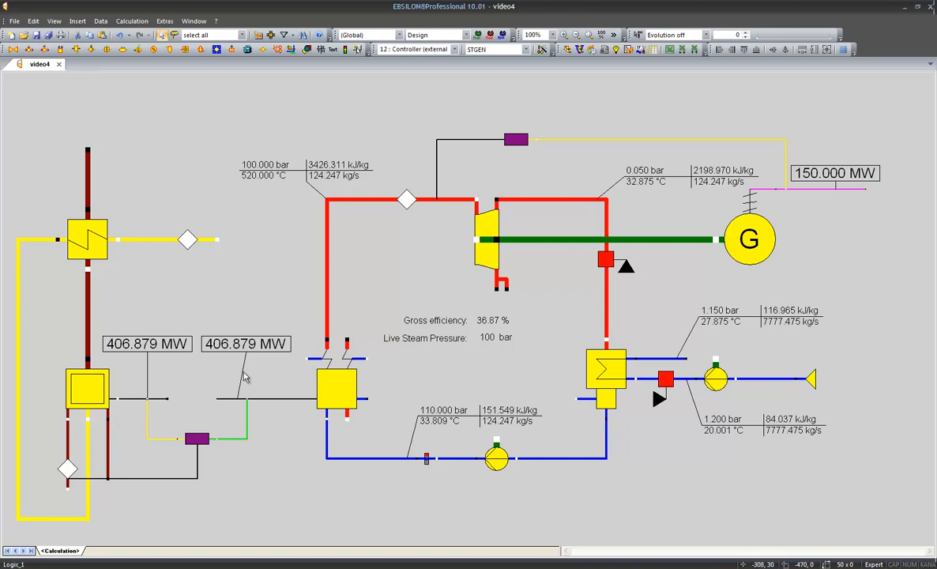
pyautogui.moveTo(213, 465)
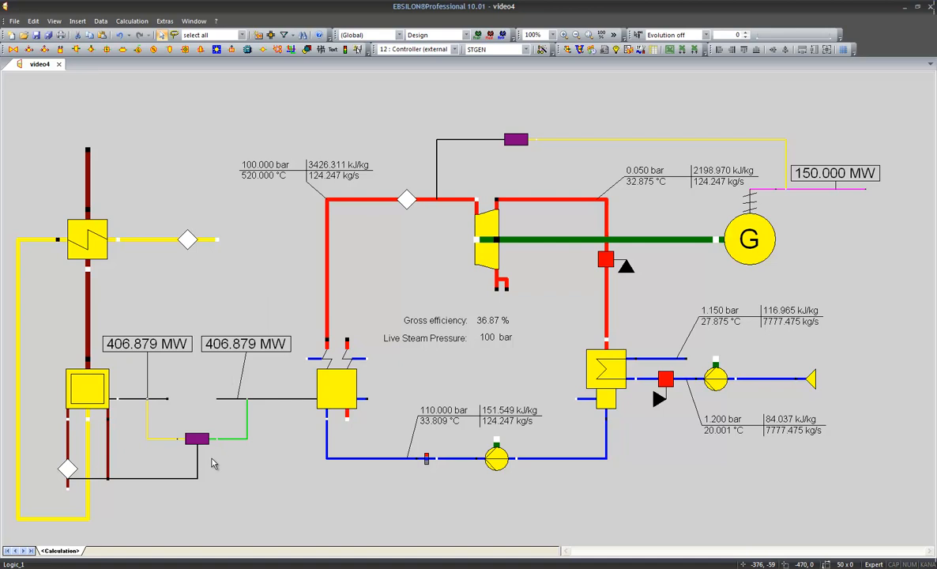
pyautogui.moveTo(308, 443)
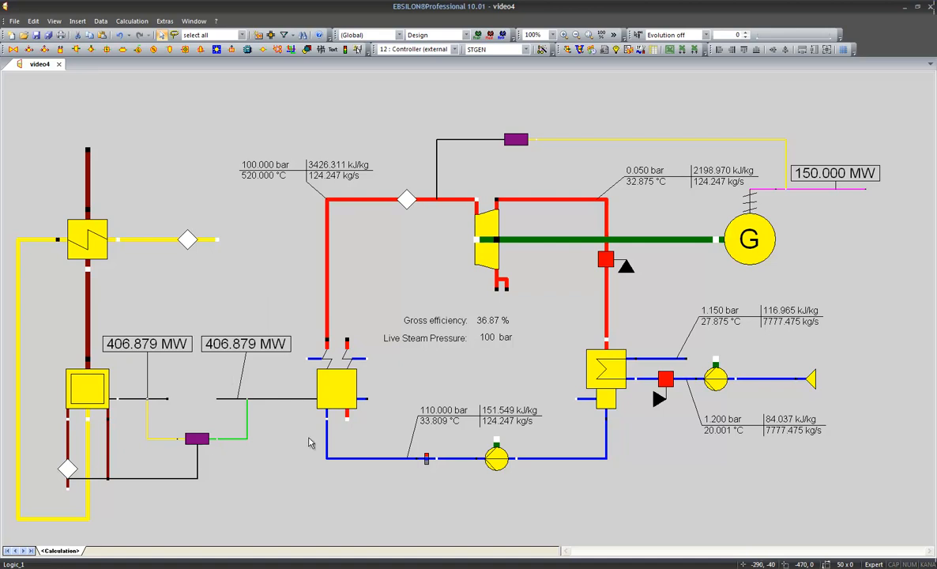
pyautogui.moveTo(229, 414)
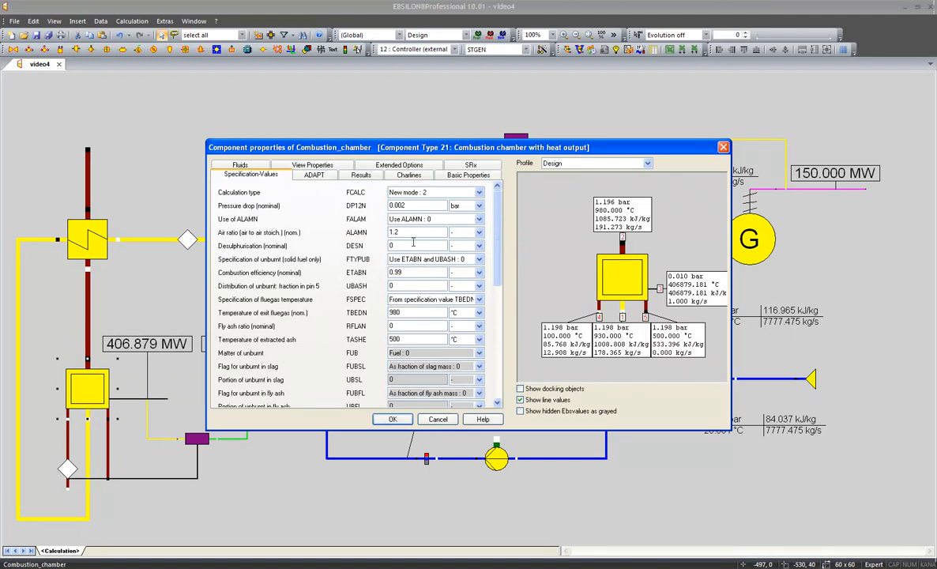
# - Review the combustion chamber's specification values and confirm with OK
pyautogui.click(414, 231)
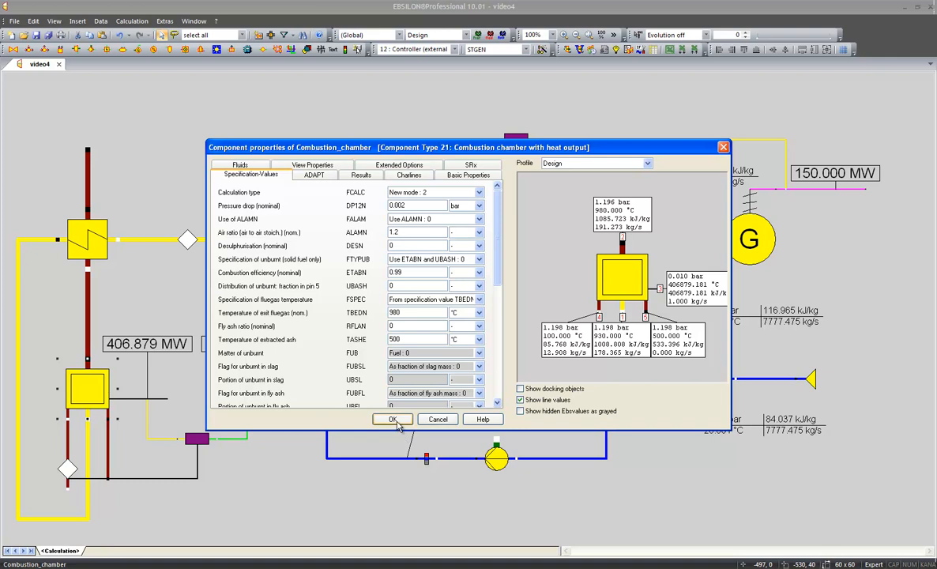
pyautogui.click(392, 419)
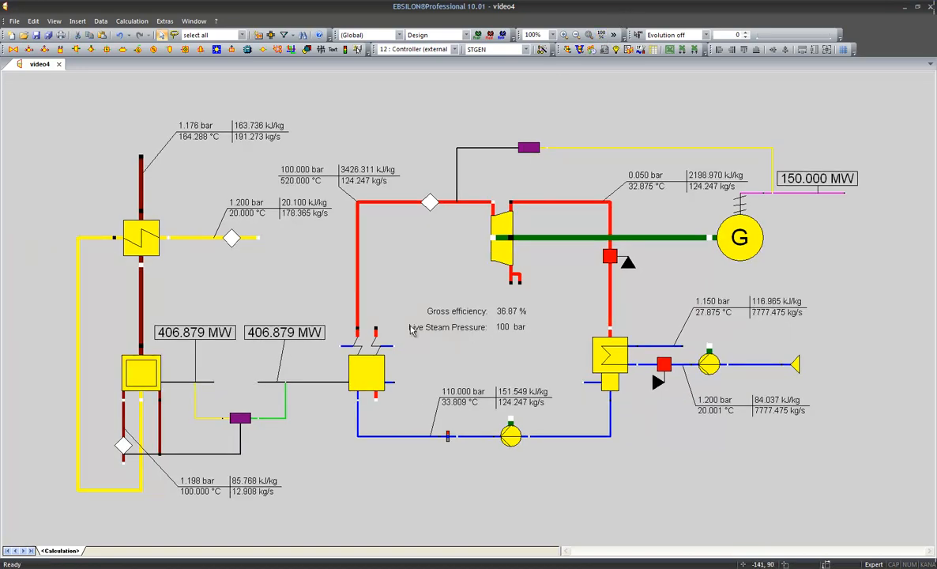
pyautogui.moveTo(395, 330)
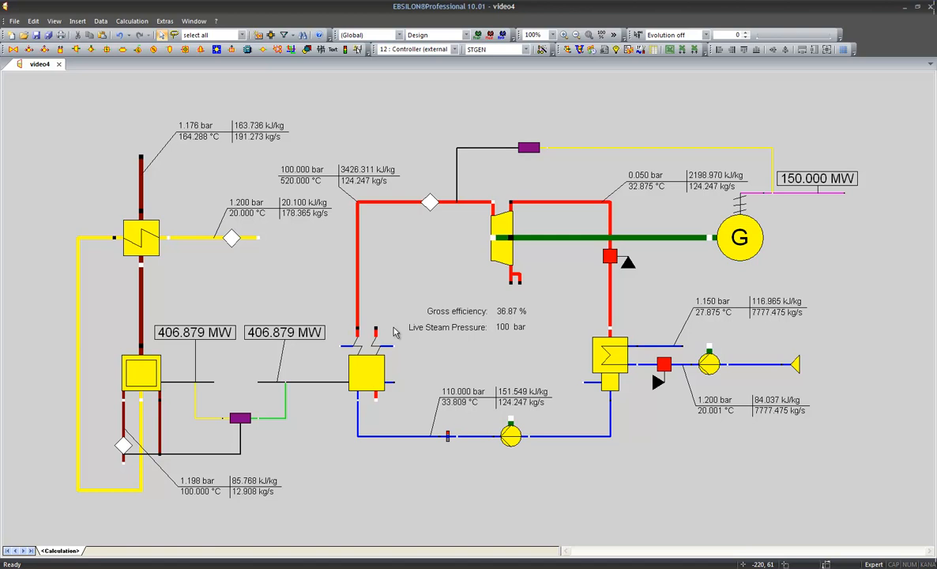
pyautogui.moveTo(234, 498)
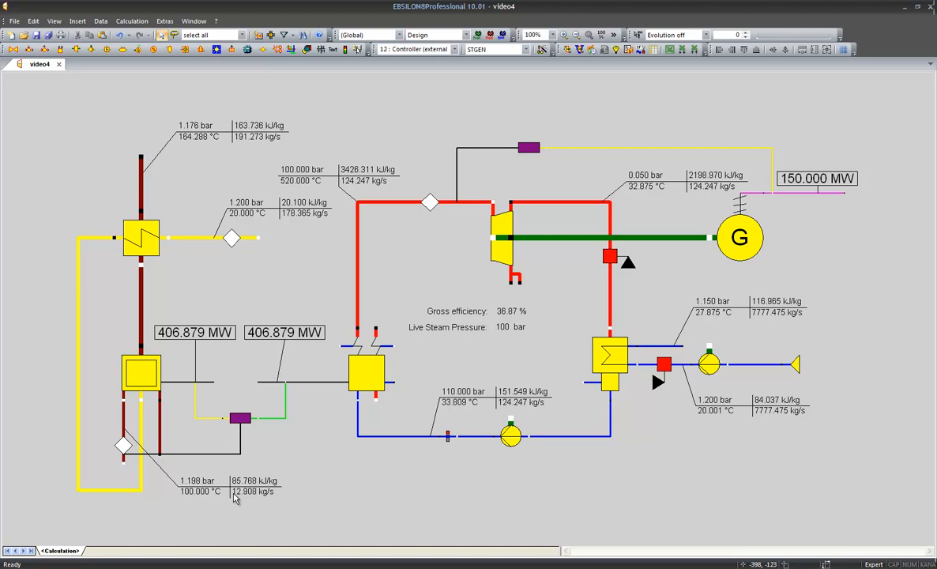